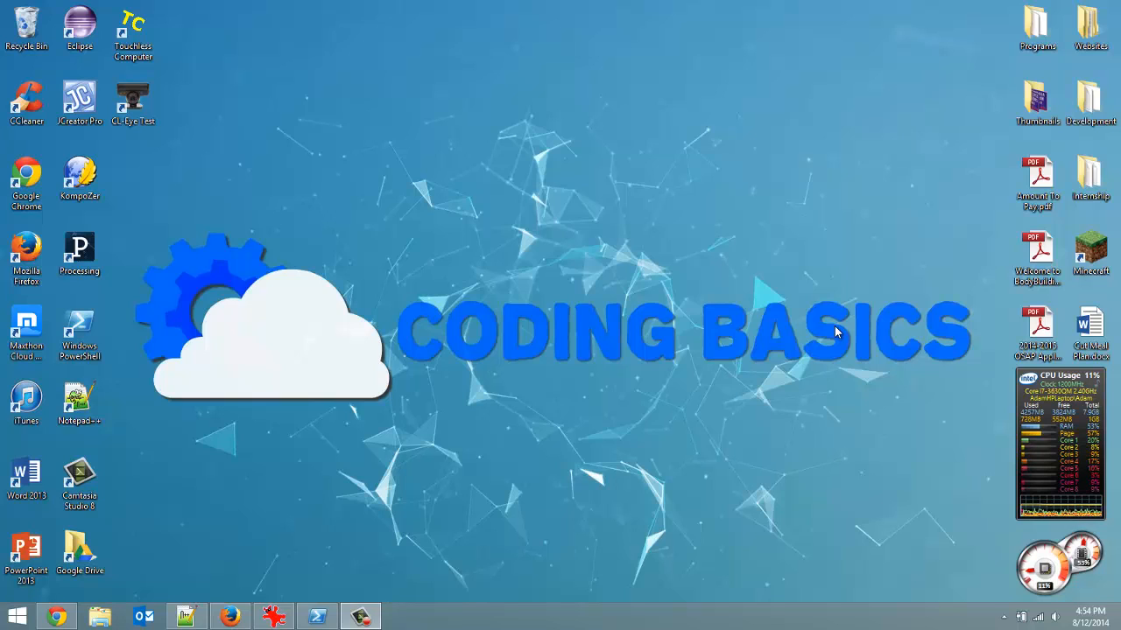
mouse_move(199, 595)
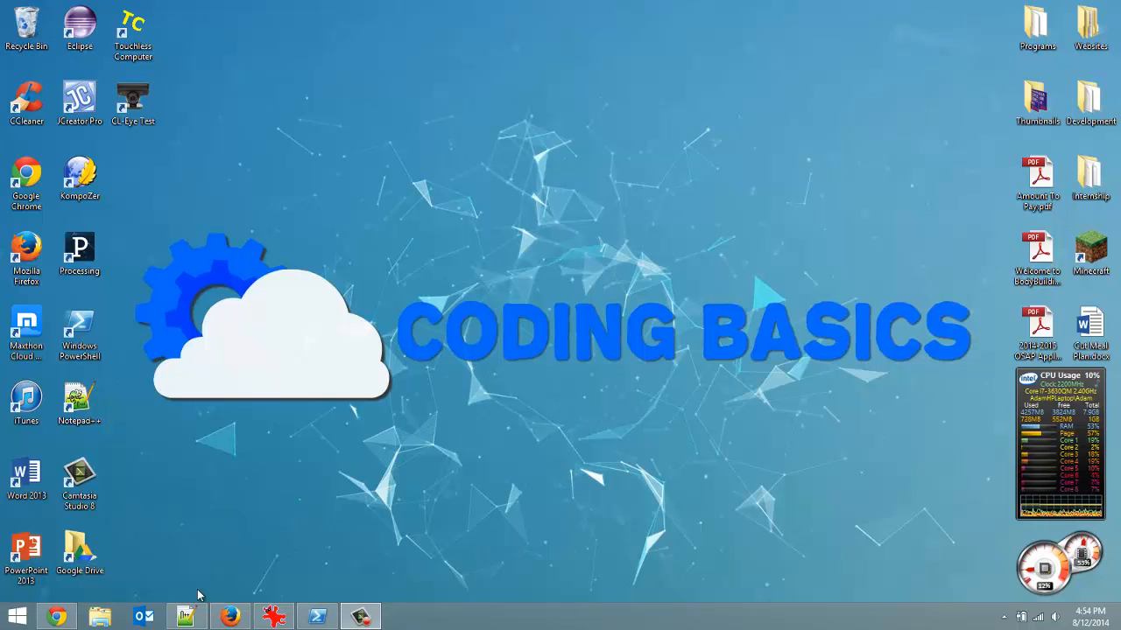
mouse_move(186, 617)
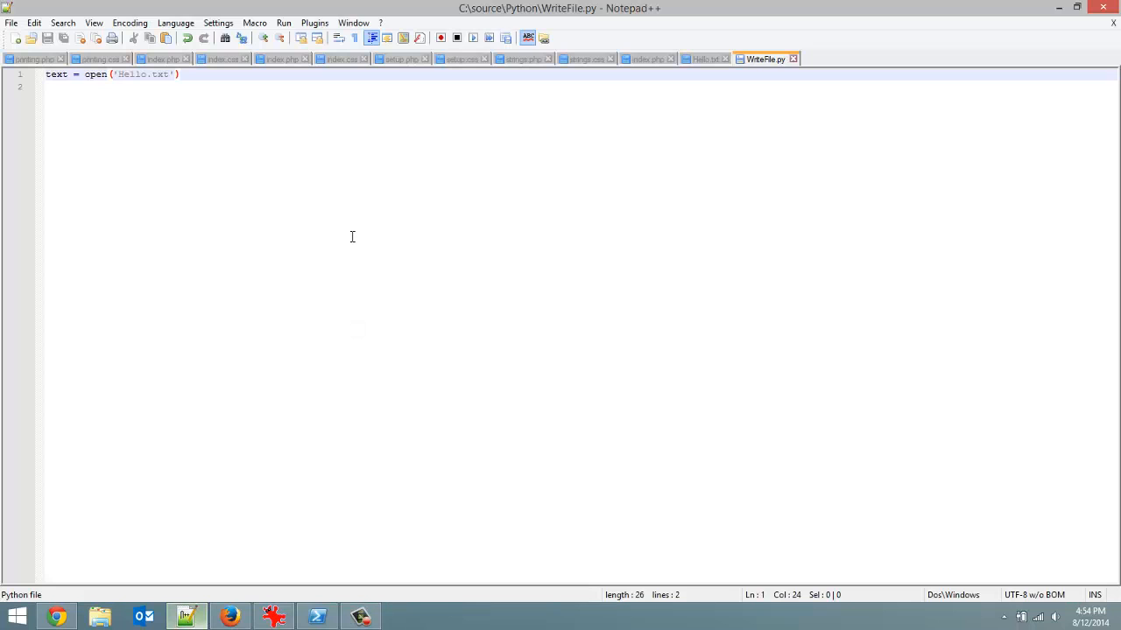
mouse_move(653, 273)
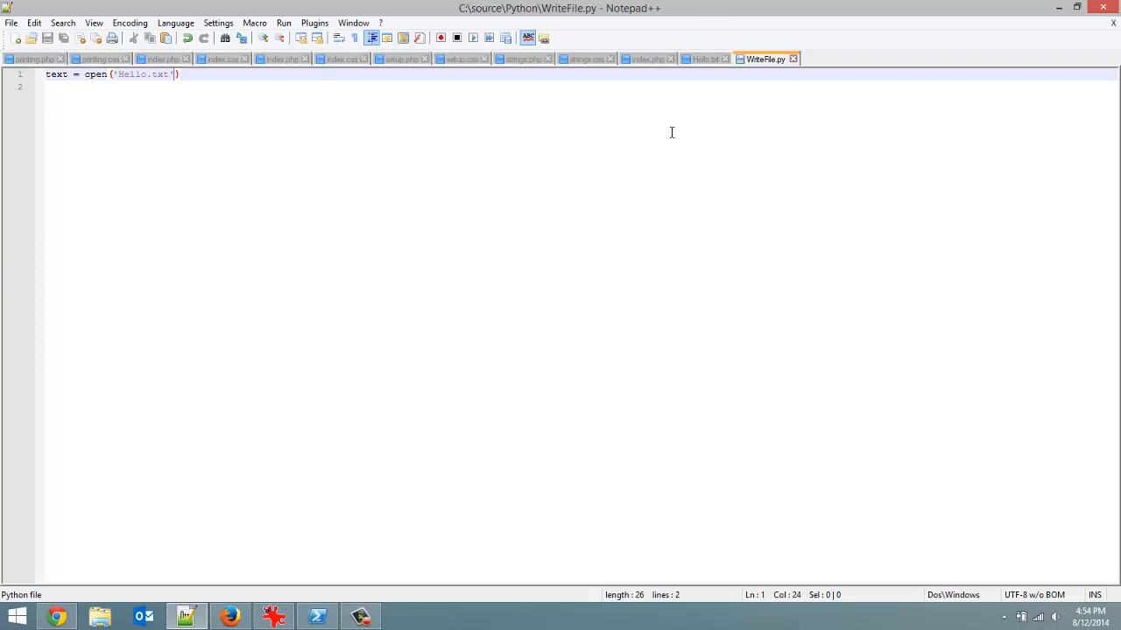
Step: After checking Hello.txt, add , 'w' as the mode argument to open('Hello.txt') in WriteFile.py
click(705, 59)
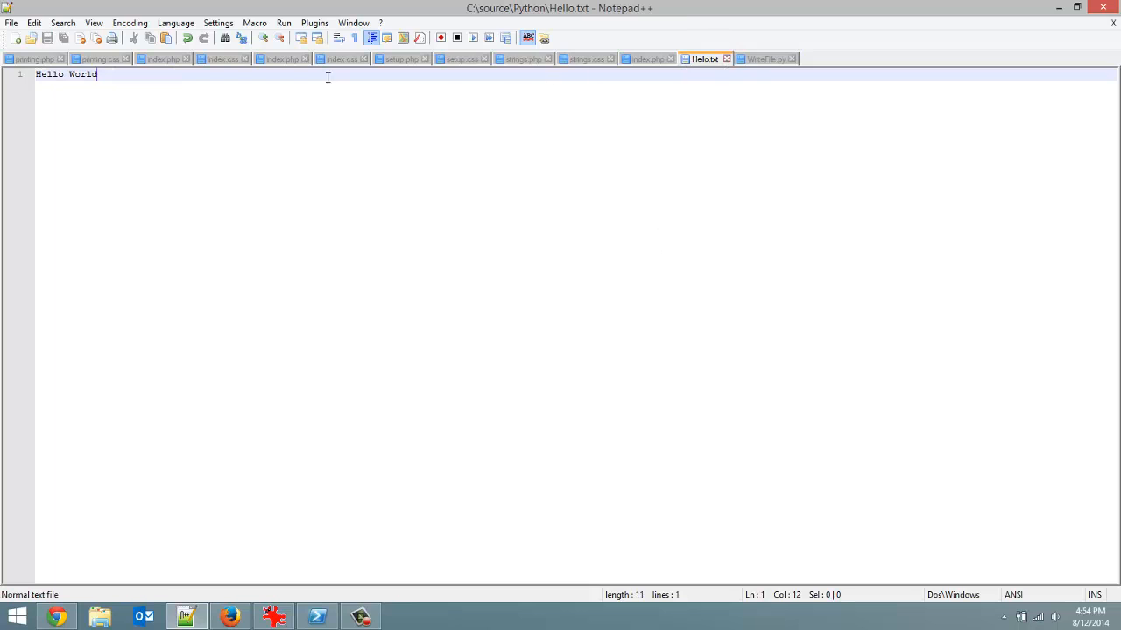
mouse_move(184, 86)
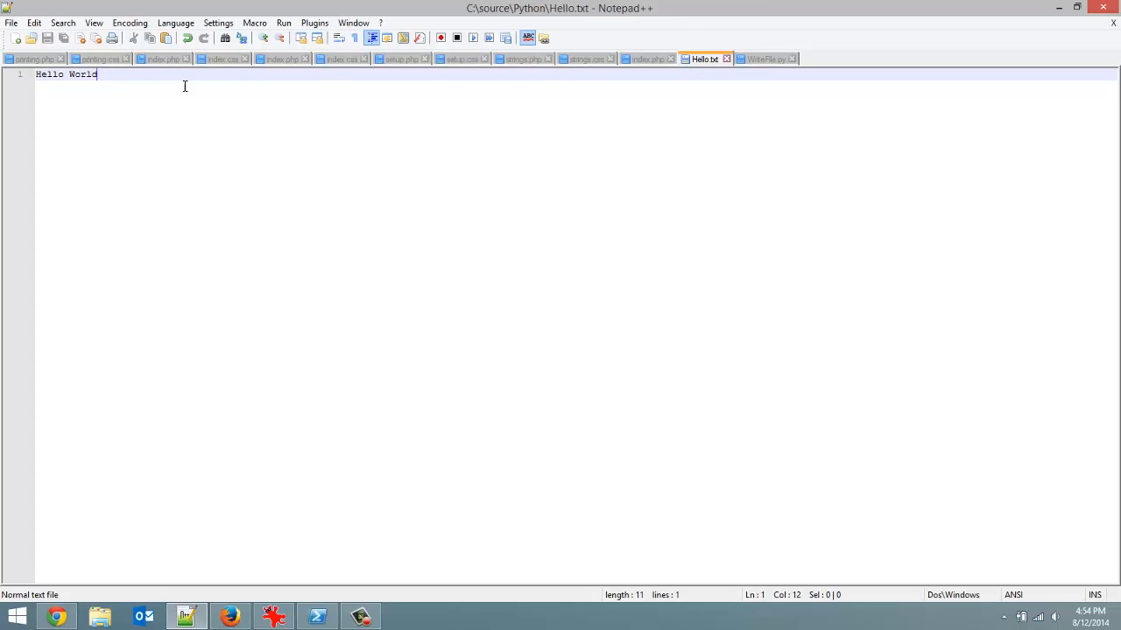
mouse_move(297, 104)
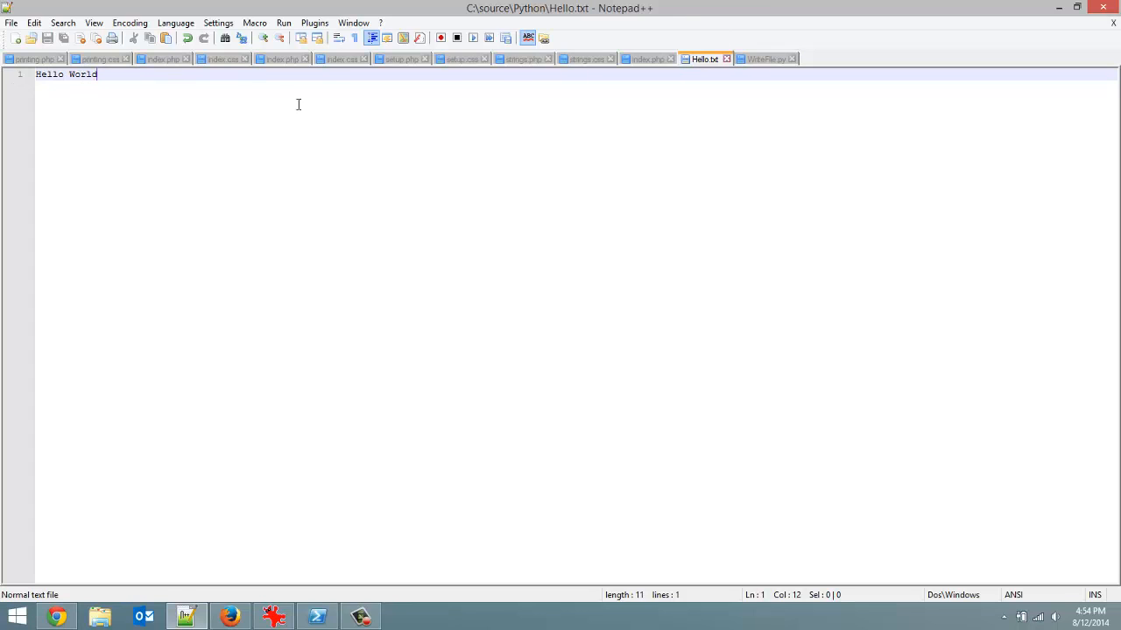
mouse_move(204, 21)
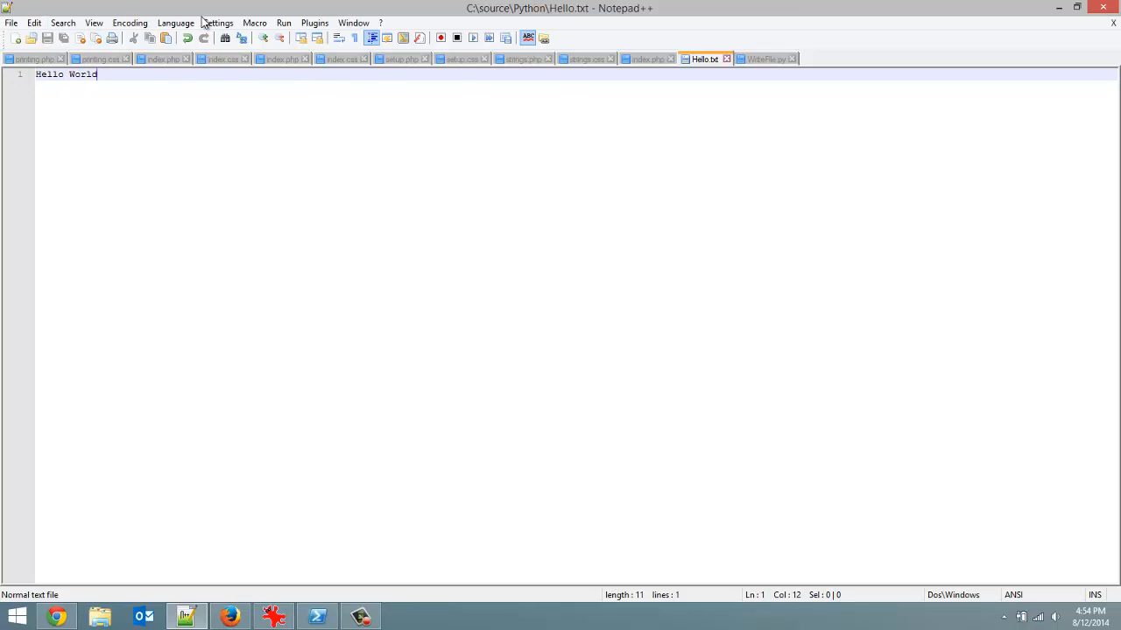
click(763, 59)
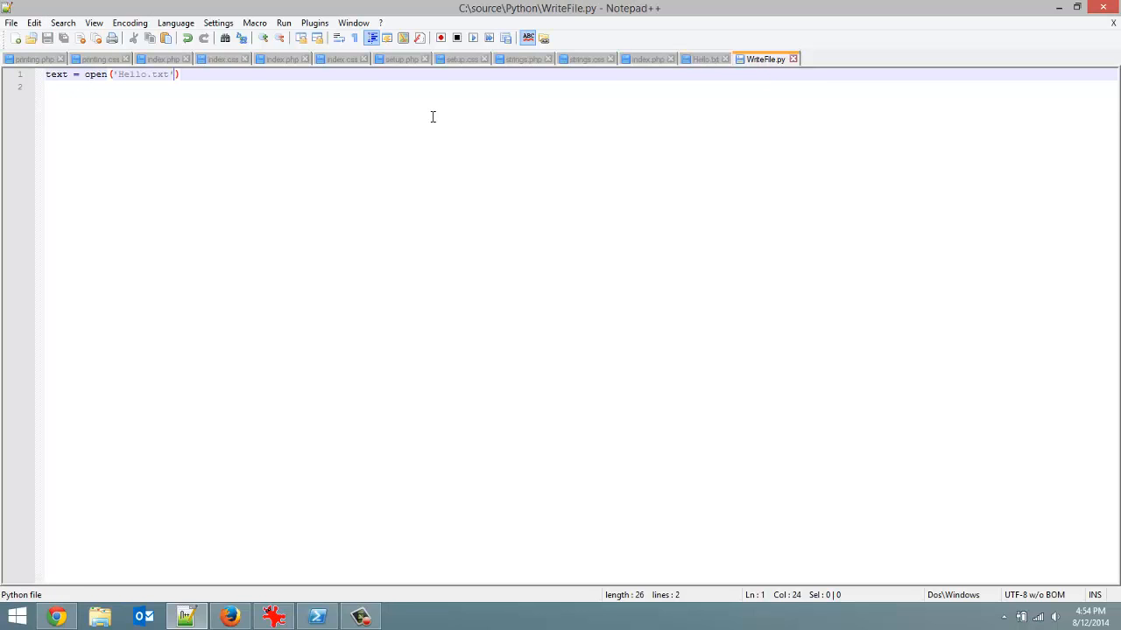
mouse_move(699, 75)
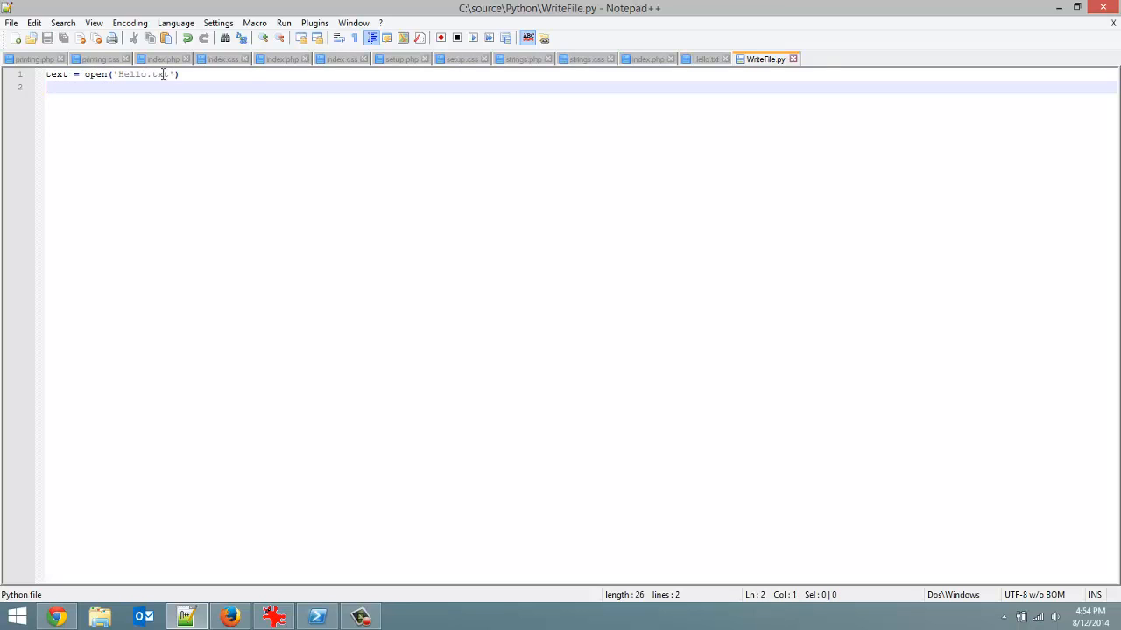
mouse_move(705, 59)
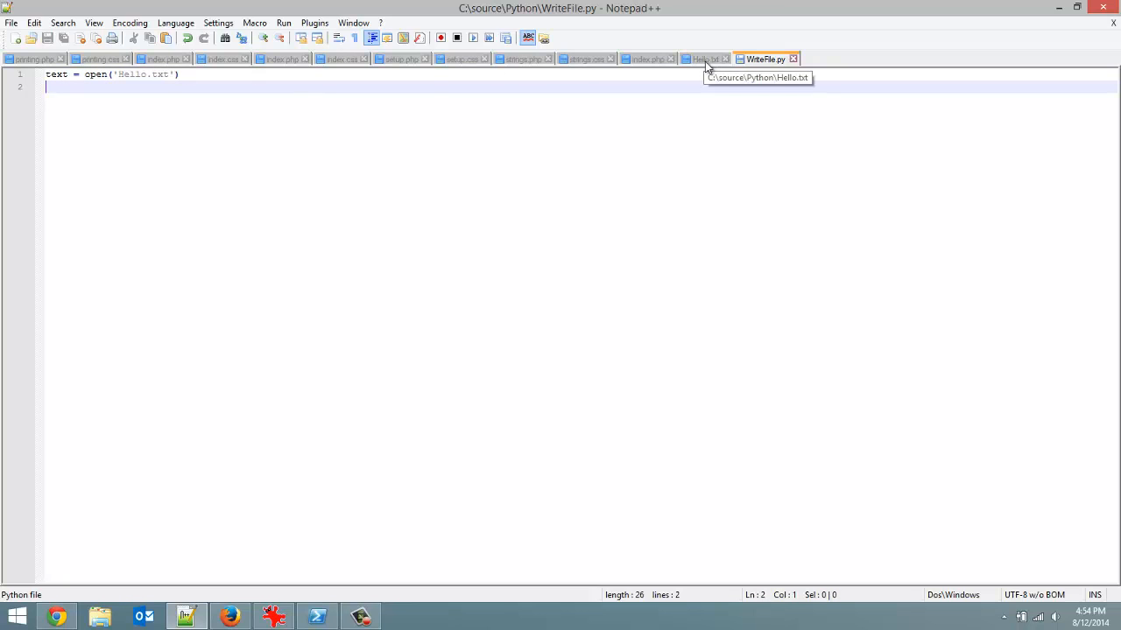
mouse_move(175, 77)
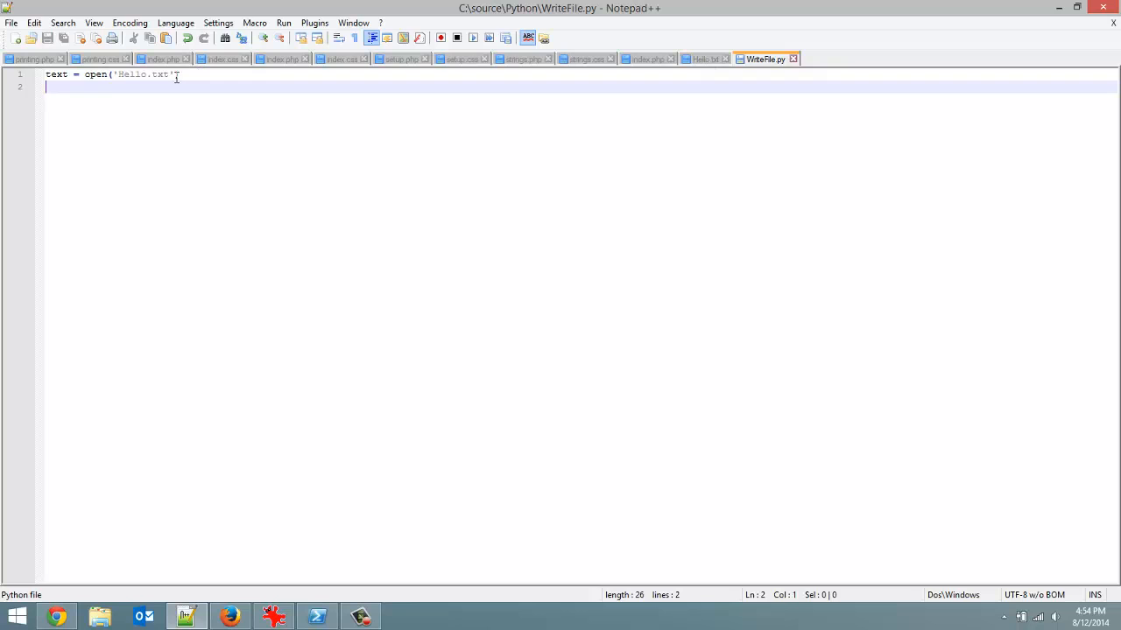
text())
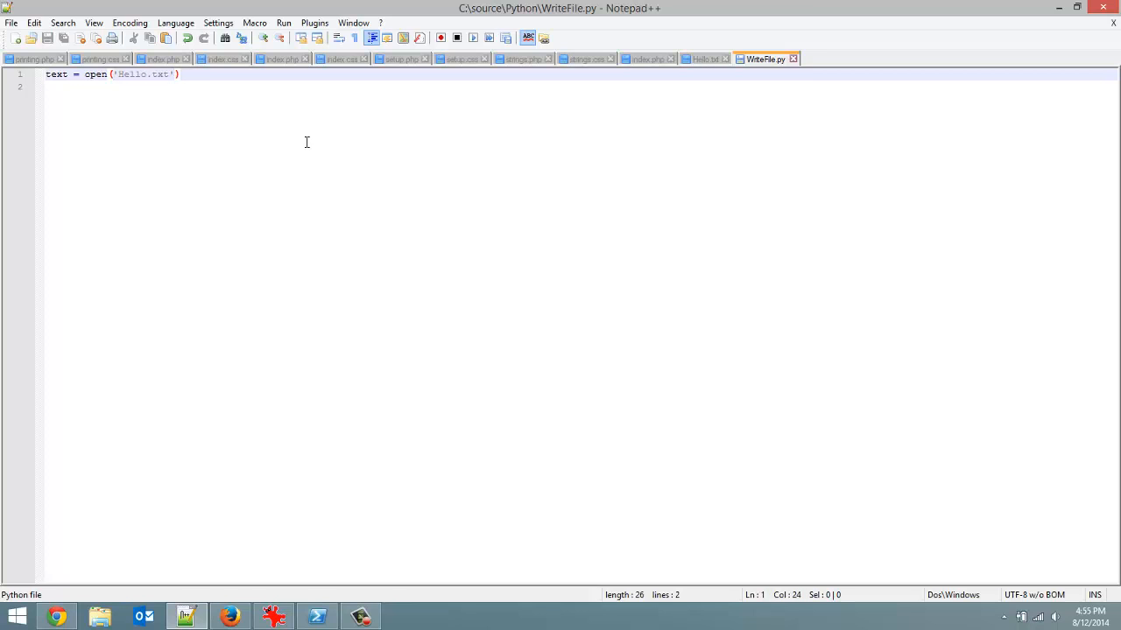
mouse_move(293, 141)
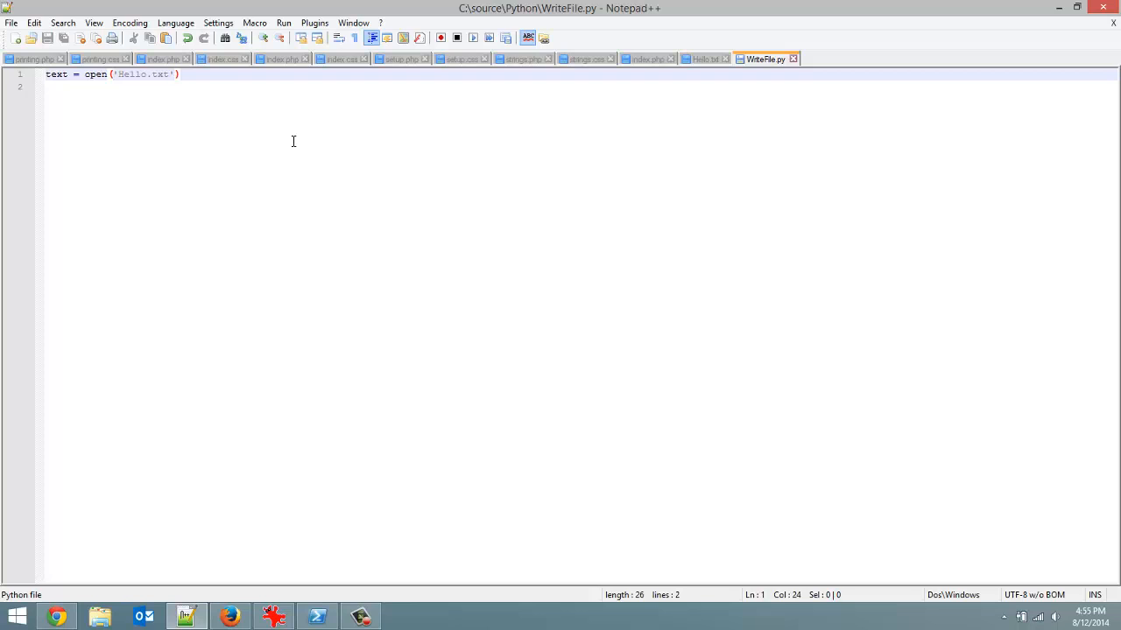
text(, ')
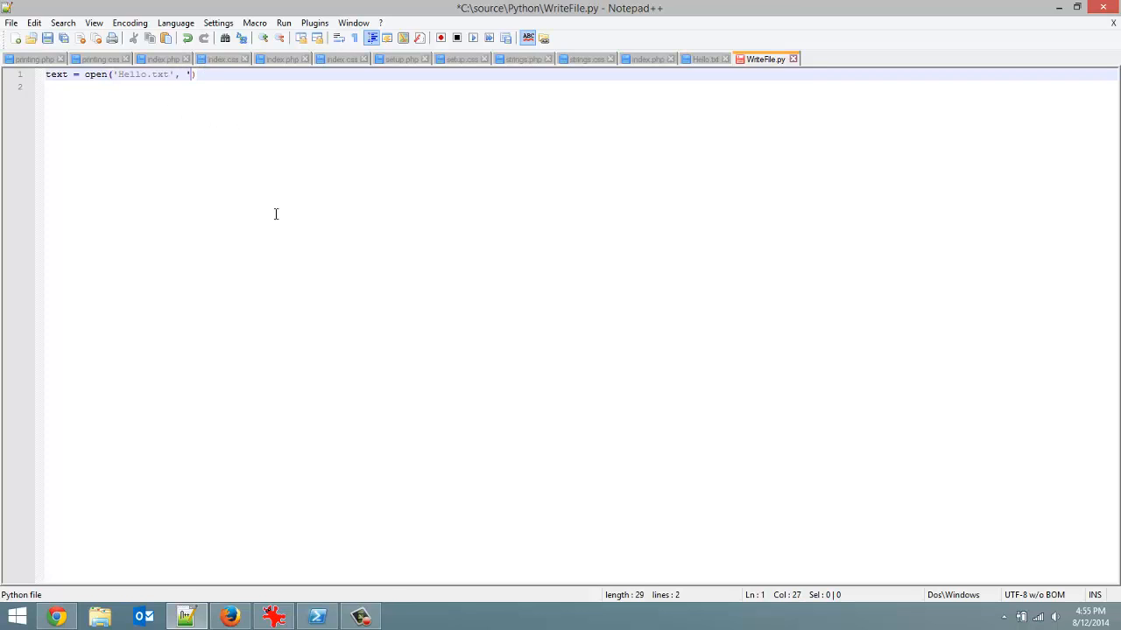
text(r')
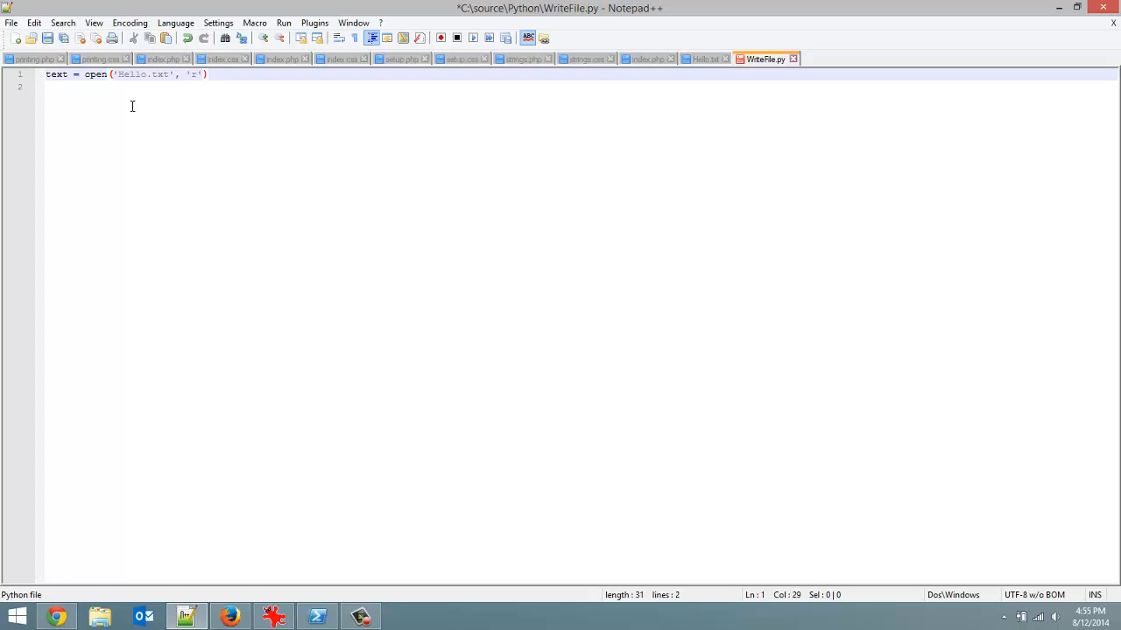
mouse_move(150, 77)
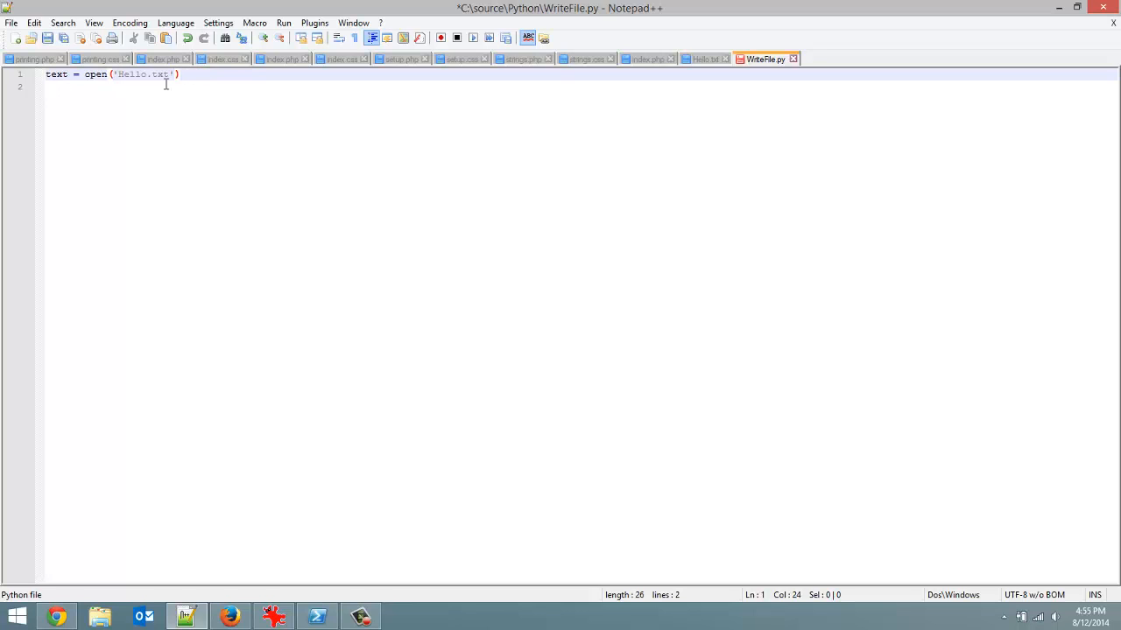
mouse_move(225, 148)
text(, )
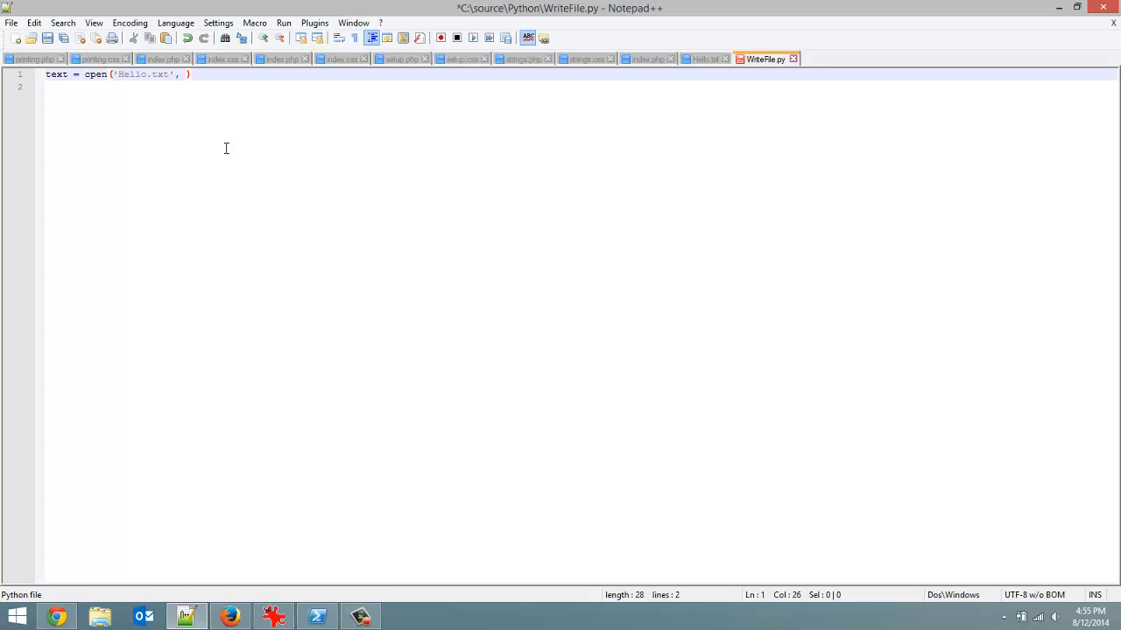
text('w')
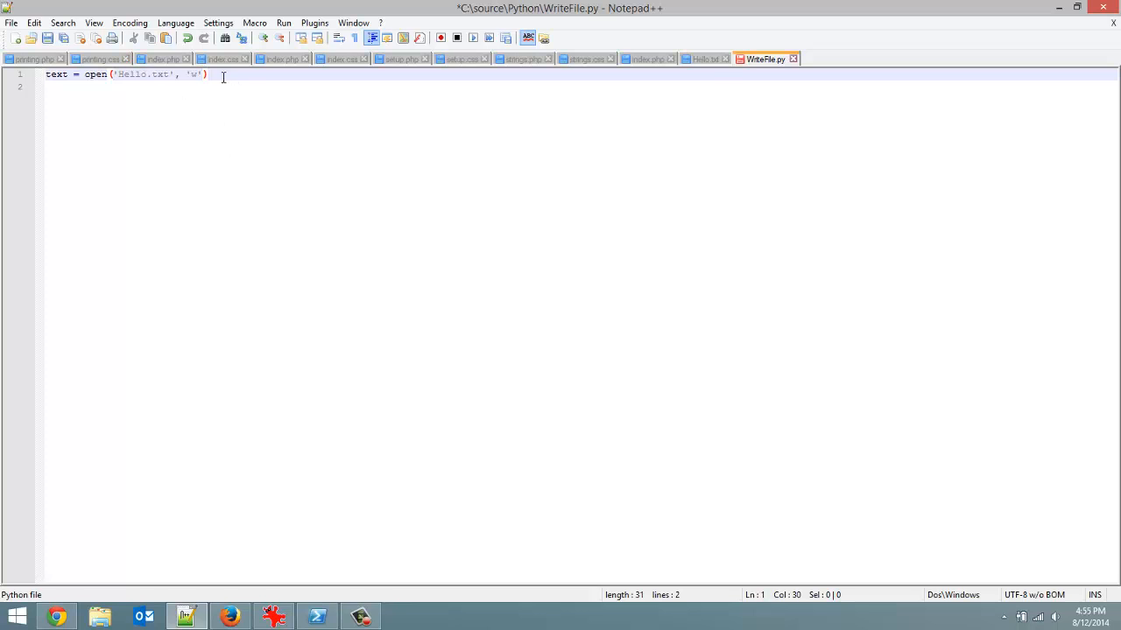
mouse_move(167, 103)
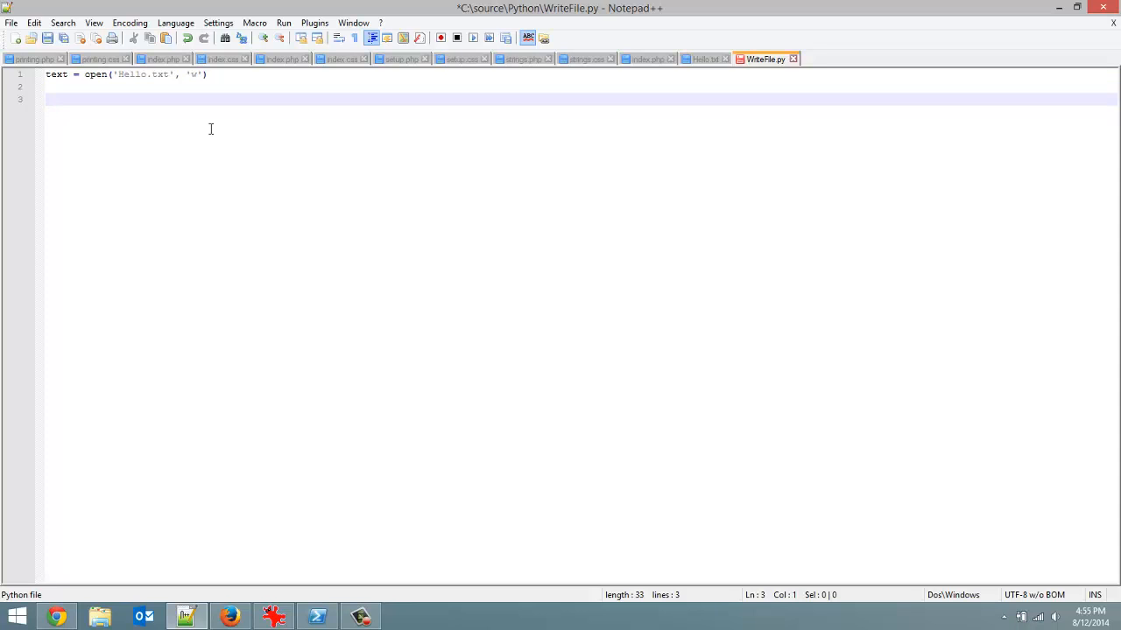
Step: Add text.write("Written by our program") and text.close() to WriteFile.py and save it
text(text)
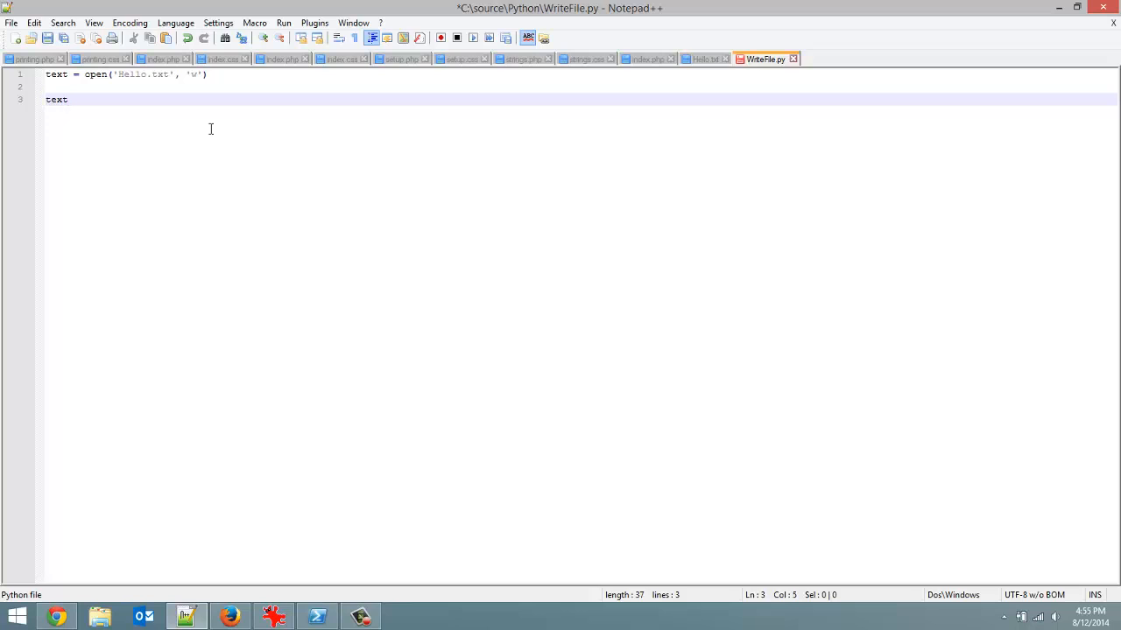
text(.close()
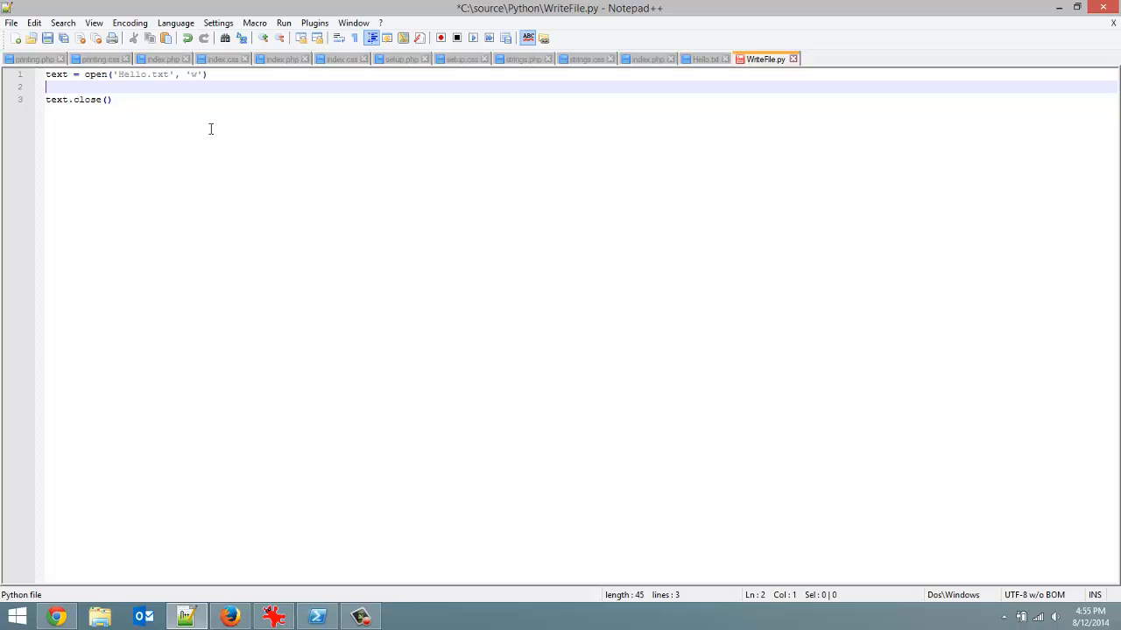
text(text)
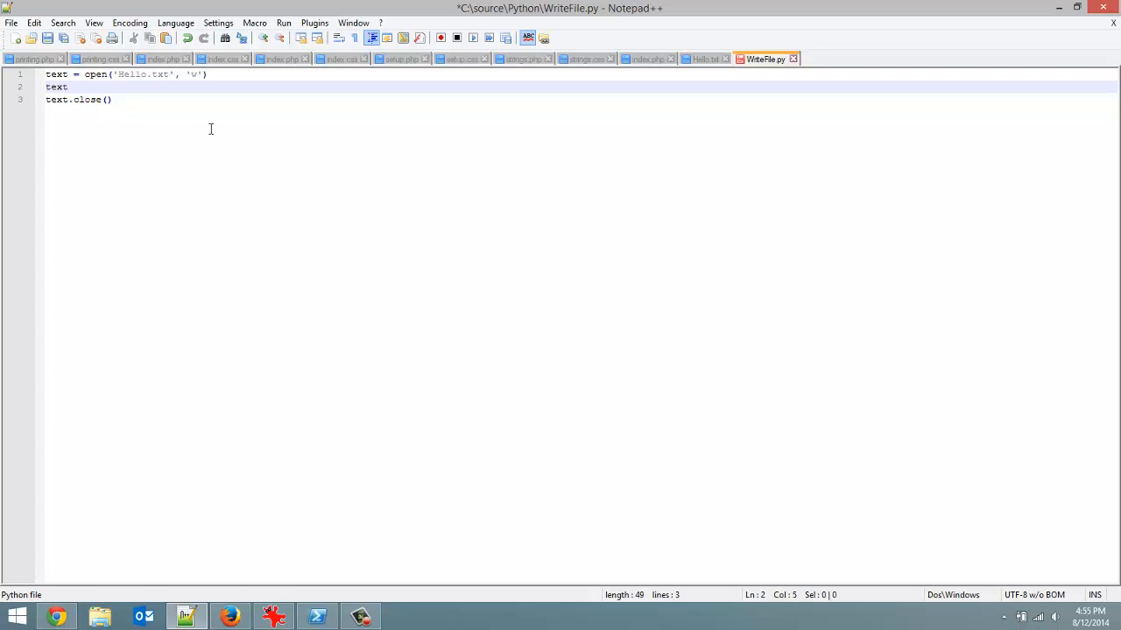
text(.write())
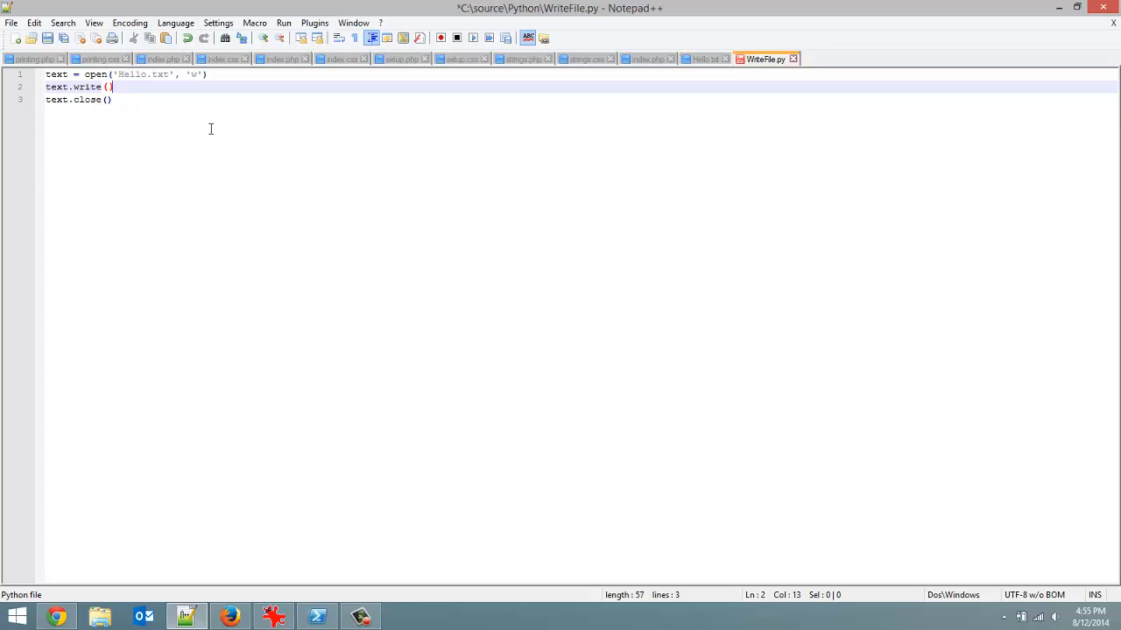
key(Left)
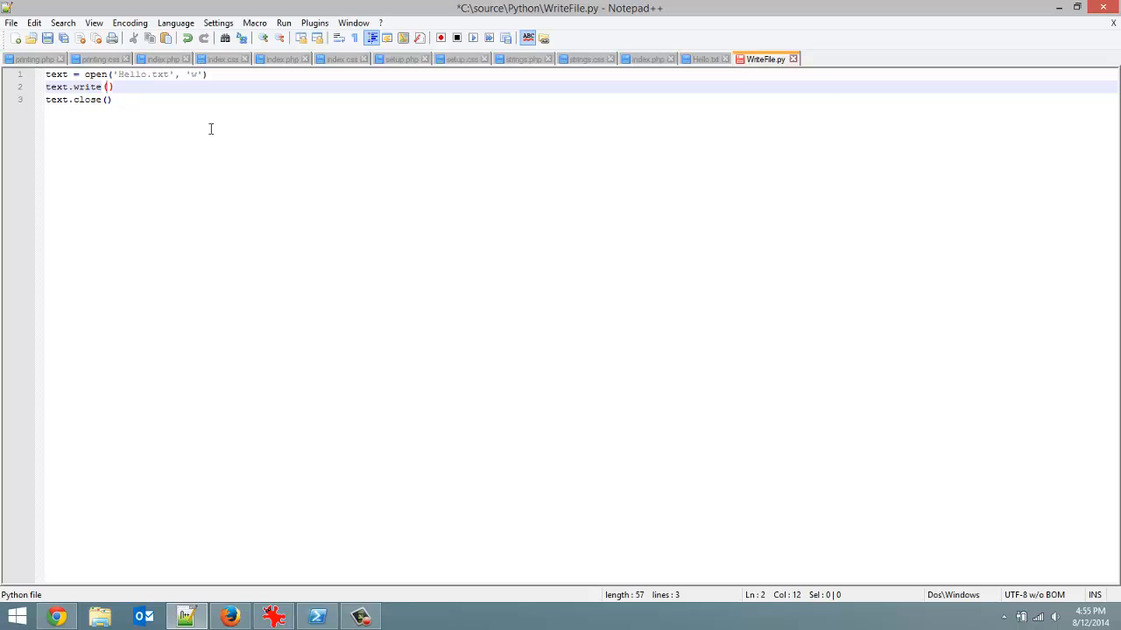
text("H)
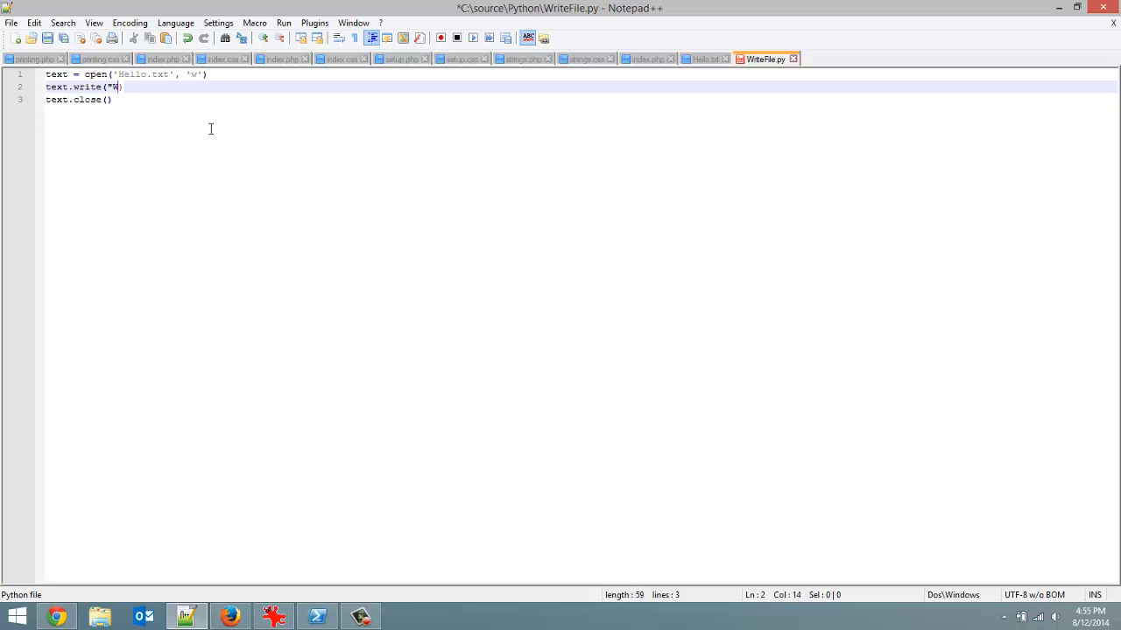
text(ritten H)
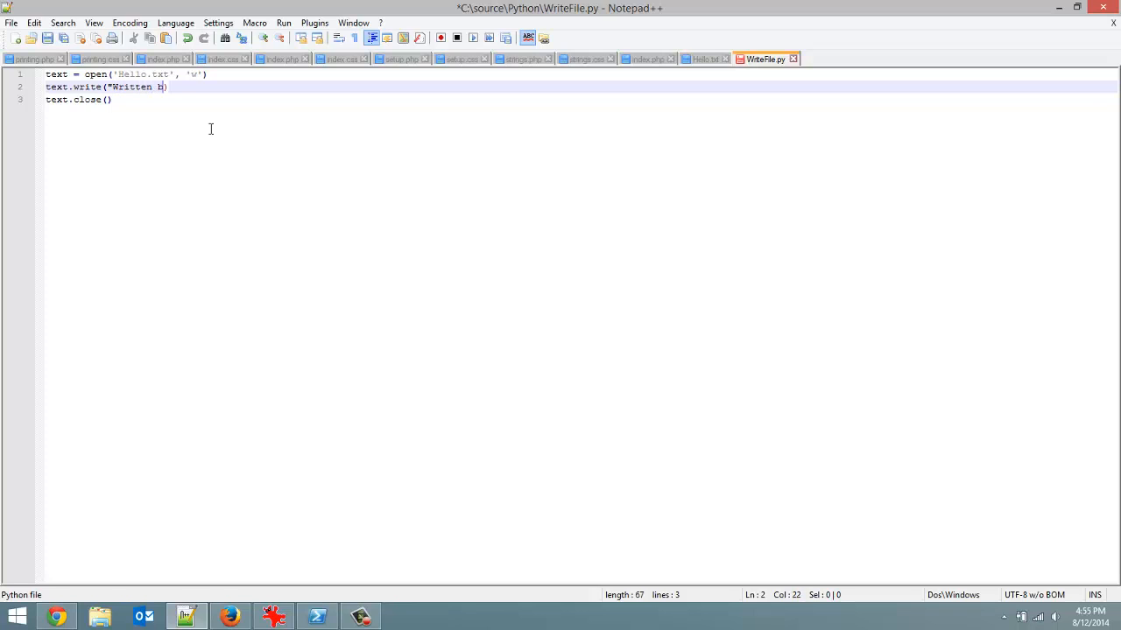
text(by our)
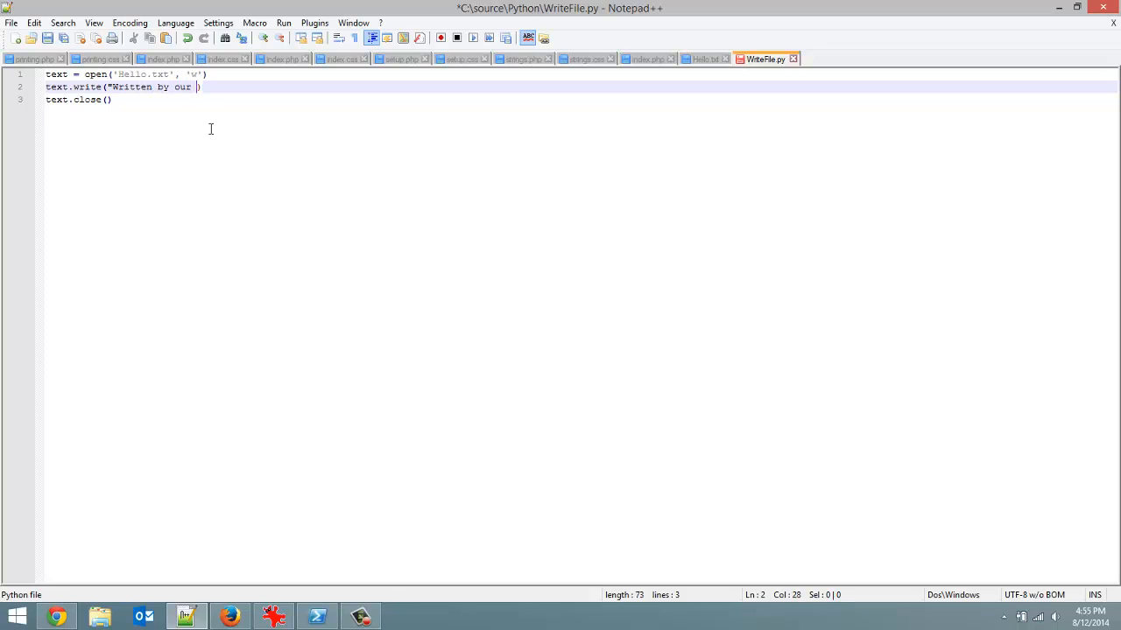
text(program)
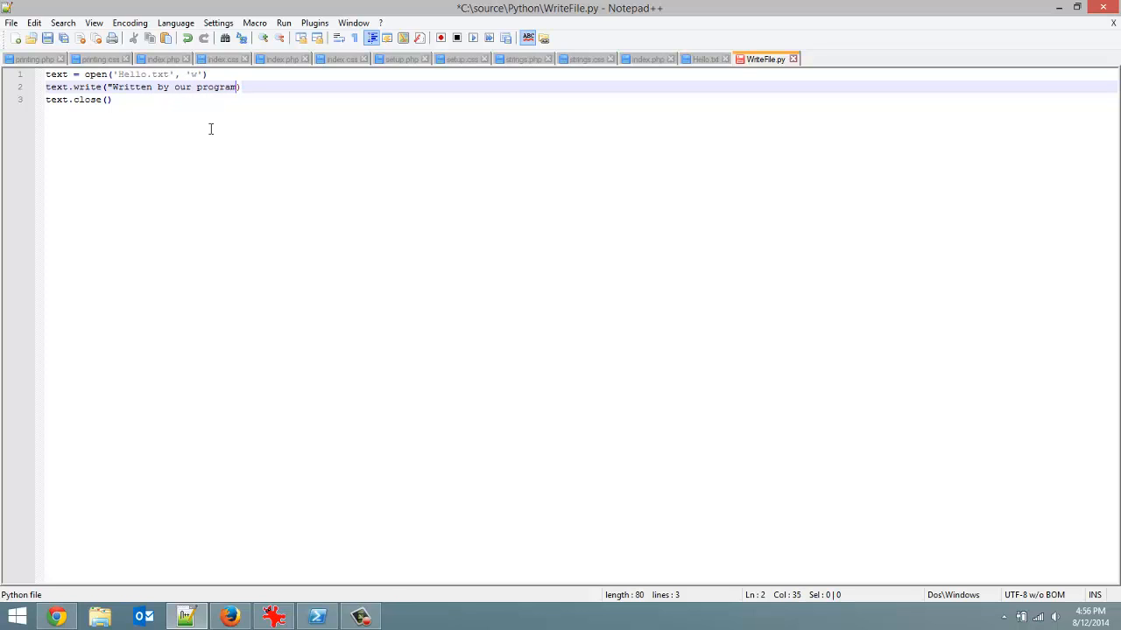
text(")
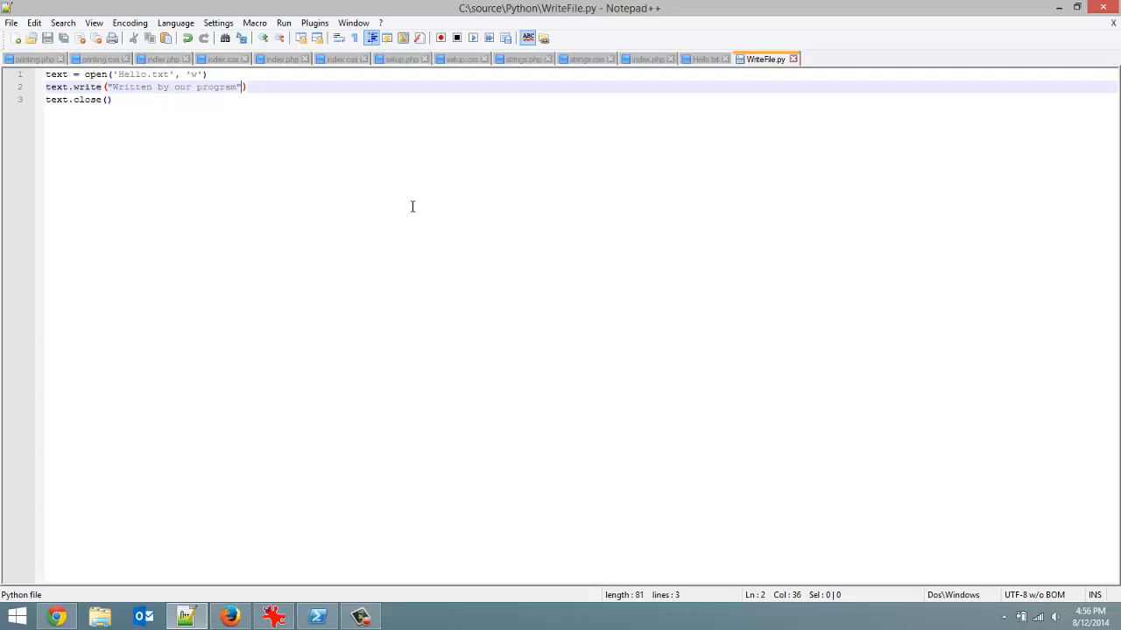
click(317, 617)
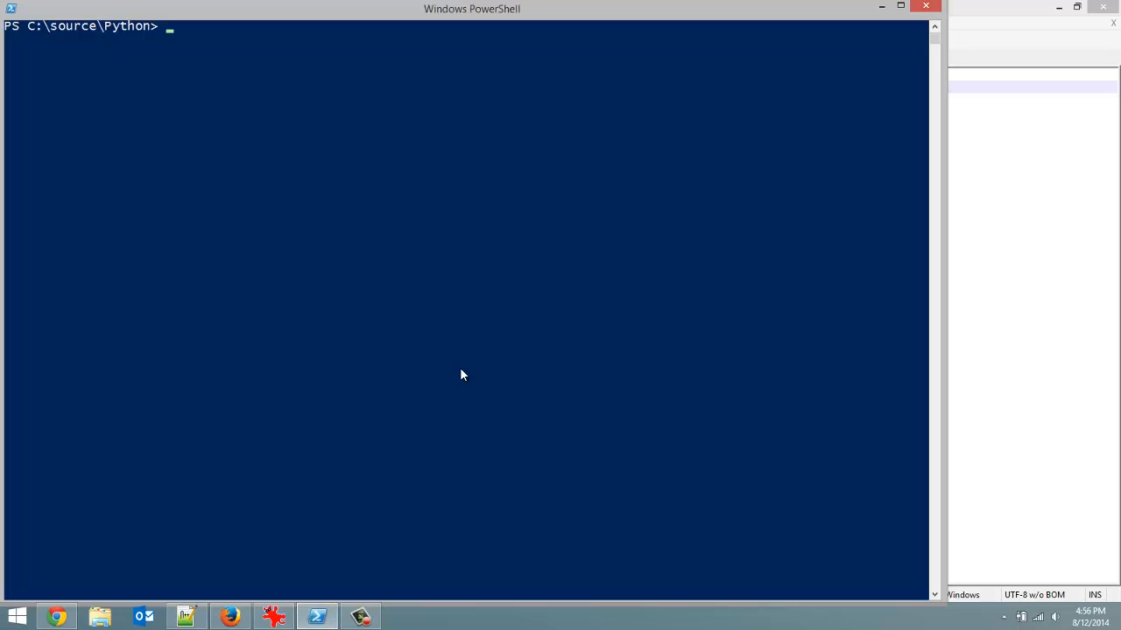
Step: Run python -i WriteFile.py from the C:\source\Python prompt in PowerShell
text(python -i WriteFile.py)
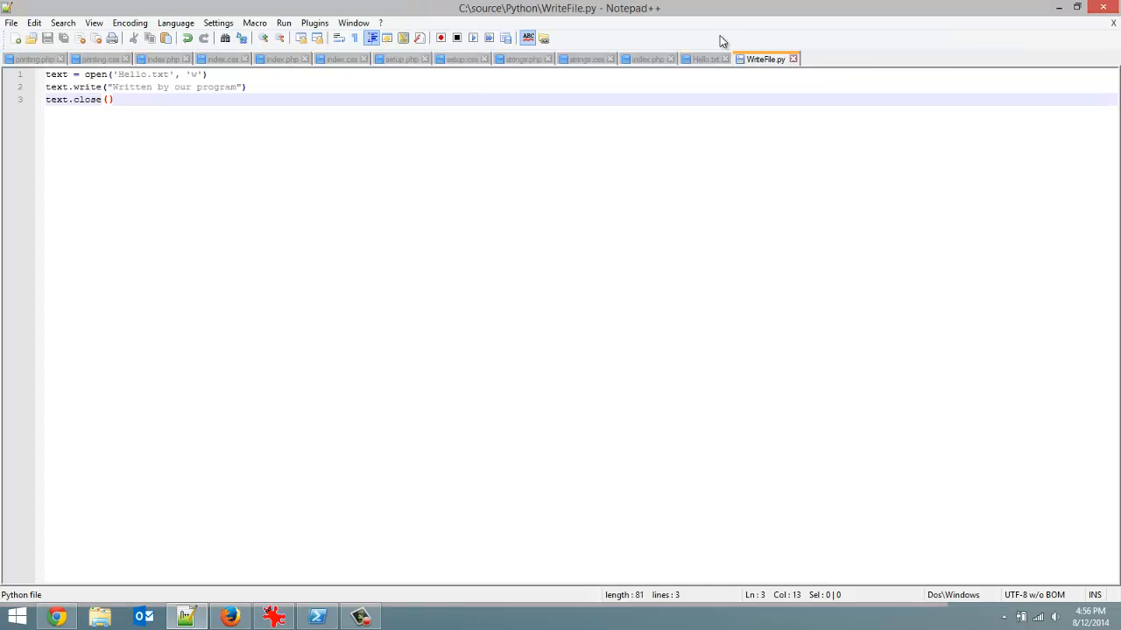
mouse_move(768, 72)
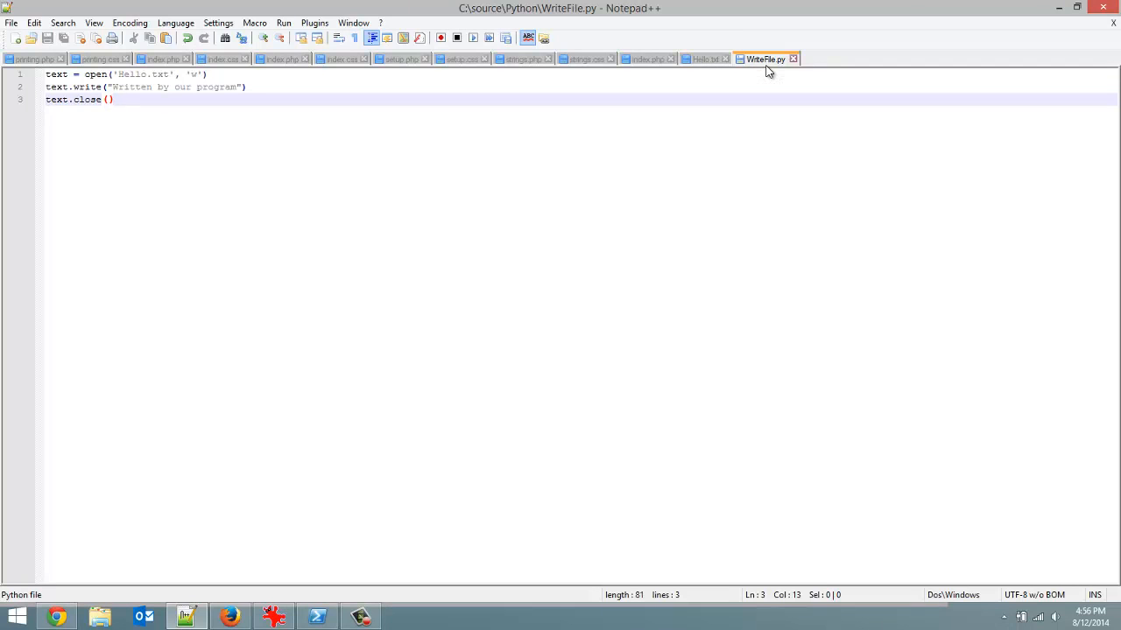
click(317, 617)
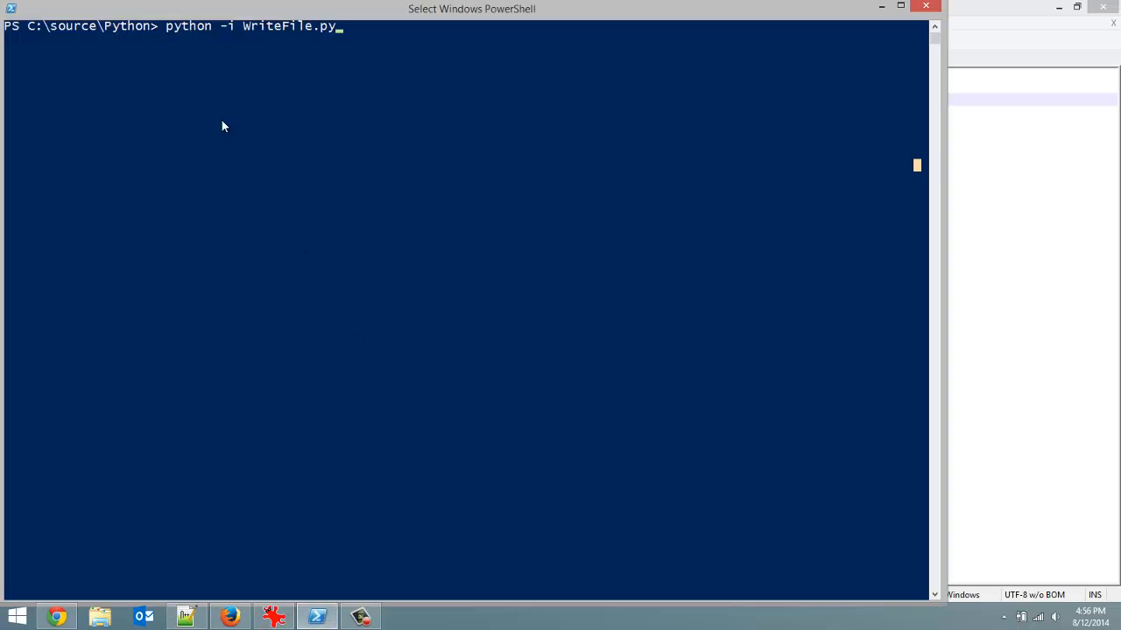
mouse_move(405, 45)
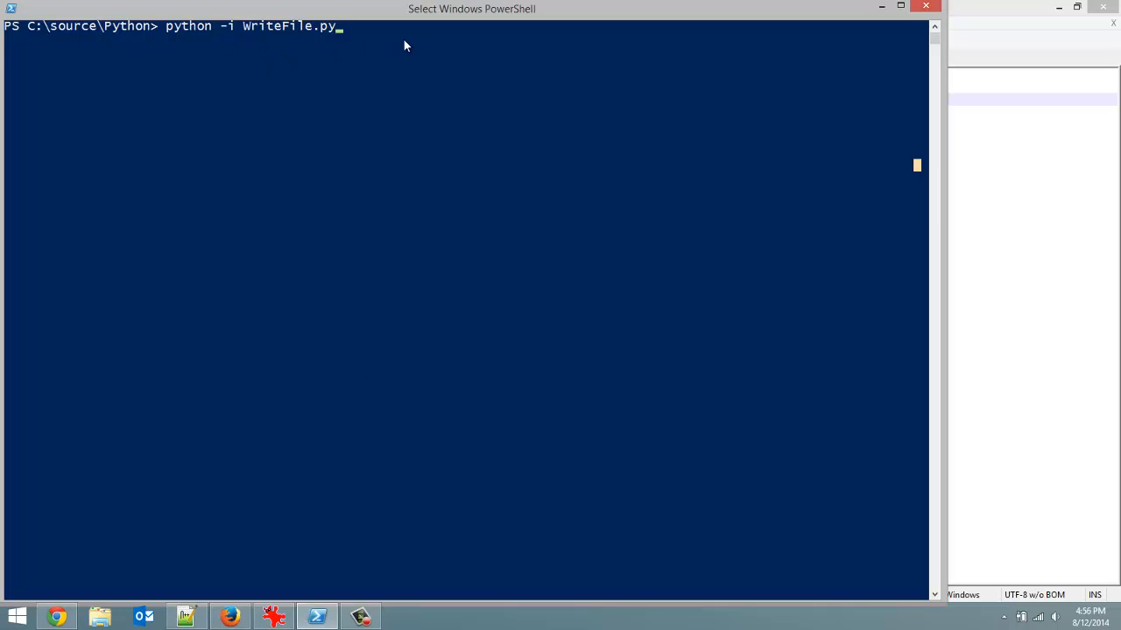
mouse_move(374, 50)
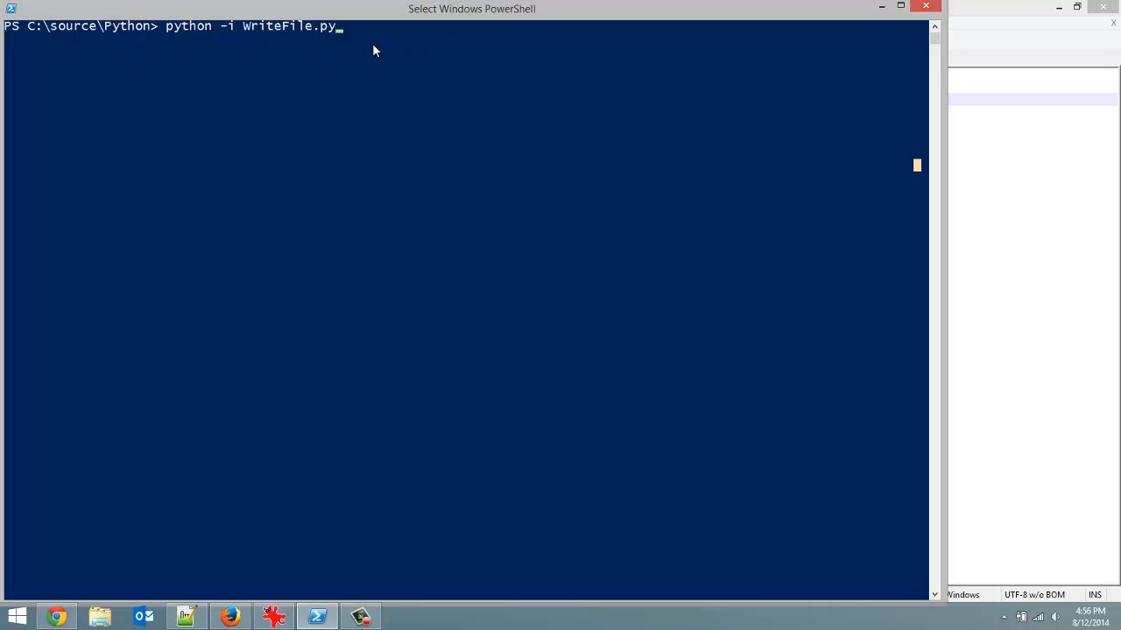
mouse_move(357, 49)
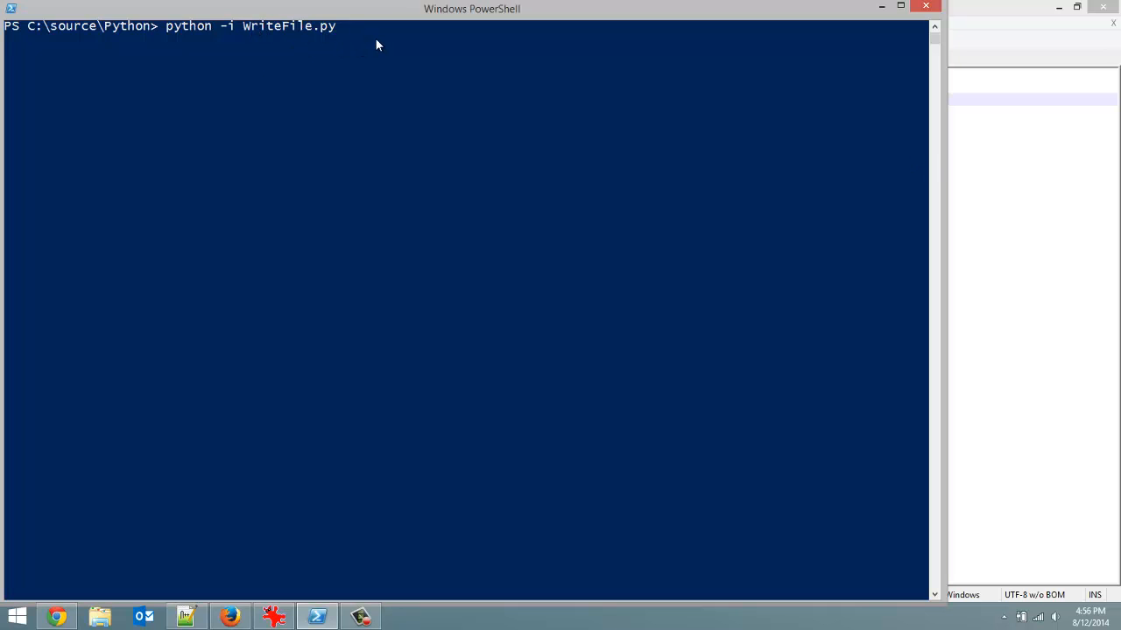
key(Return)
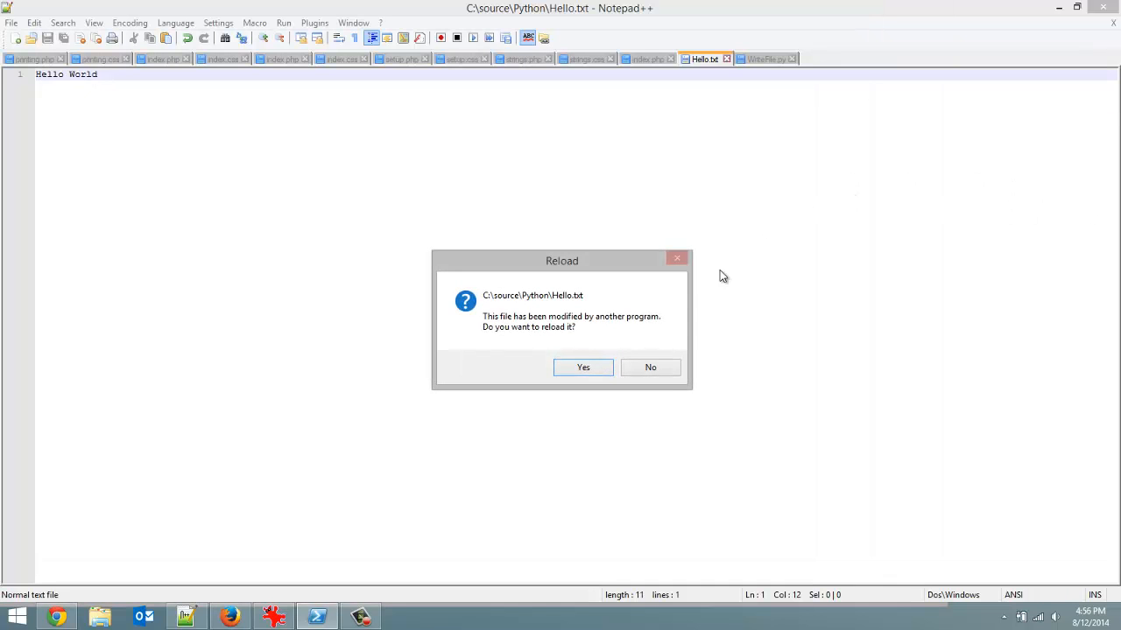
mouse_move(547, 303)
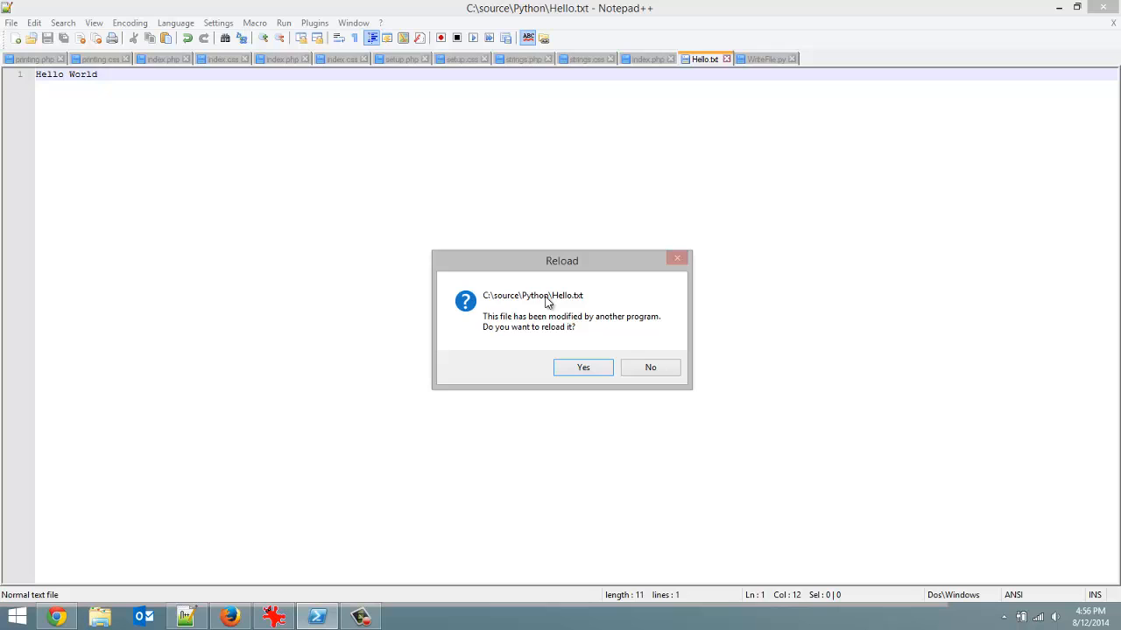
mouse_move(494, 330)
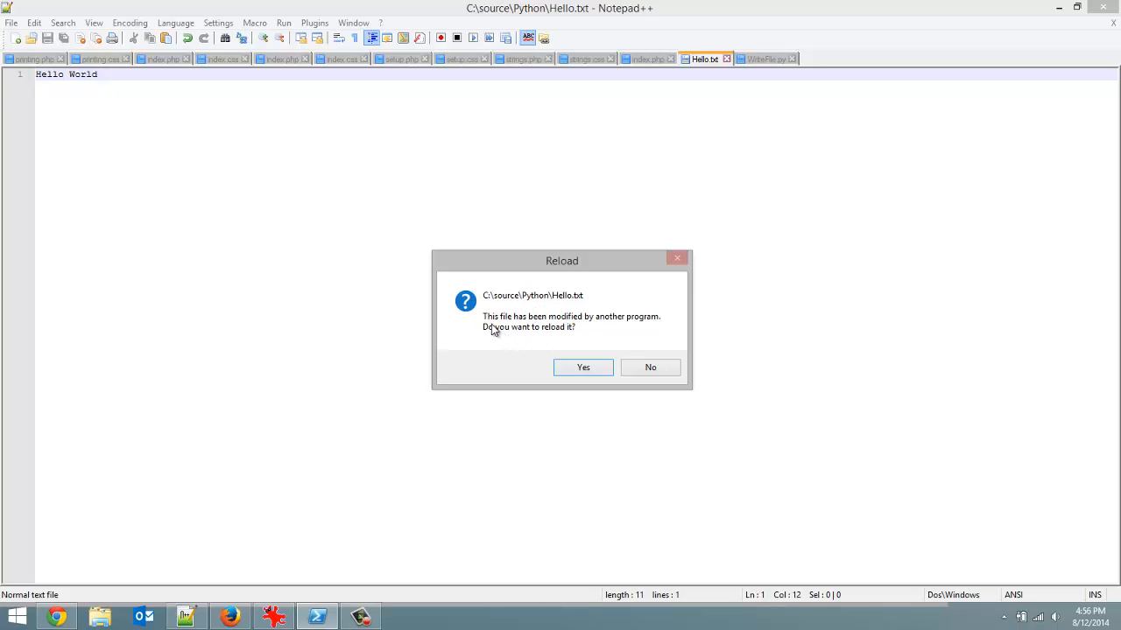
mouse_move(486, 325)
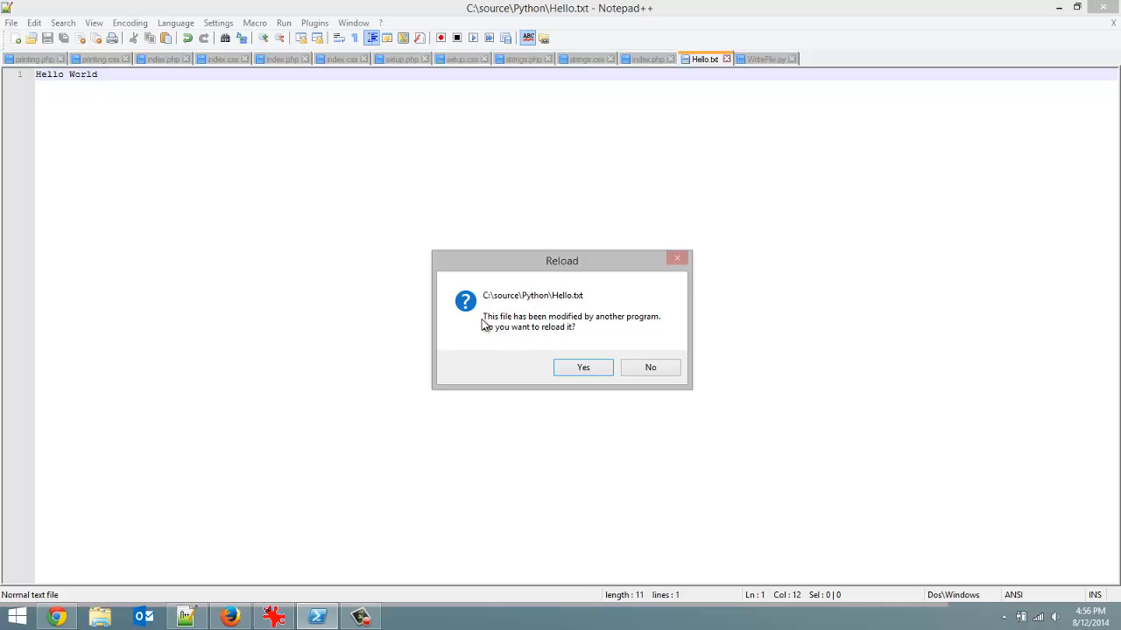
mouse_move(604, 356)
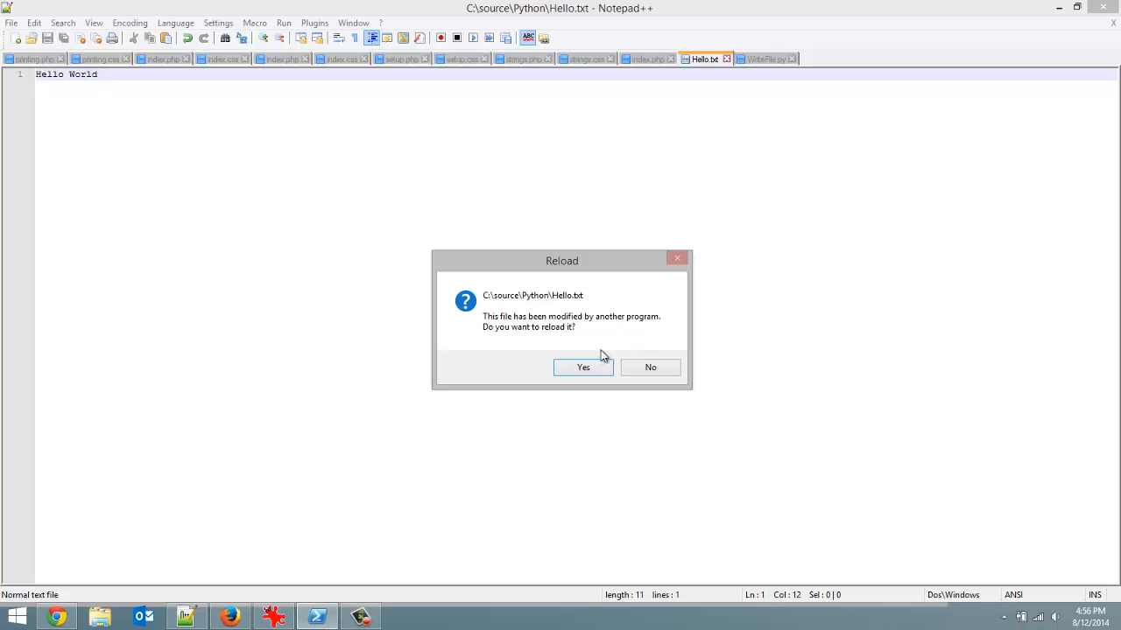
Step: Accept reloading Hello.txt, now reading "Written by our program", and return to WriteFile.py
click(583, 367)
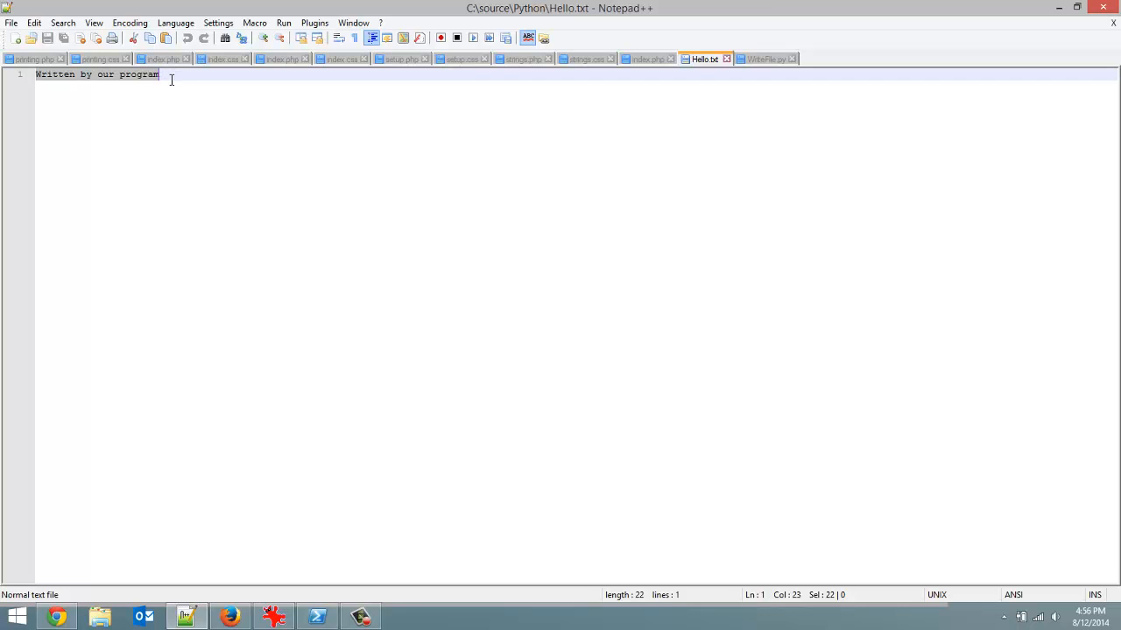
click(382, 137)
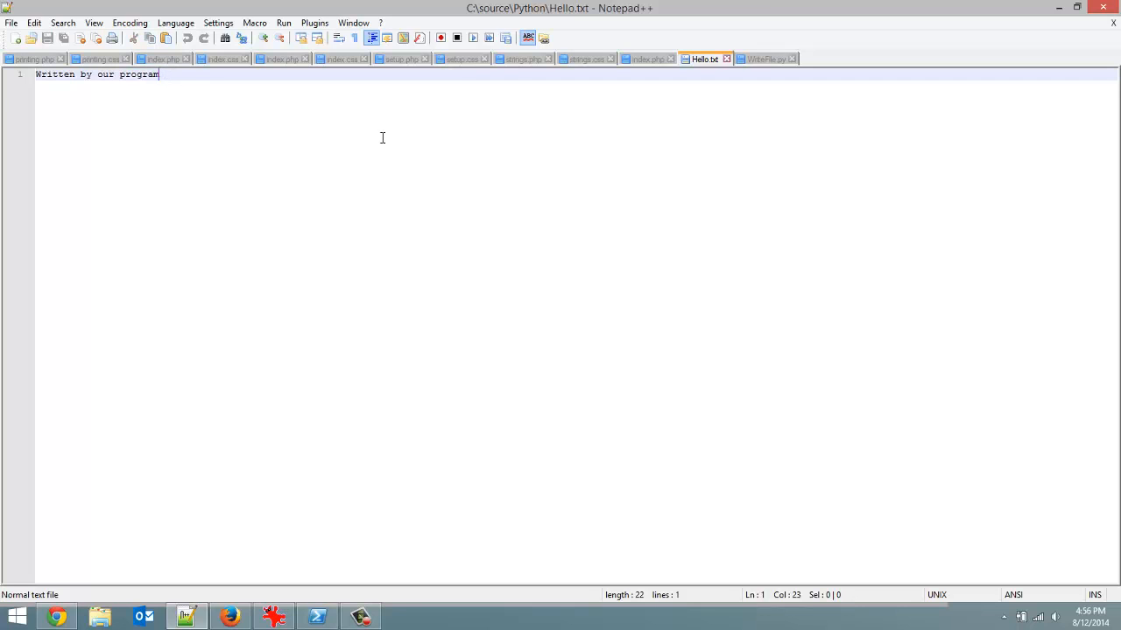
click(766, 58)
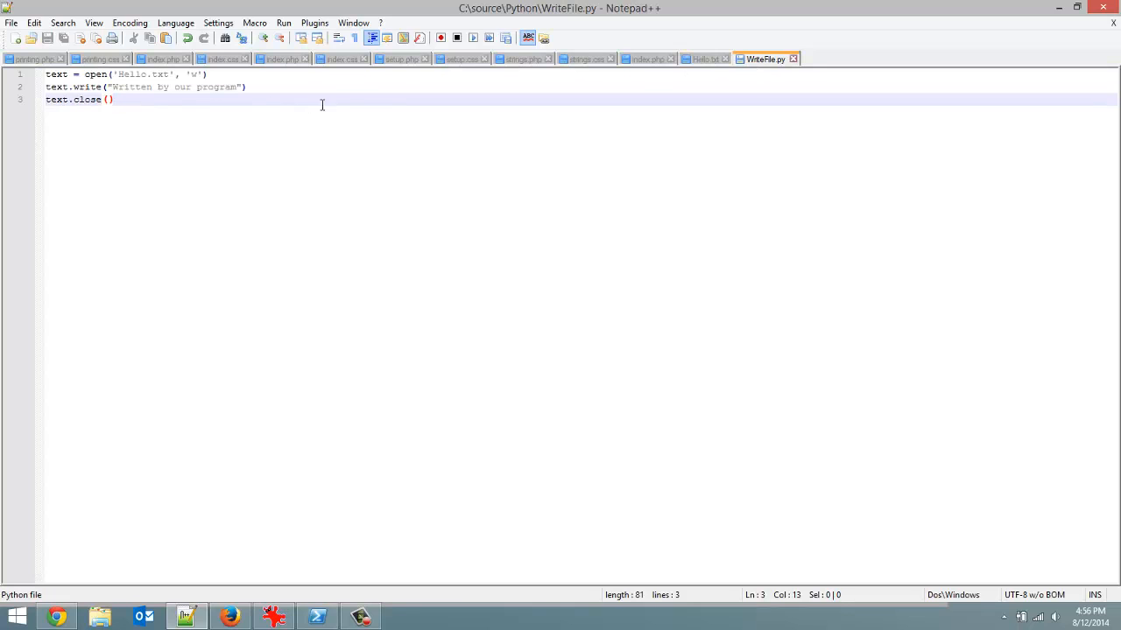
mouse_move(267, 105)
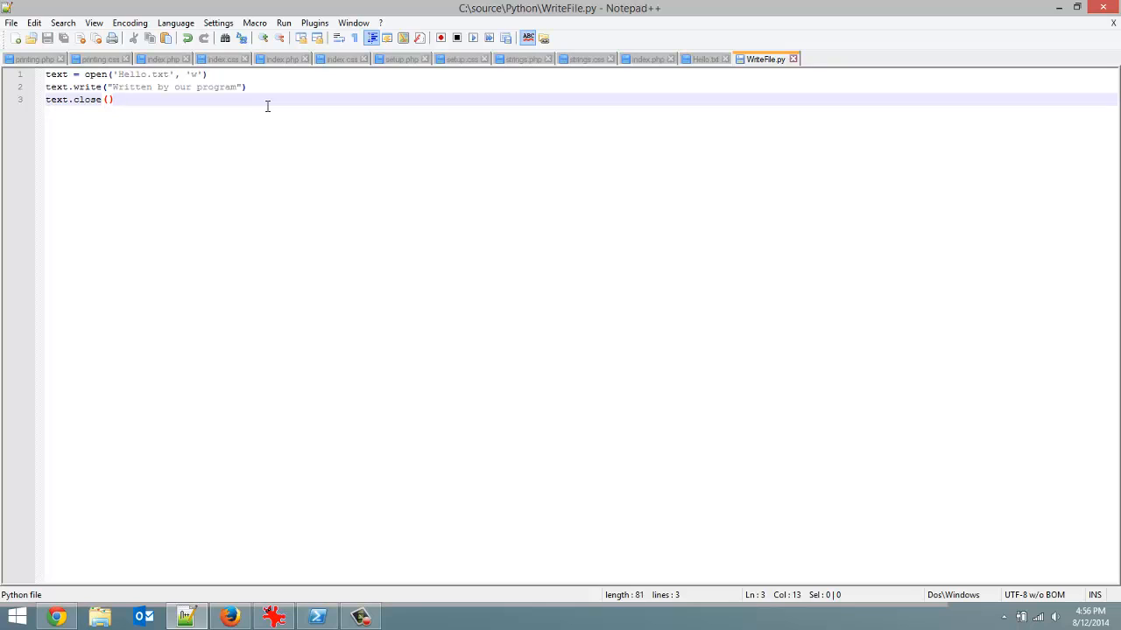
mouse_move(198, 84)
text(2)
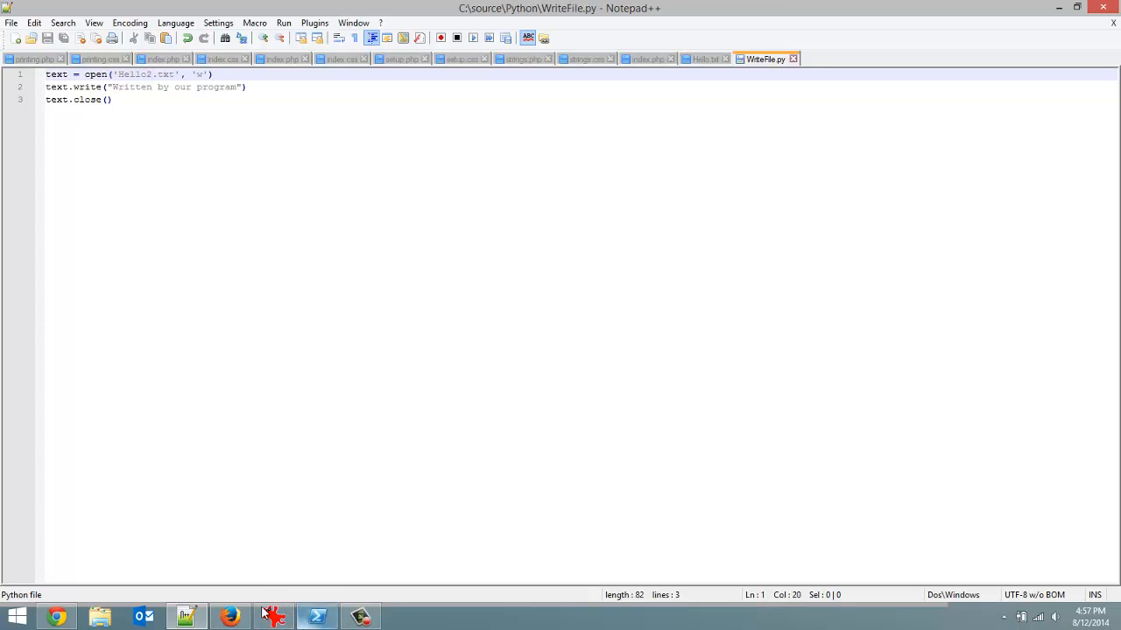
mouse_move(317, 615)
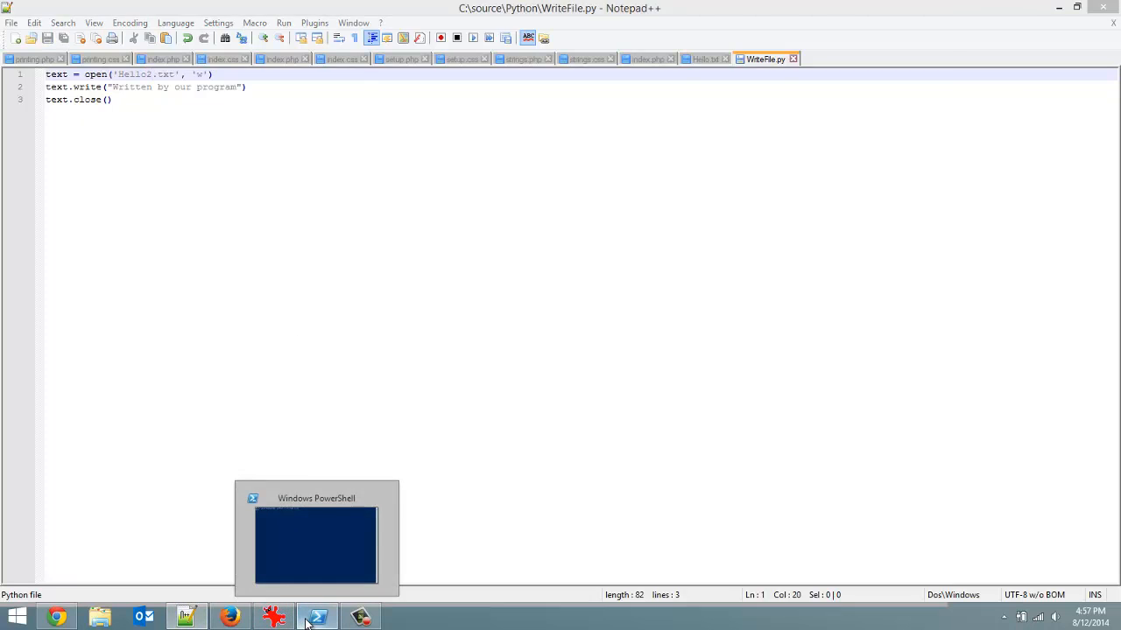
Step: Quit the interactive Python session and rerun WriteFile.py, now targeting Hello2.txt
click(316, 543)
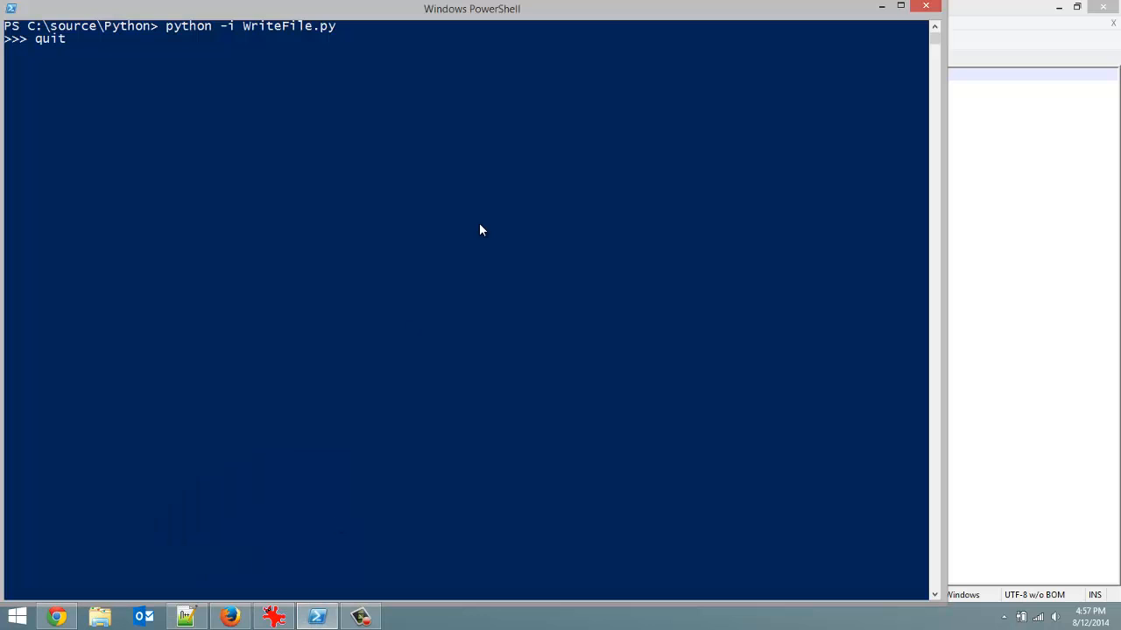
key(Return)
text(python WriteFile.py)
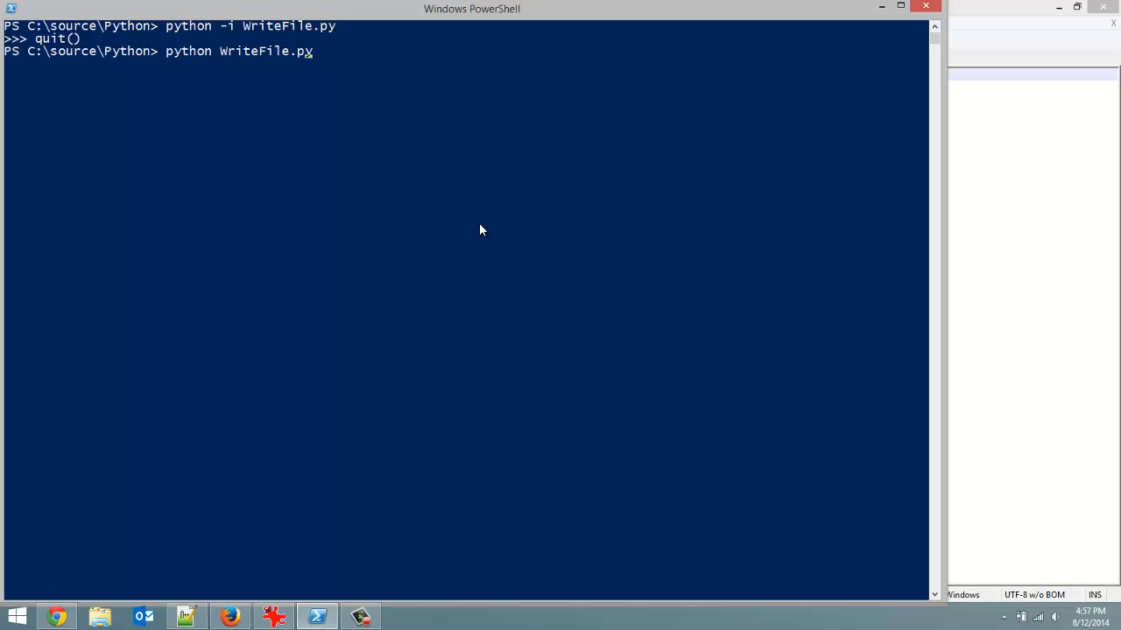
key(Return)
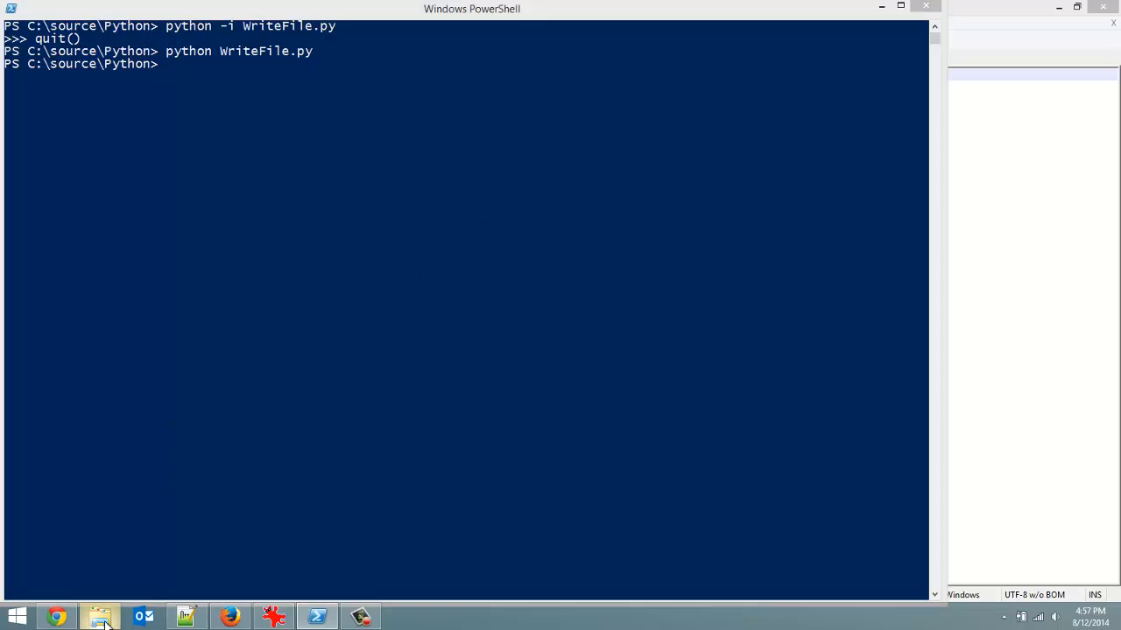
Step: Browse to C:\source\Python in File Explorer, where the new Hello2.txt sits beside Hello.txt
click(100, 615)
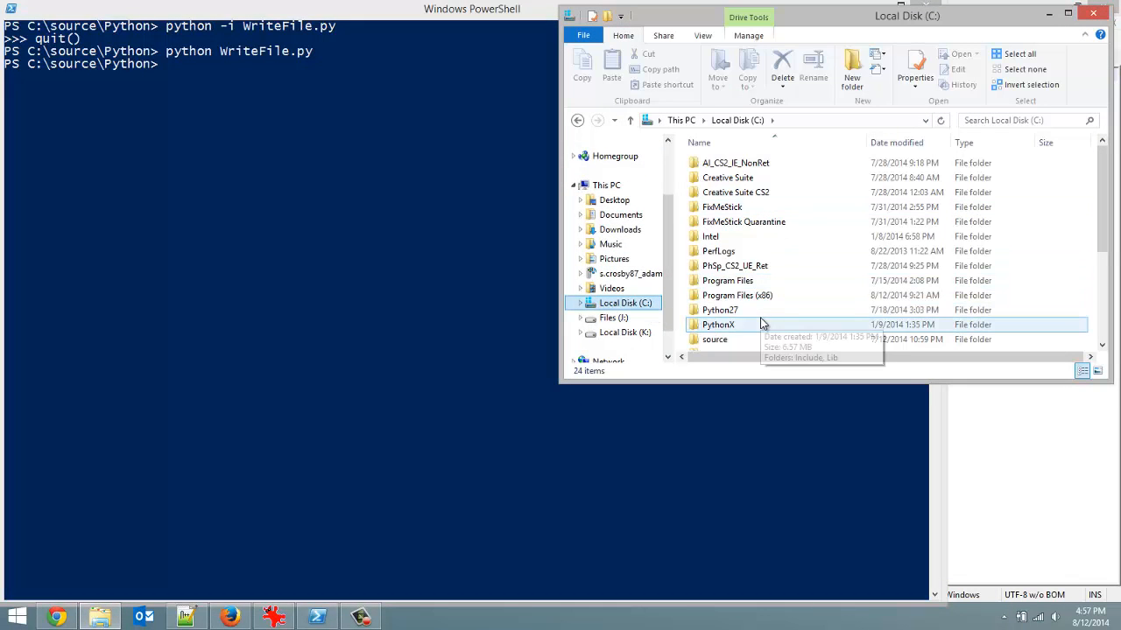
double_click(715, 339)
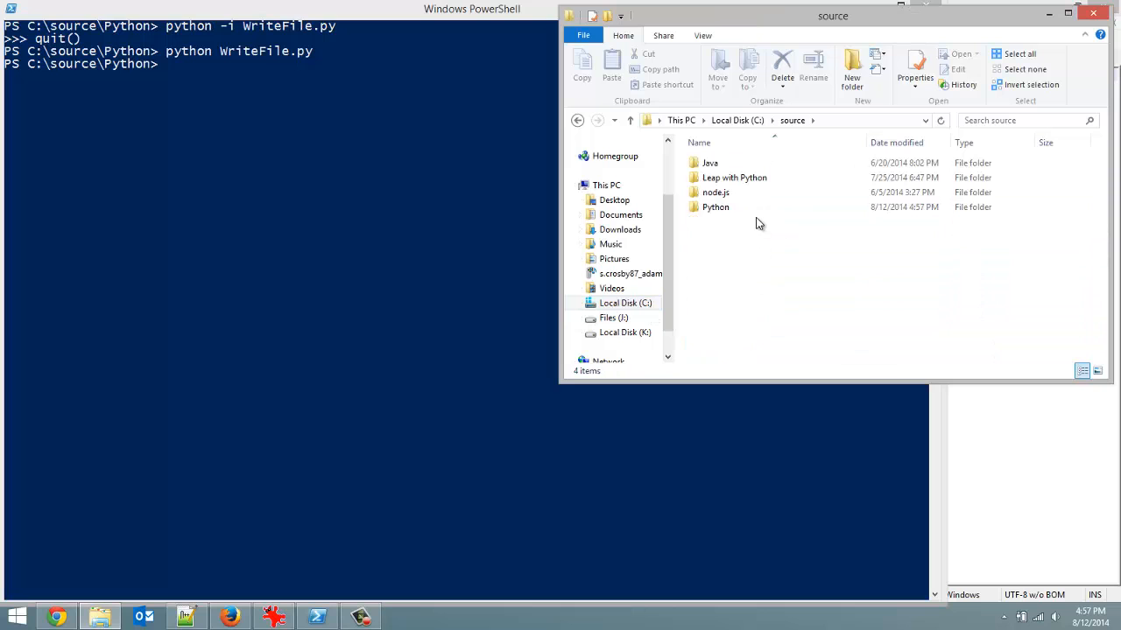
double_click(716, 207)
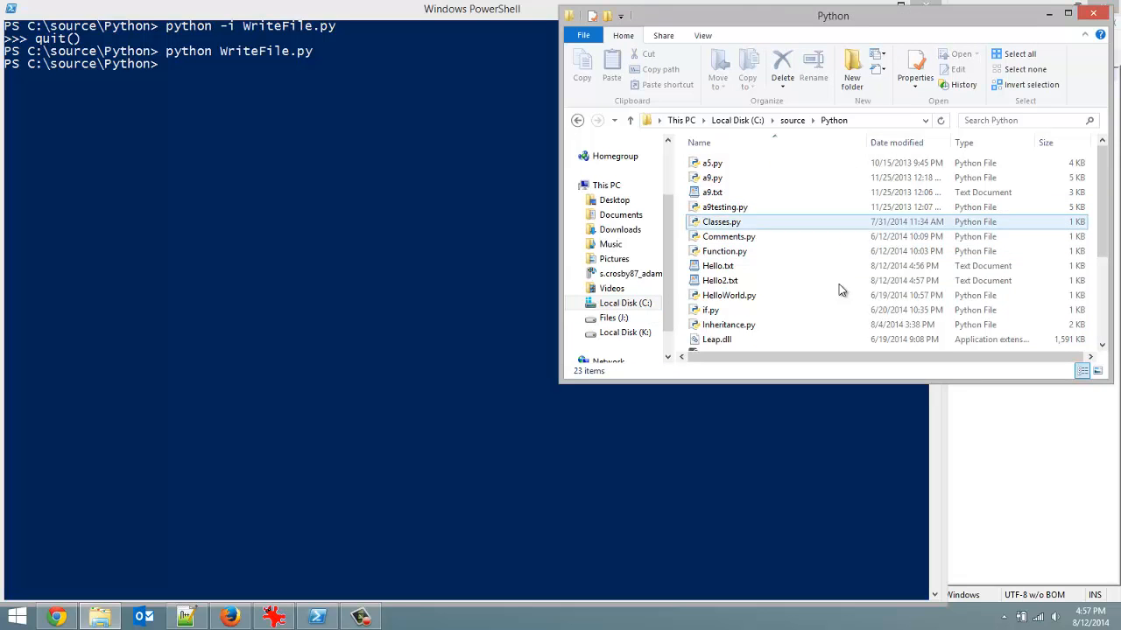
double_click(719, 280)
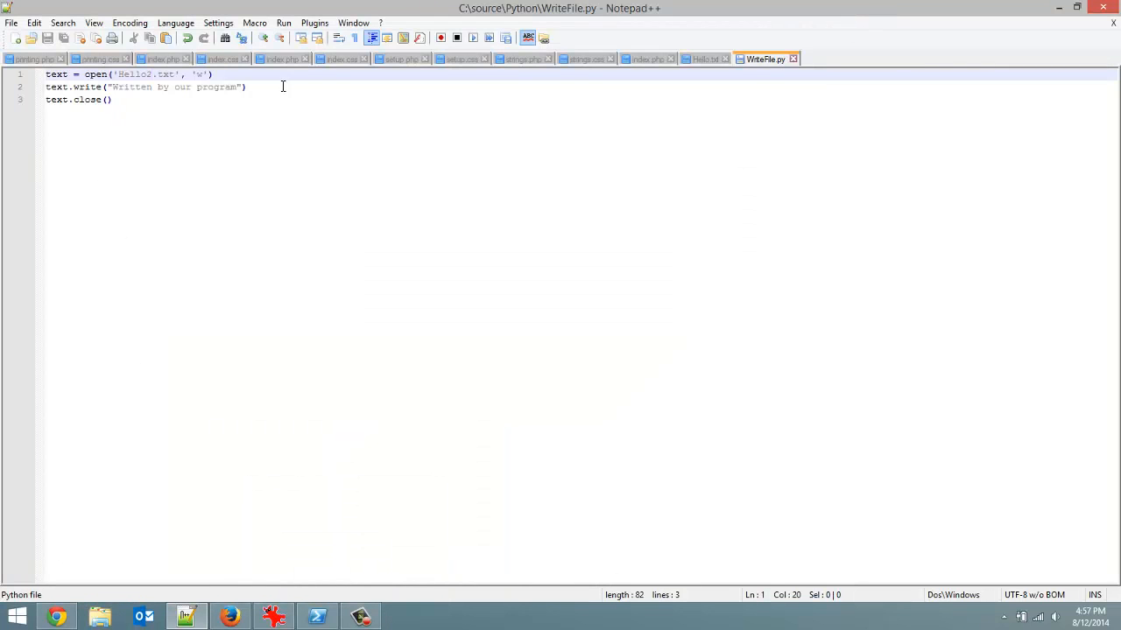
Step: Reset Hello.txt to "Hello World", then start changing WriteFile.py's open to Hello2.txt in mode 'a'
double_click(223, 87)
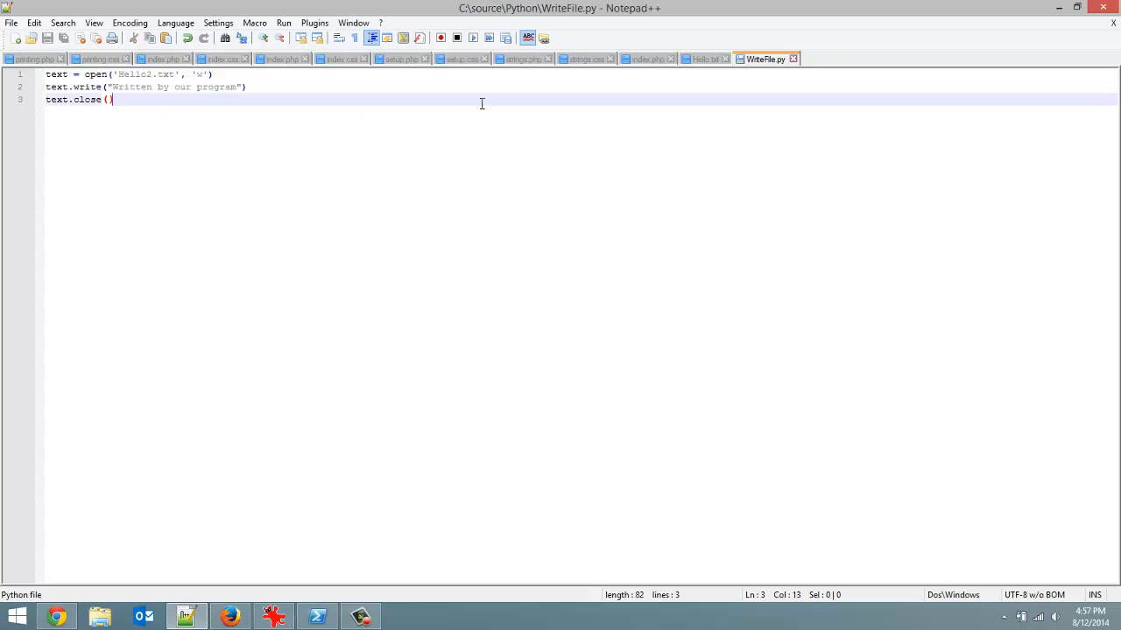
click(703, 59)
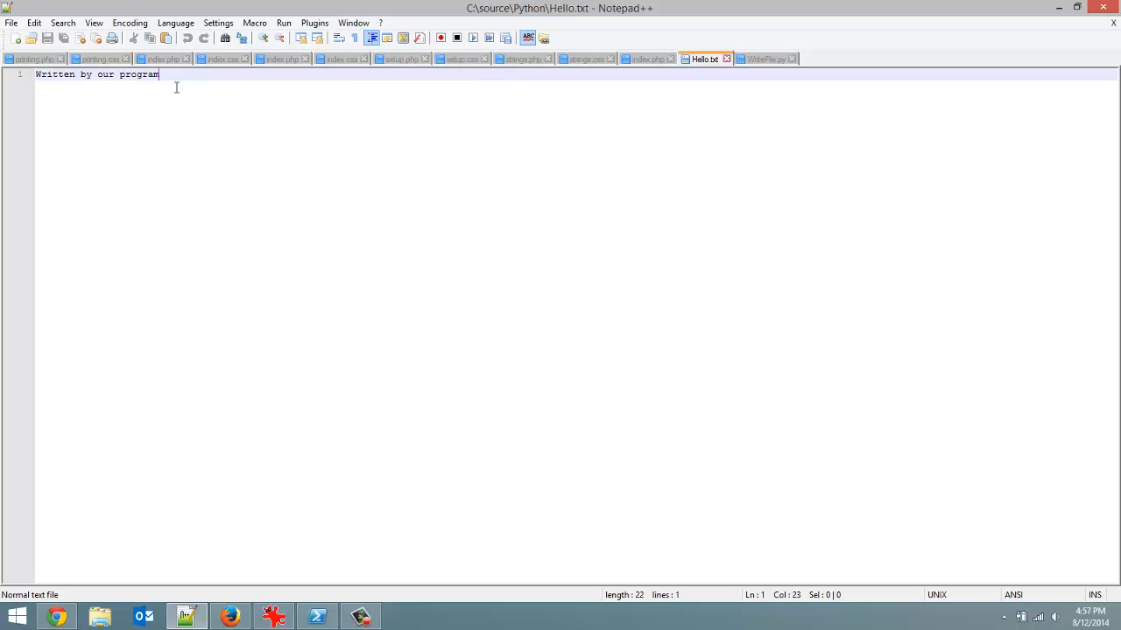
key(Home)
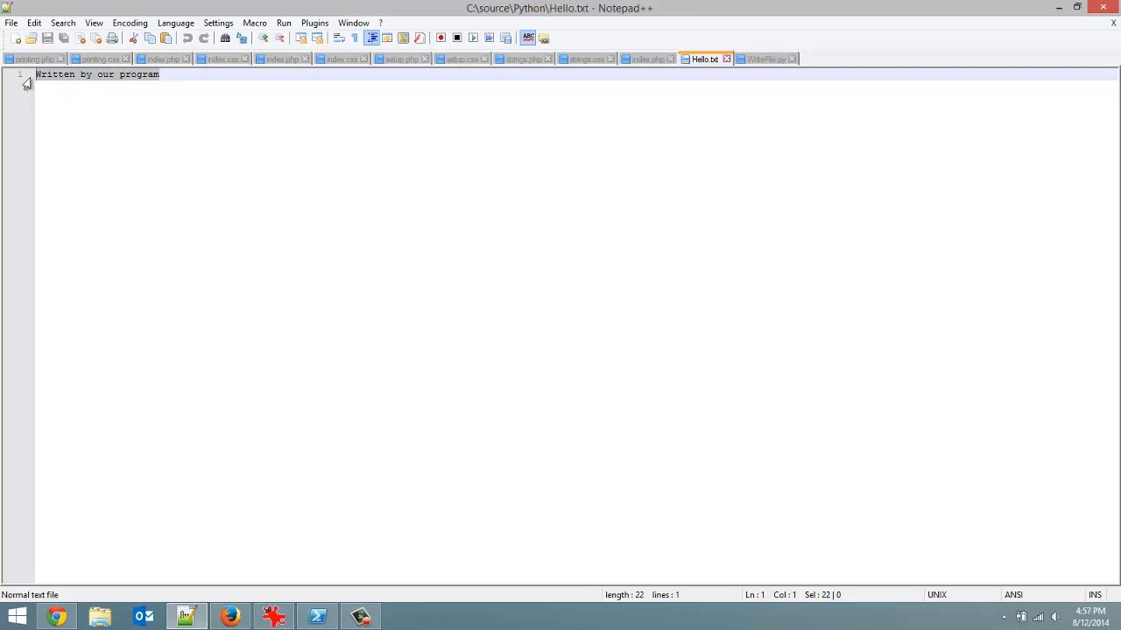
text(Hello)
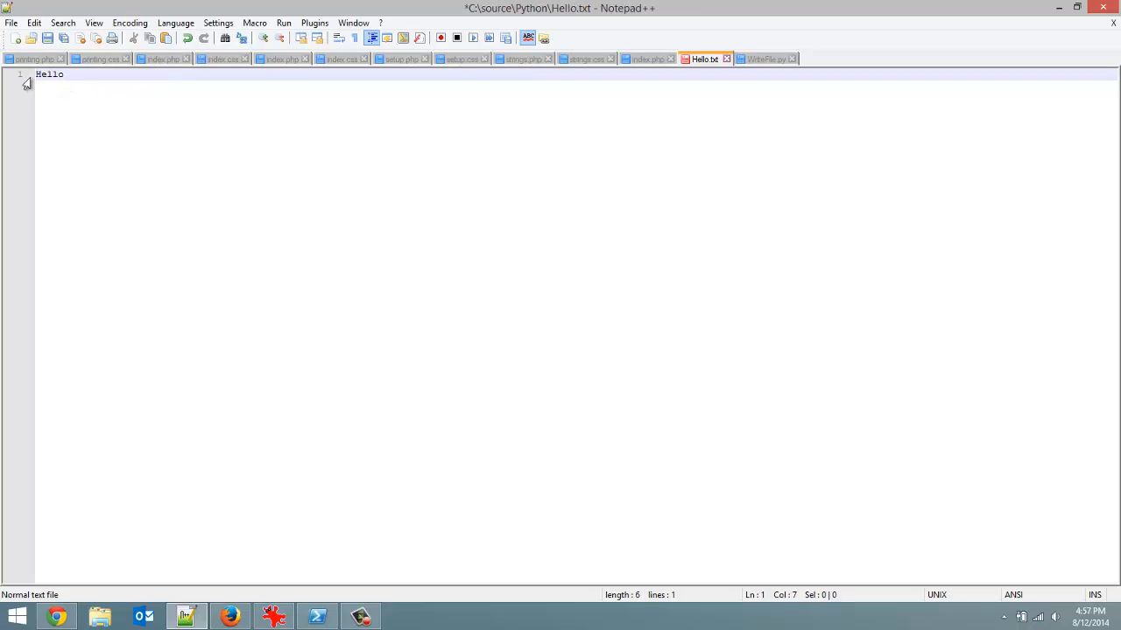
text(World)
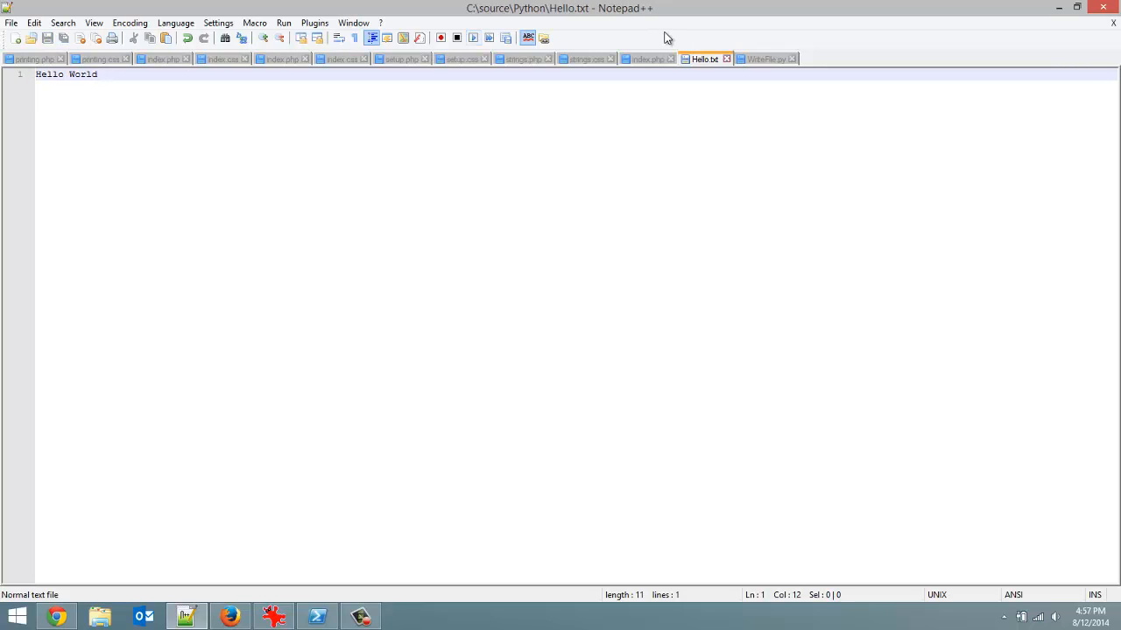
click(764, 59)
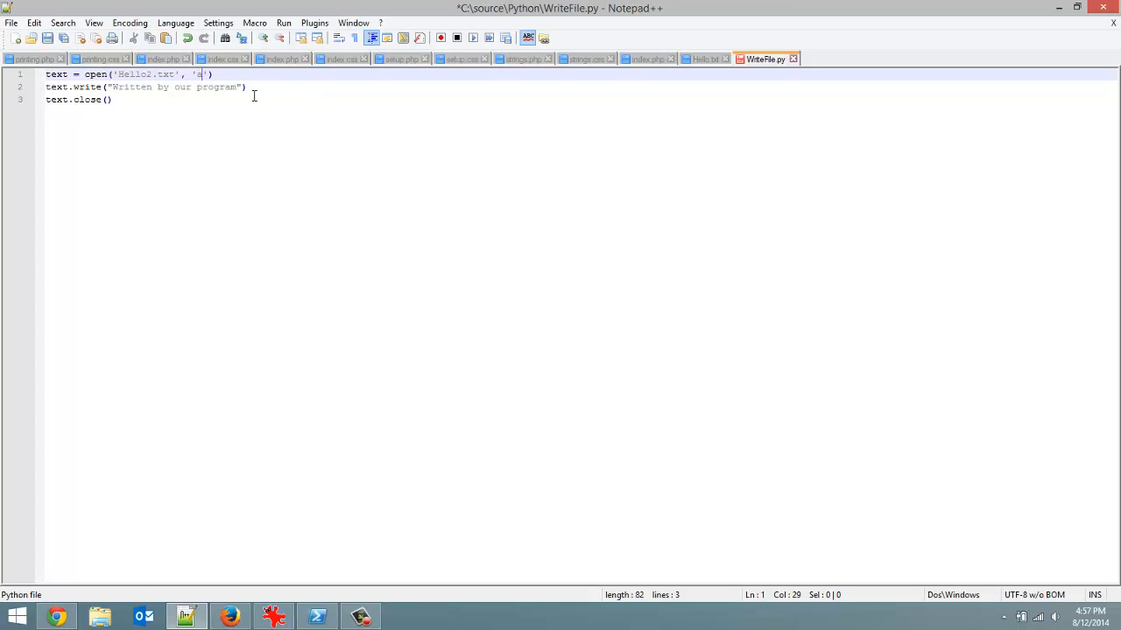
Step: Save WriteFile.py appending to Hello.txt and rerun it from PowerShell
key(ctrl+s)
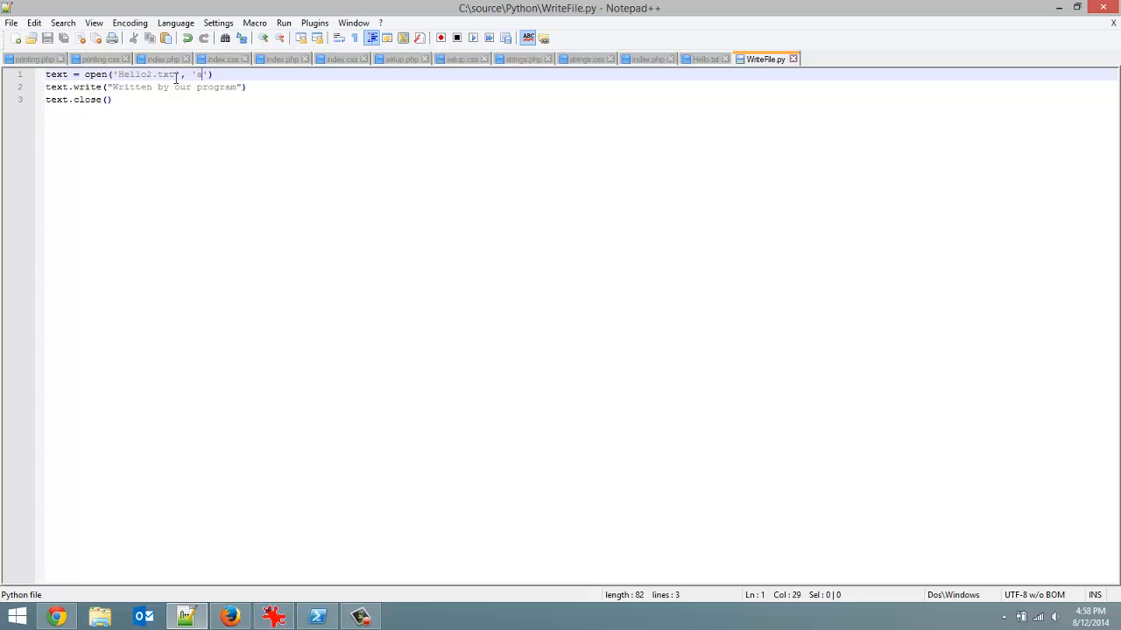
mouse_move(81, 86)
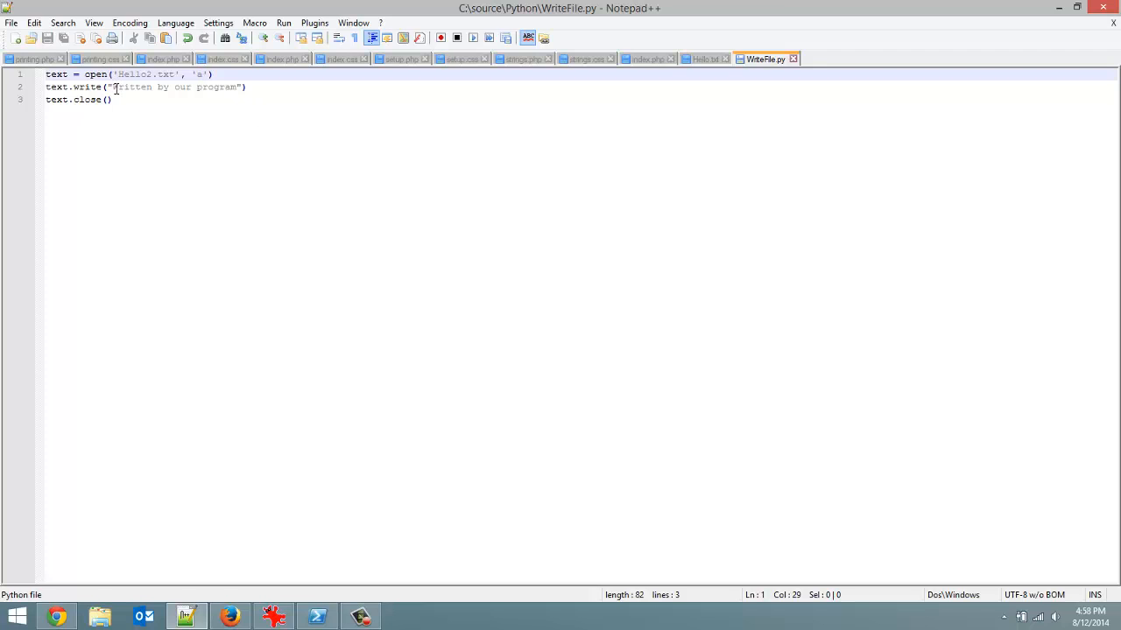
click(703, 59)
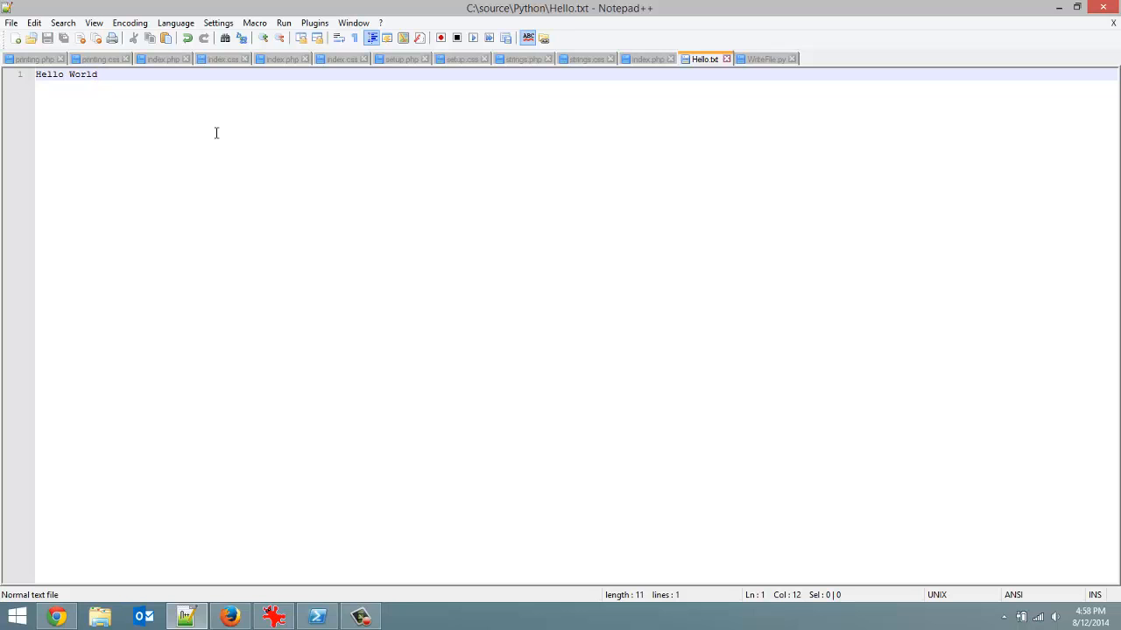
mouse_move(355, 606)
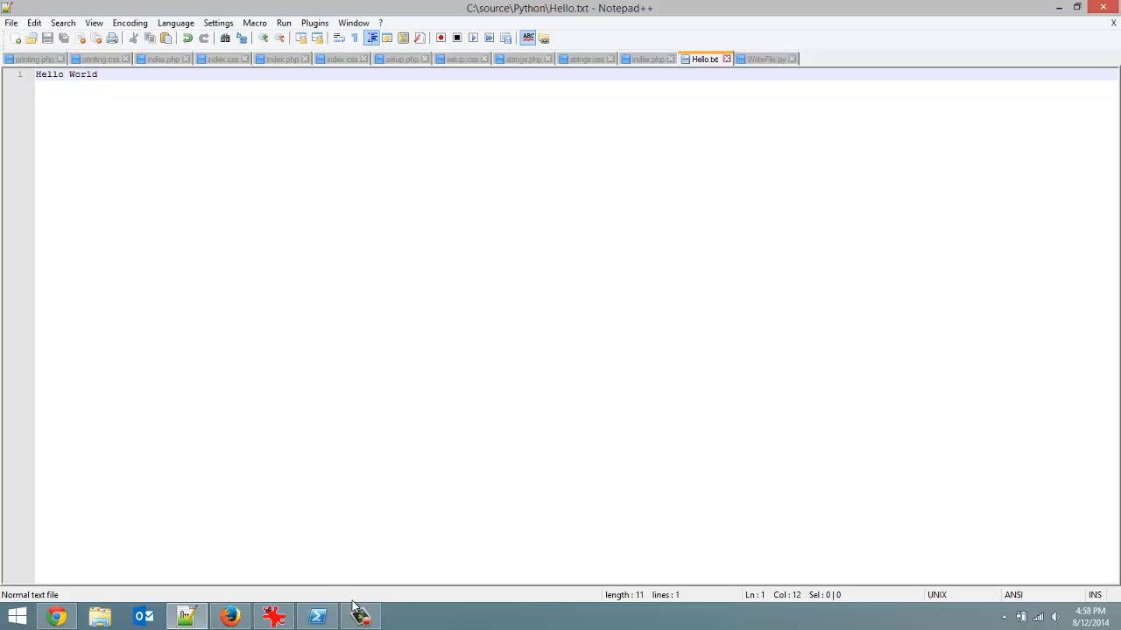
click(317, 616)
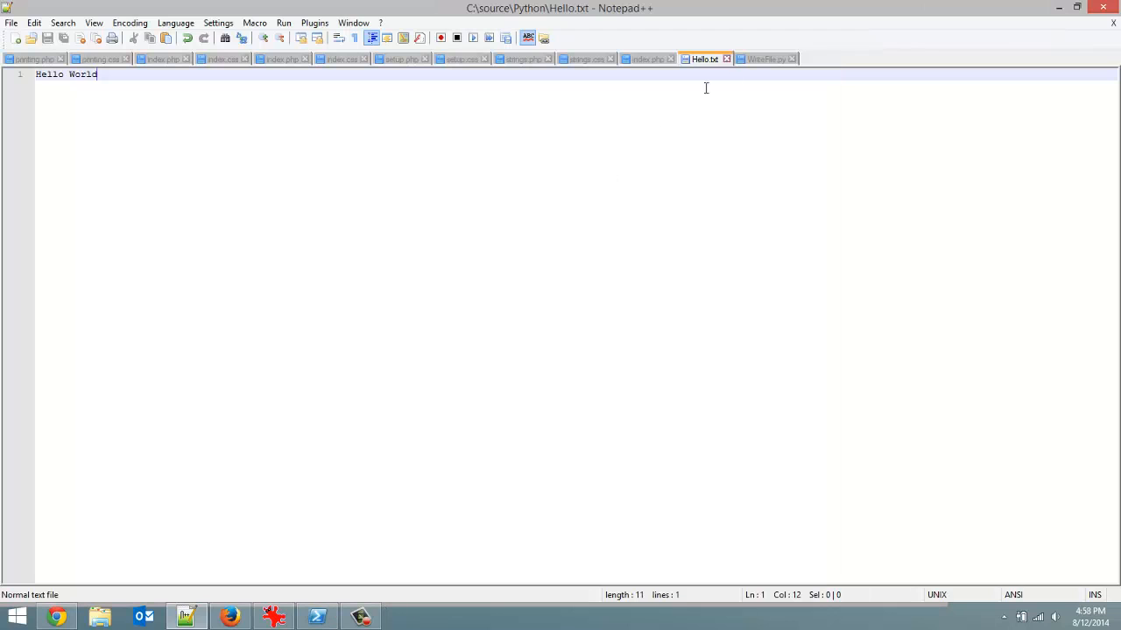
click(766, 59)
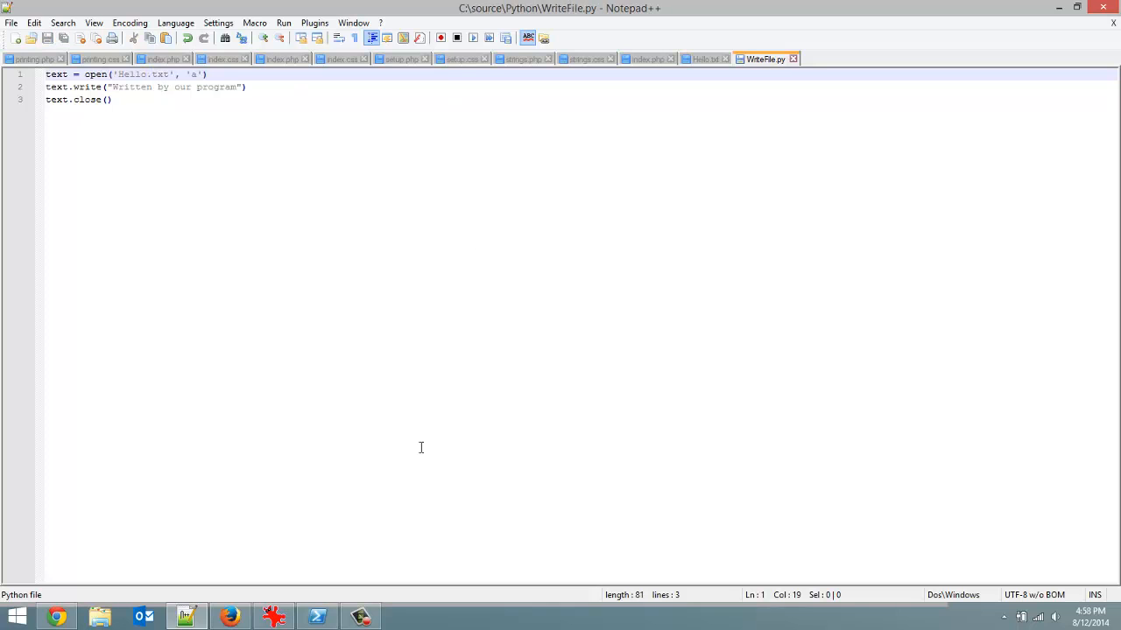
click(317, 617)
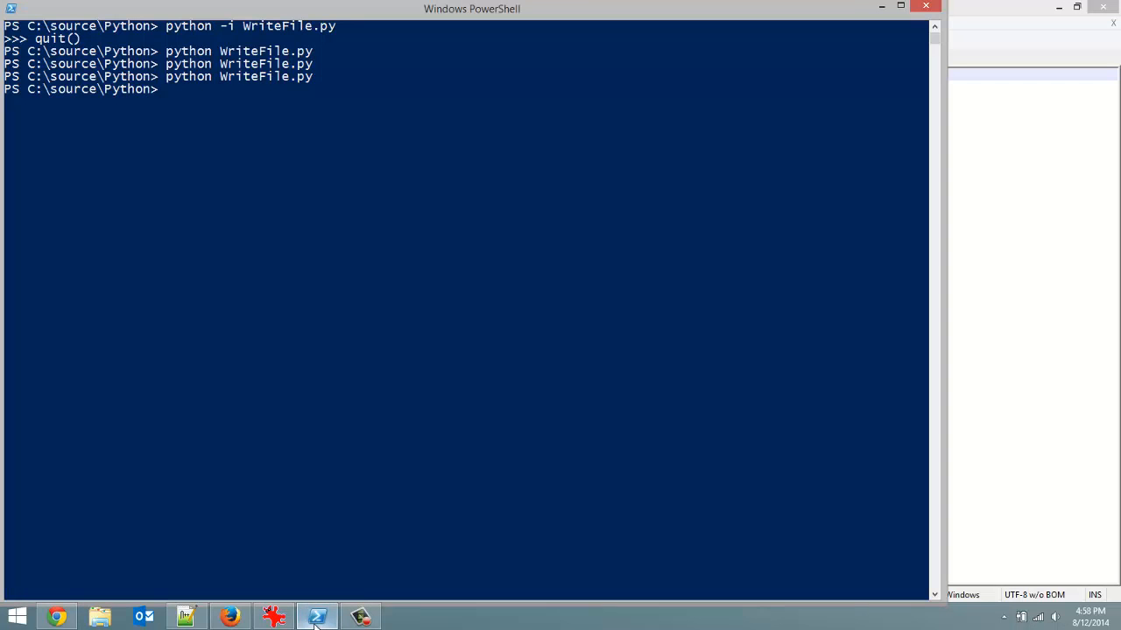
Step: Reload Hello.txt in Notepad++, now reading "Hello WorldWritten by our program"
click(317, 616)
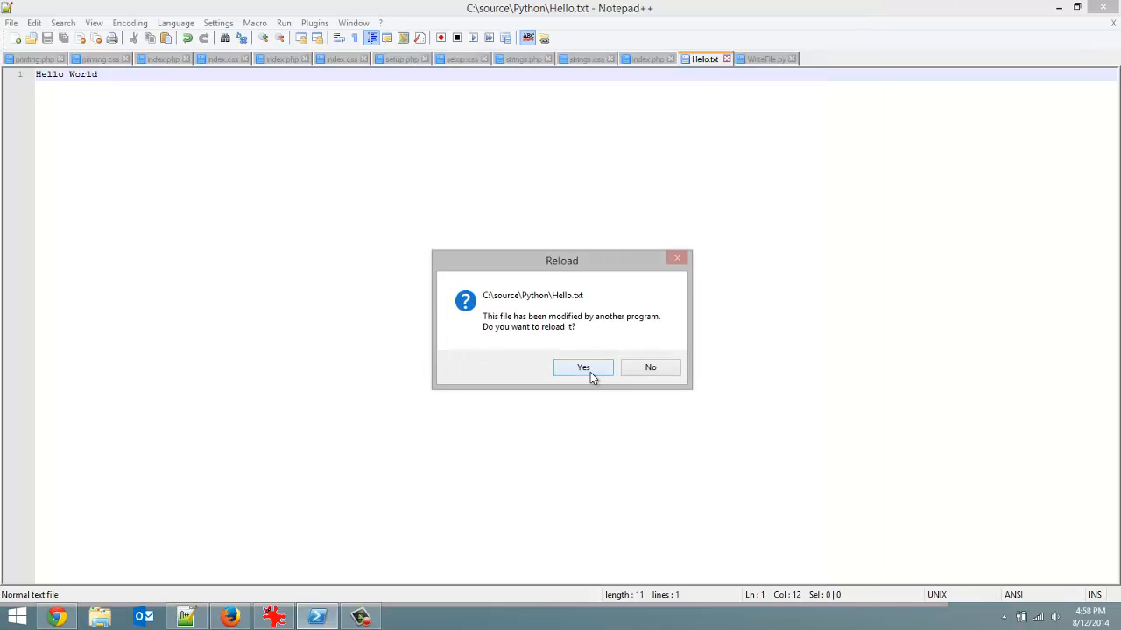
click(583, 367)
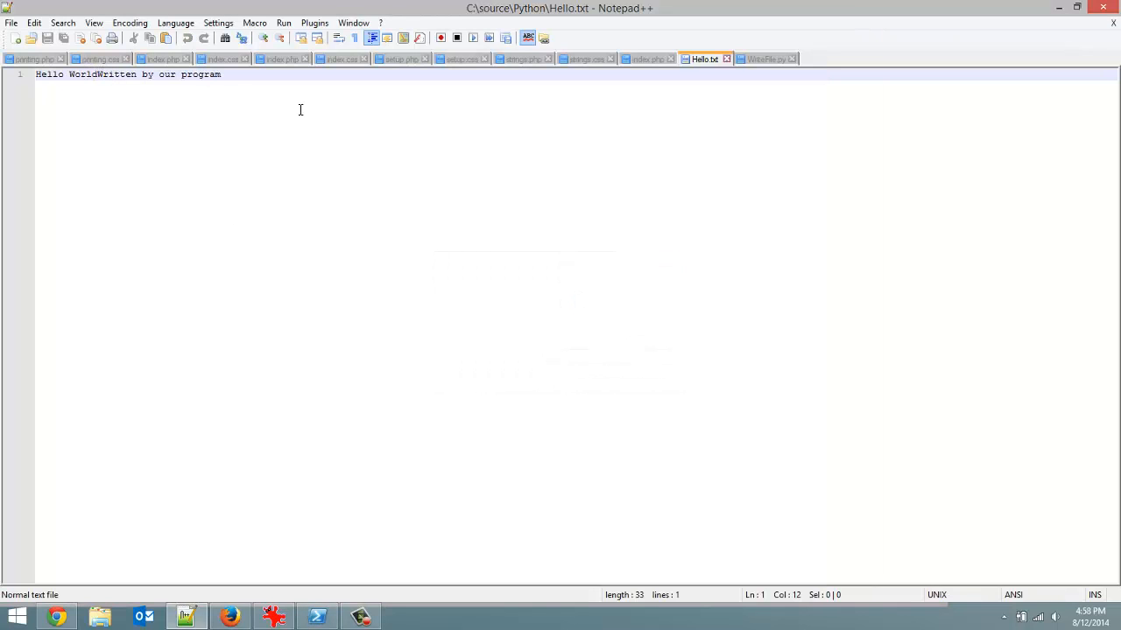
mouse_move(229, 618)
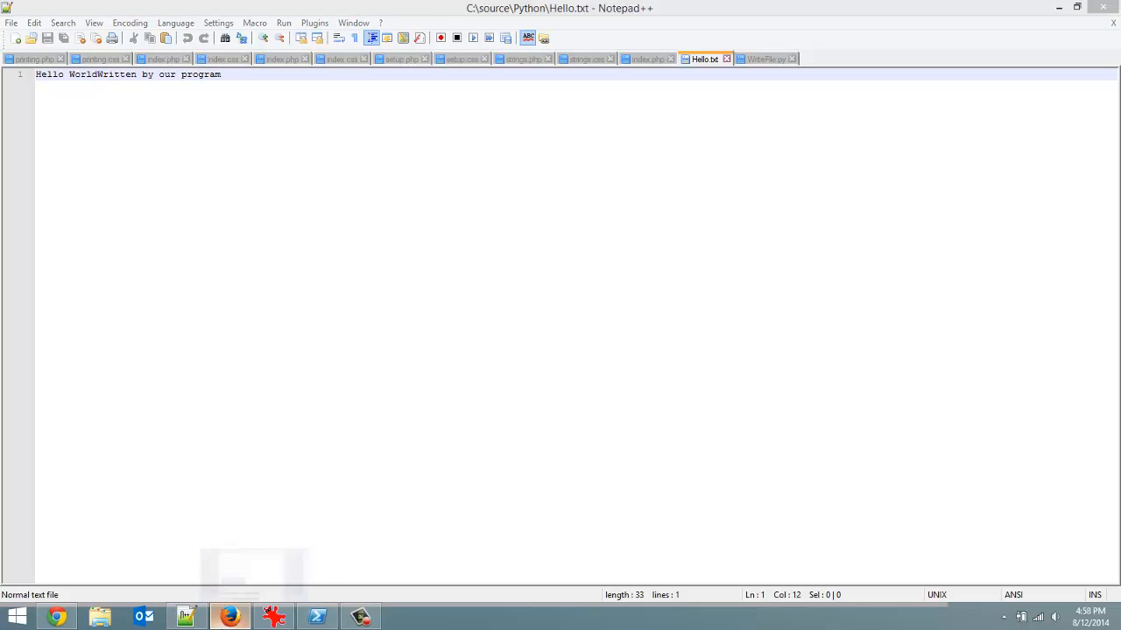
click(317, 617)
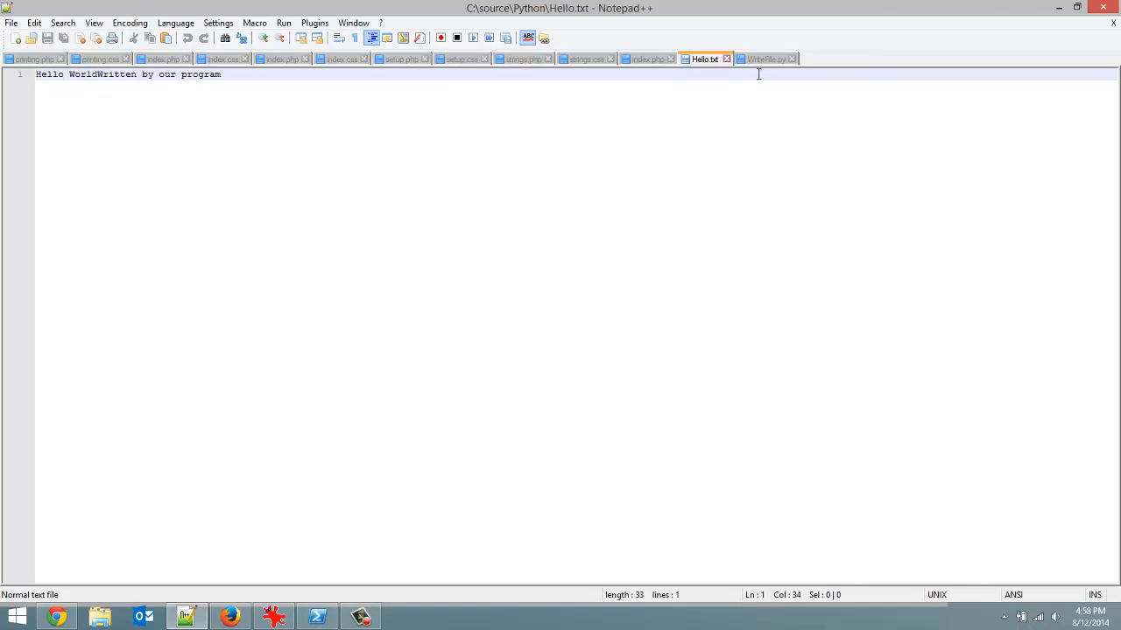
click(766, 59)
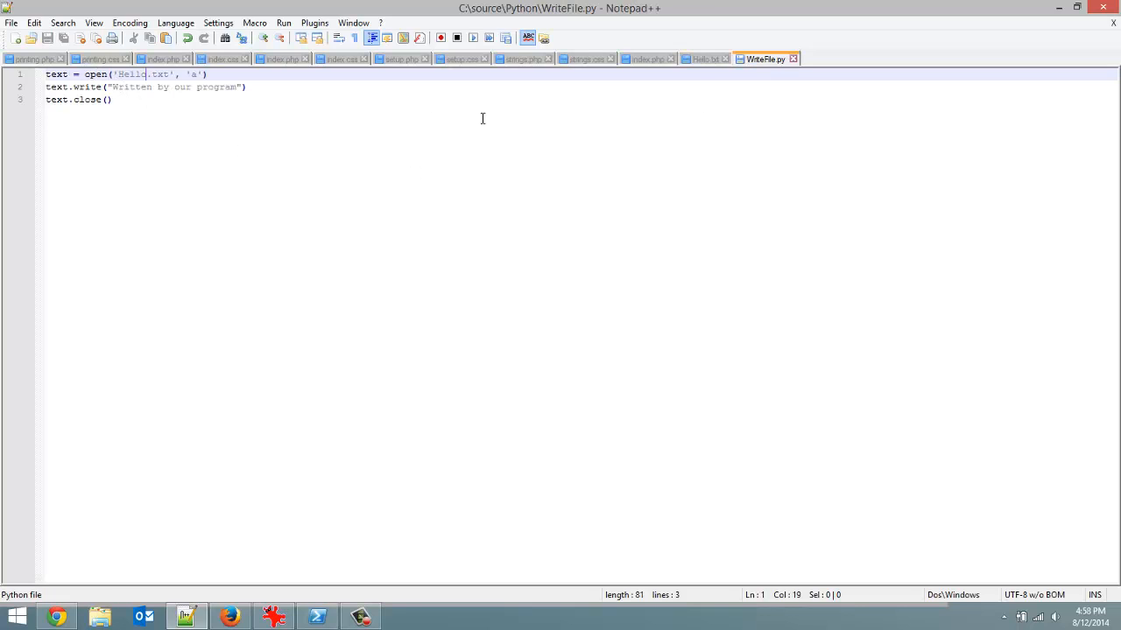
click(705, 59)
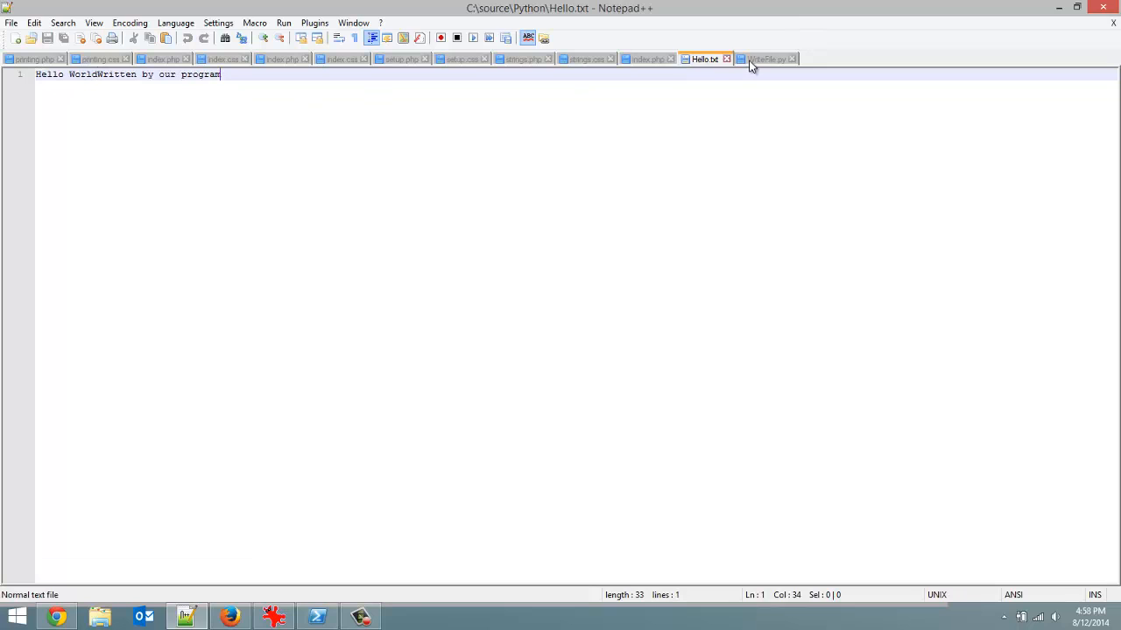
Step: Prefix the written text with \n\t in text.write and rerun the script in PowerShell
click(766, 59)
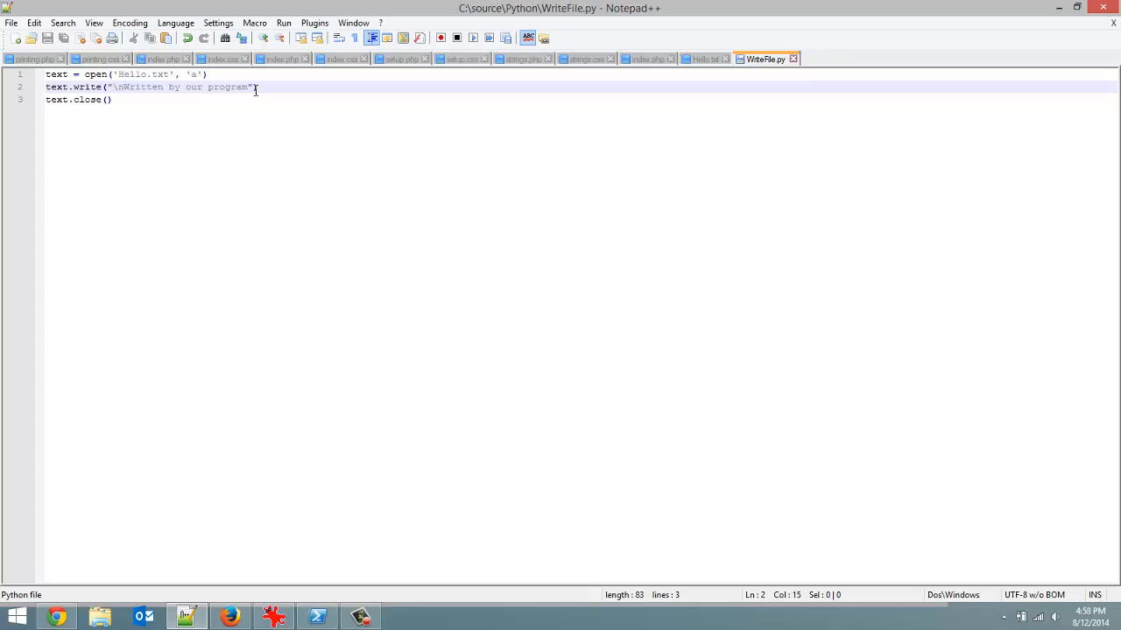
text(\t)
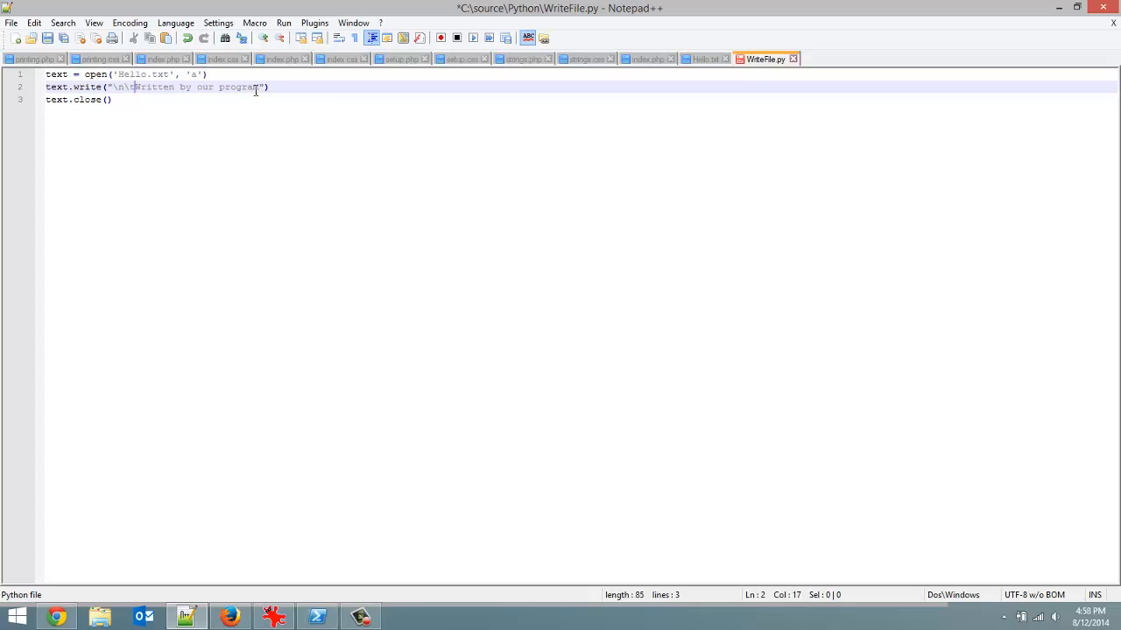
click(317, 616)
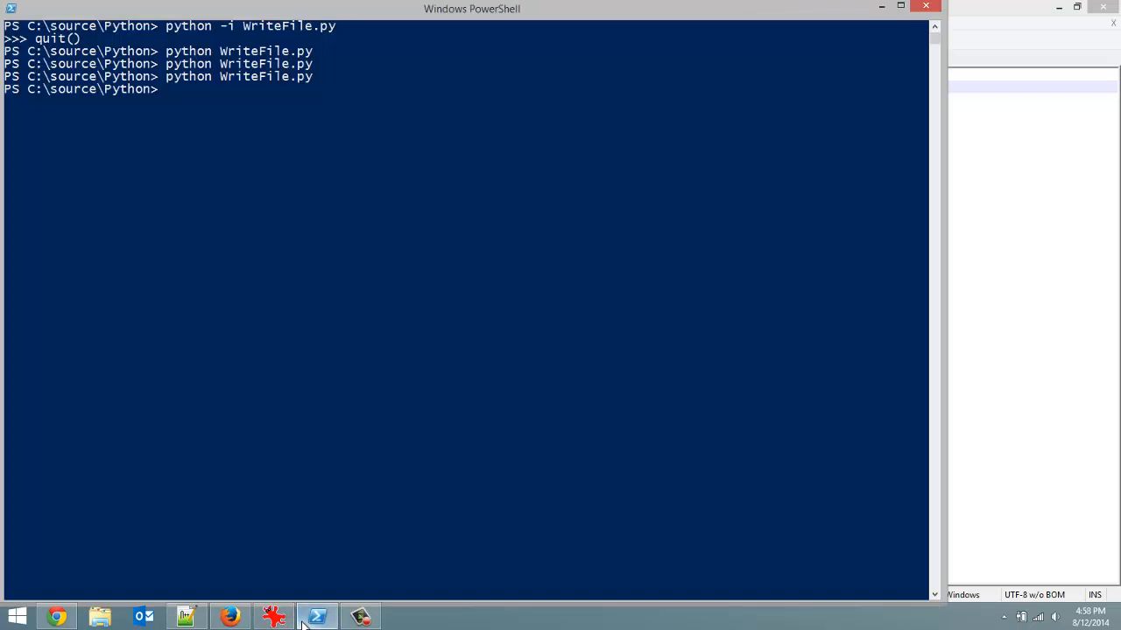
key(Return)
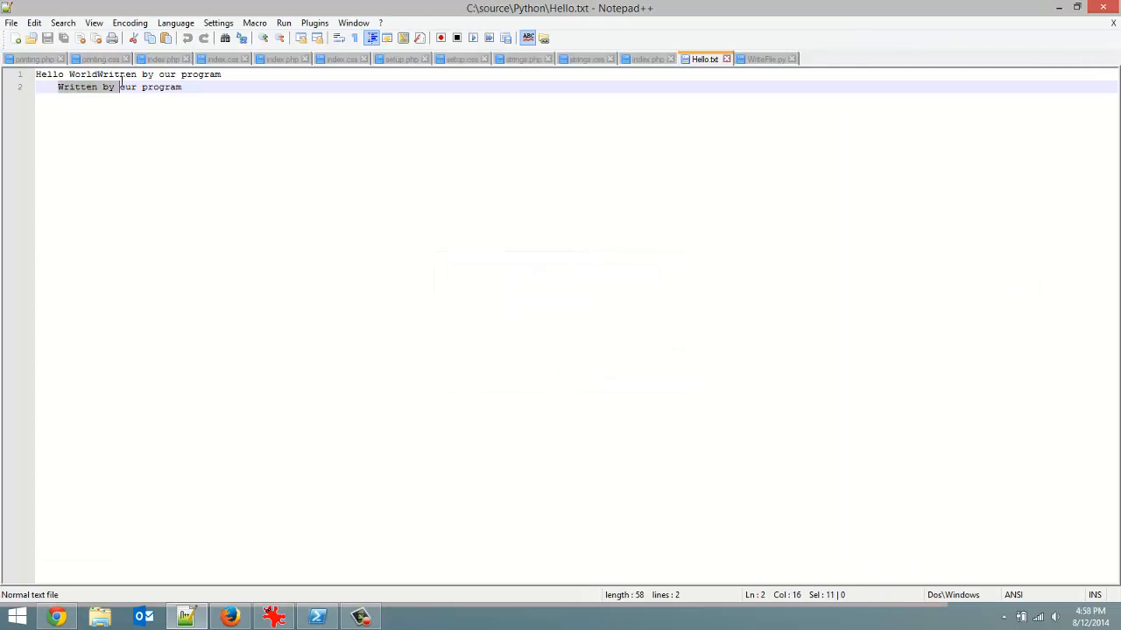
Step: Confirm Hello.txt gained a tab-indented second line, then return to WriteFile.py
click(60, 86)
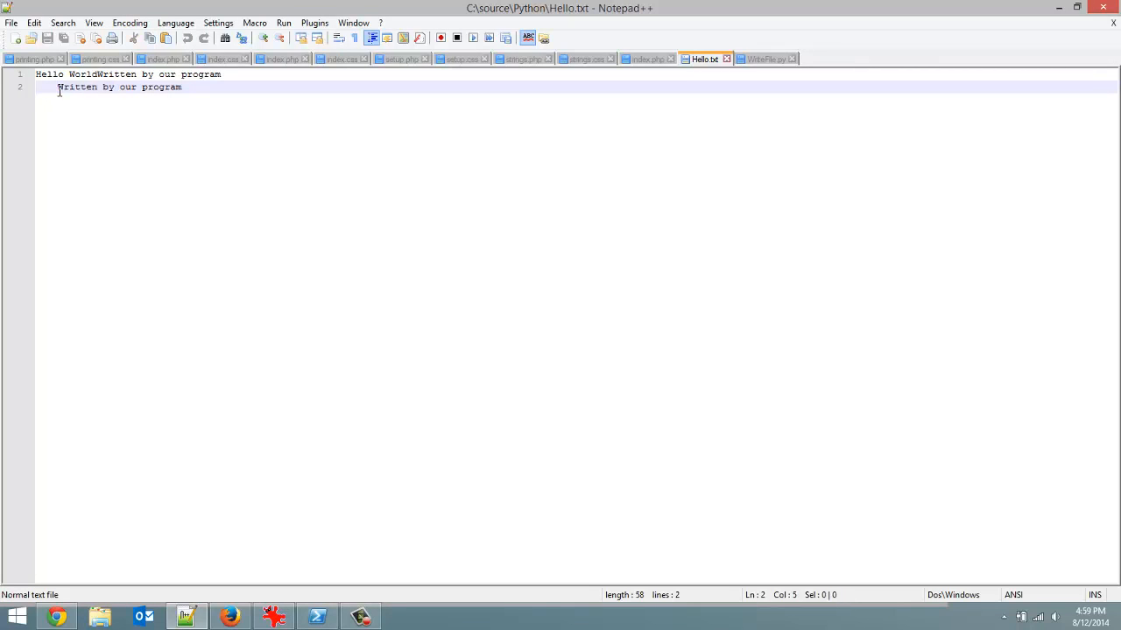
click(269, 87)
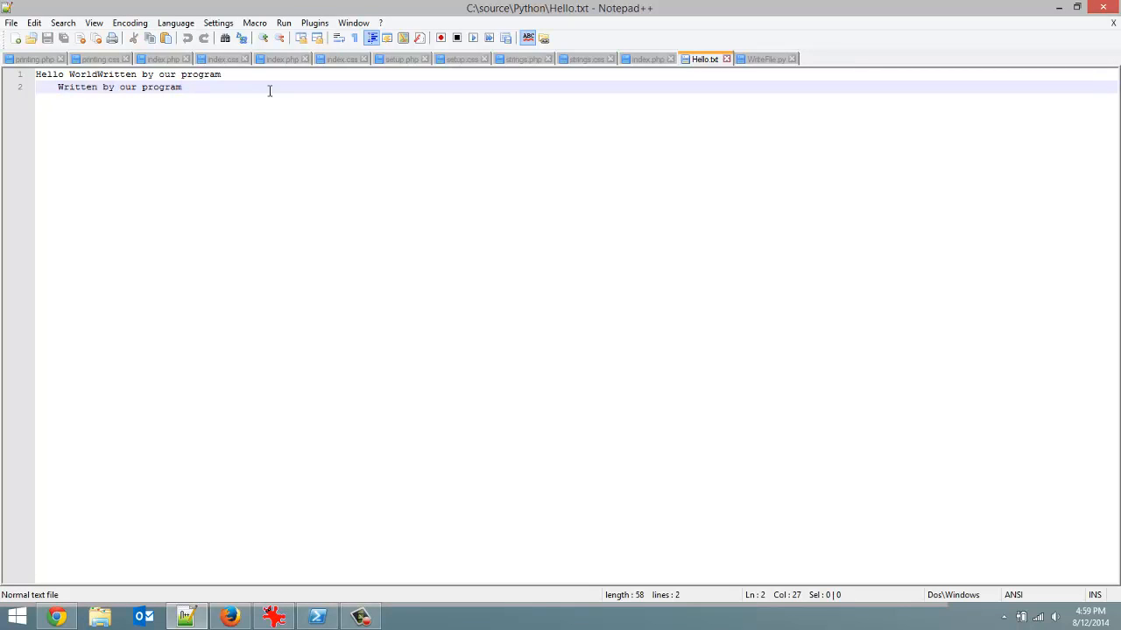
mouse_move(451, 500)
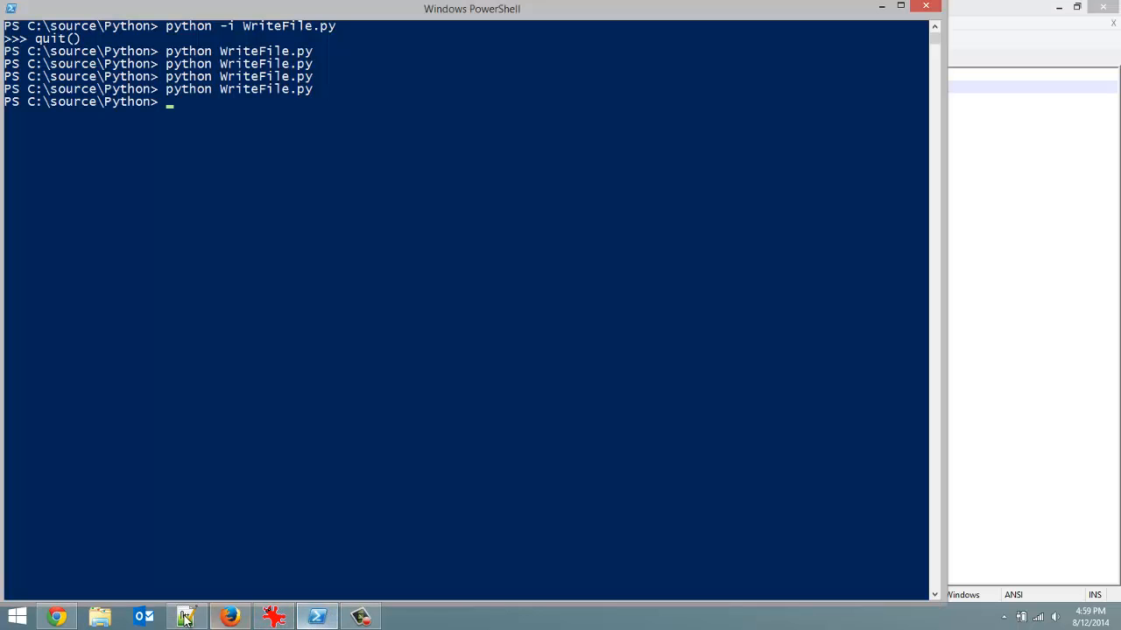
click(184, 617)
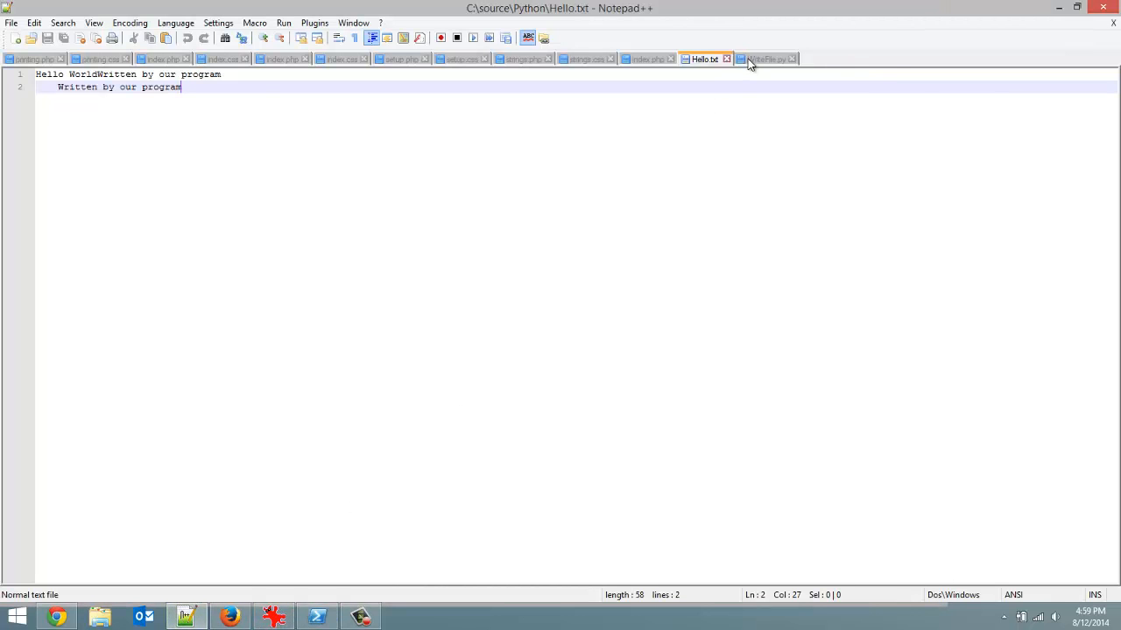
click(766, 59)
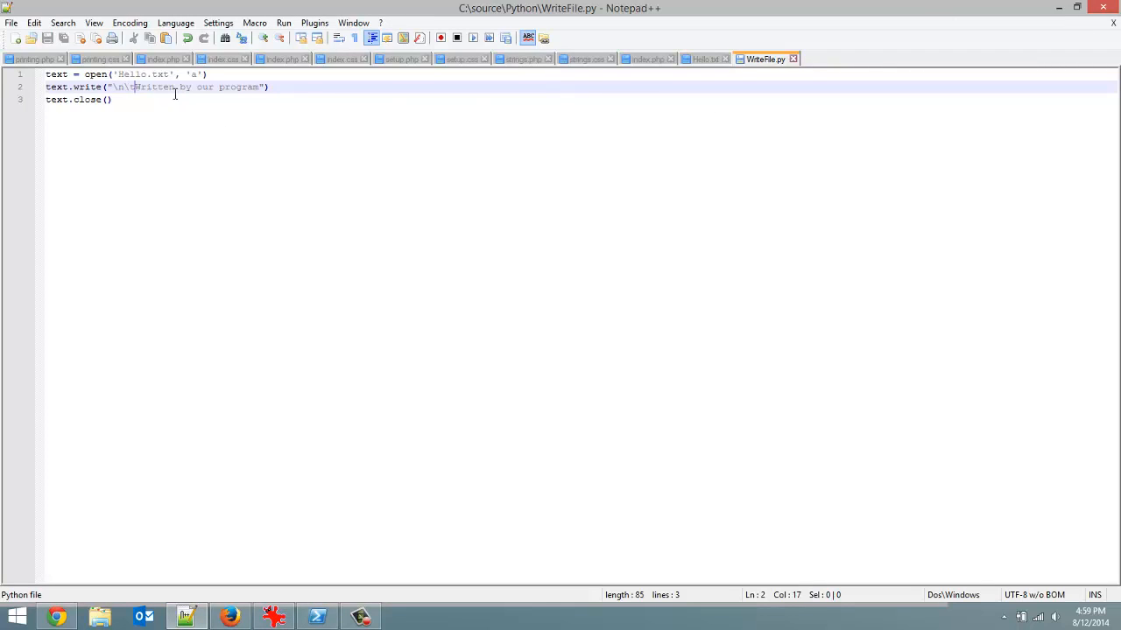
Step: Retype Hello.txt as just "Hello World", save it, and return to WriteFile.py's first line
click(704, 59)
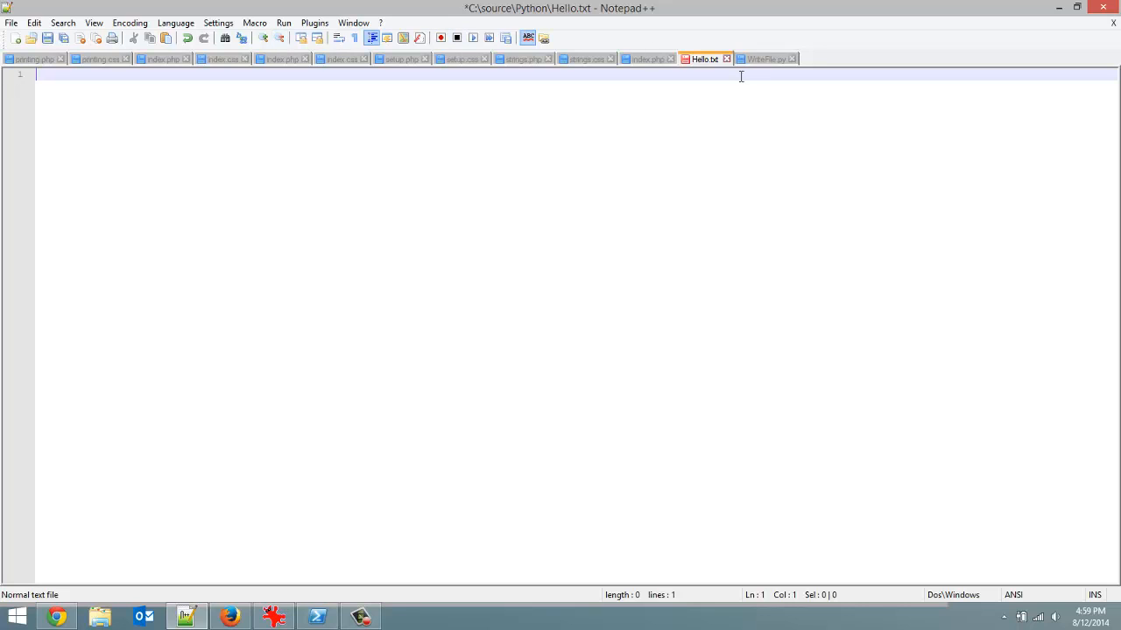
text(Hello)
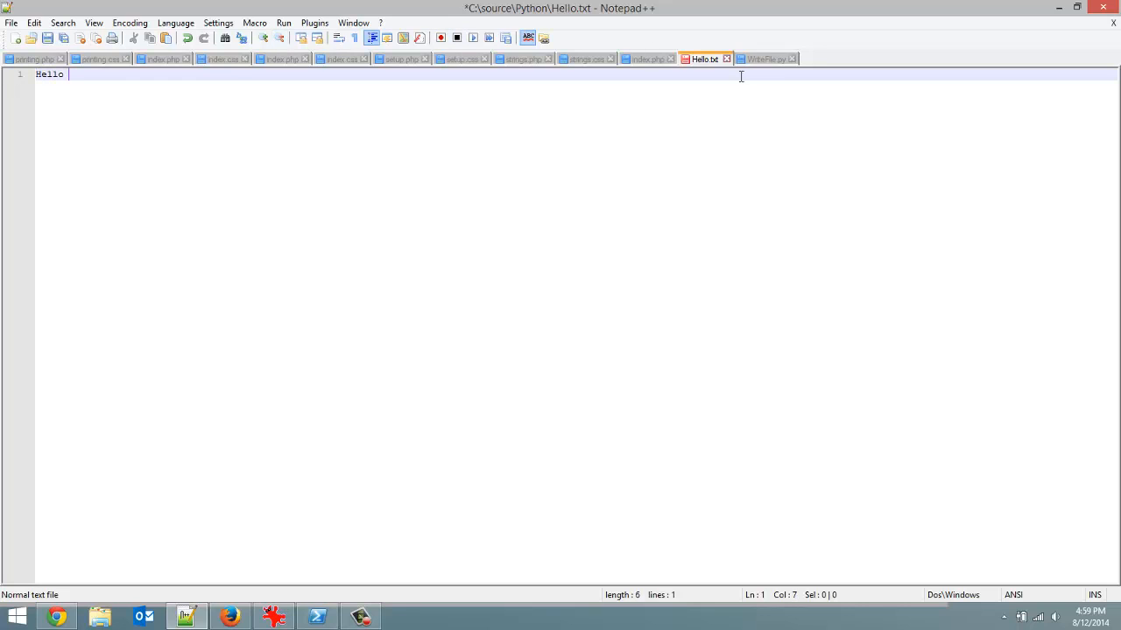
text(World)
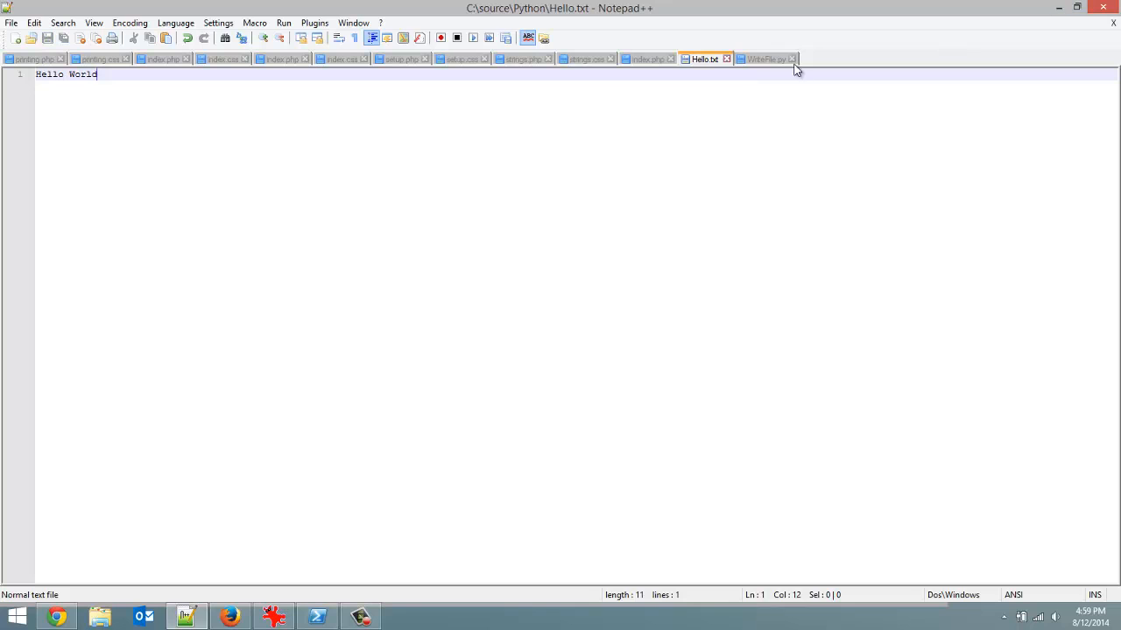
click(766, 59)
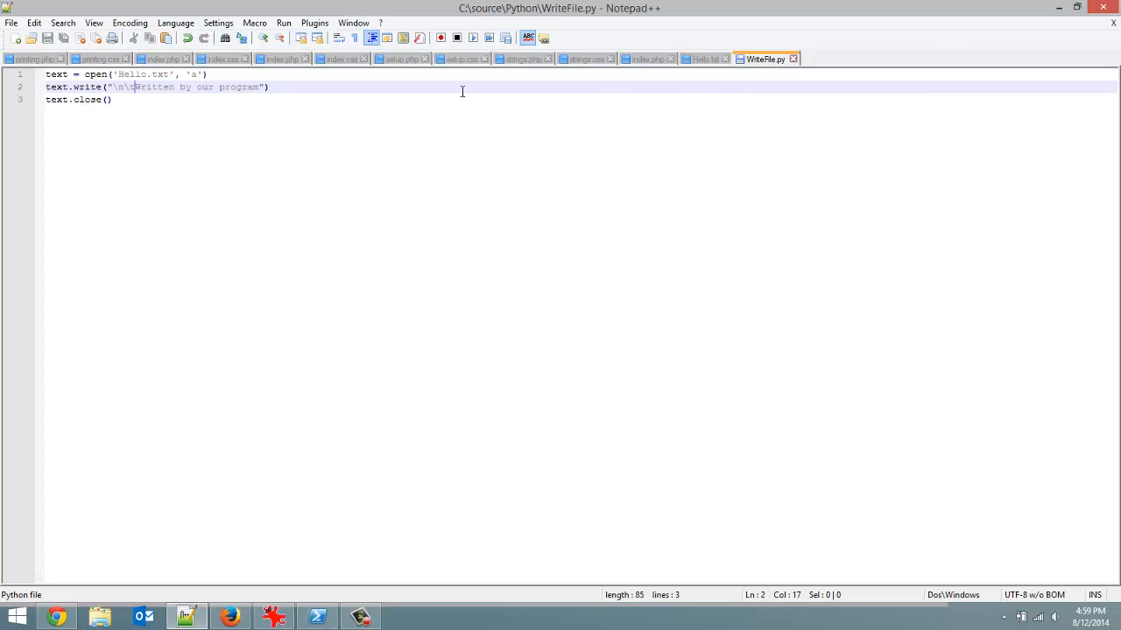
click(222, 74)
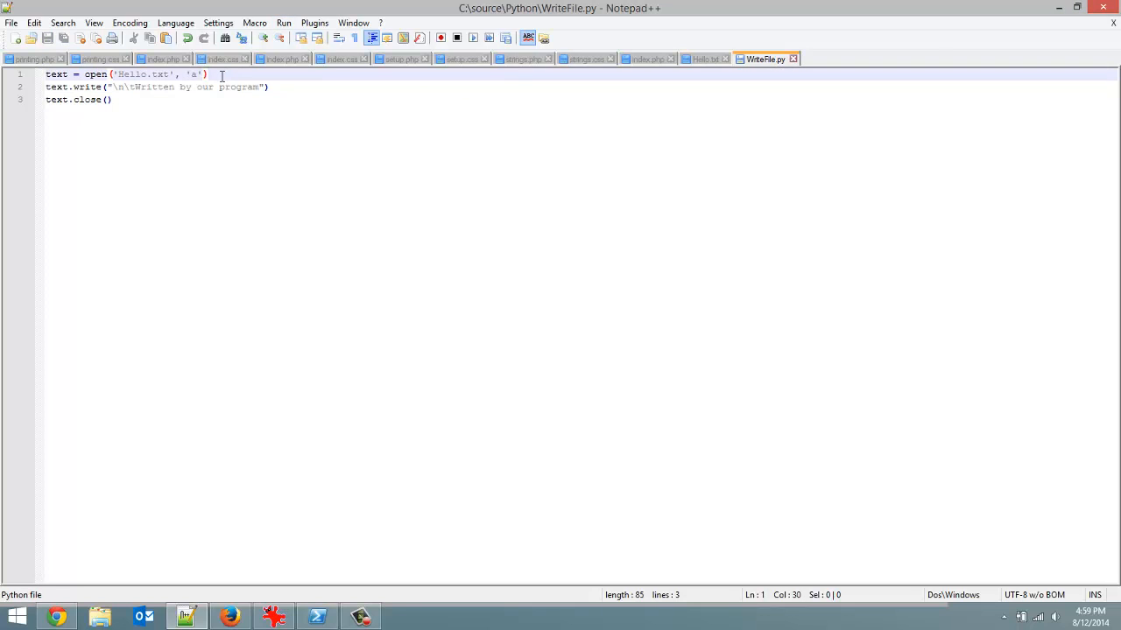
Step: Define name = "Adam" on line 2 and score = 2000 on the following line
text(nam)
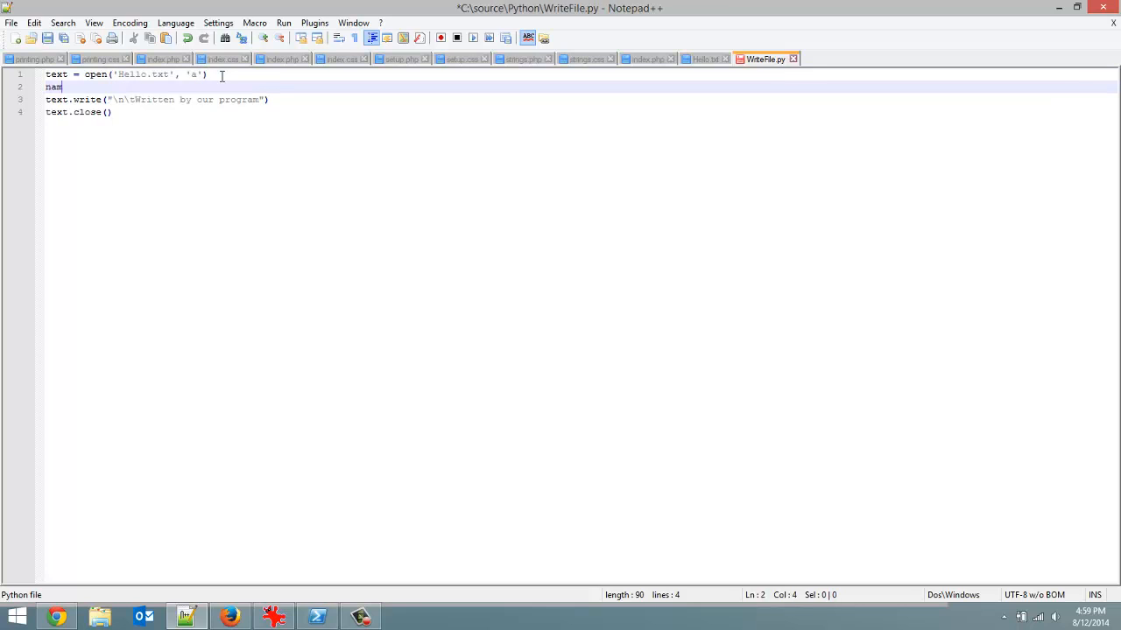
text(e =)
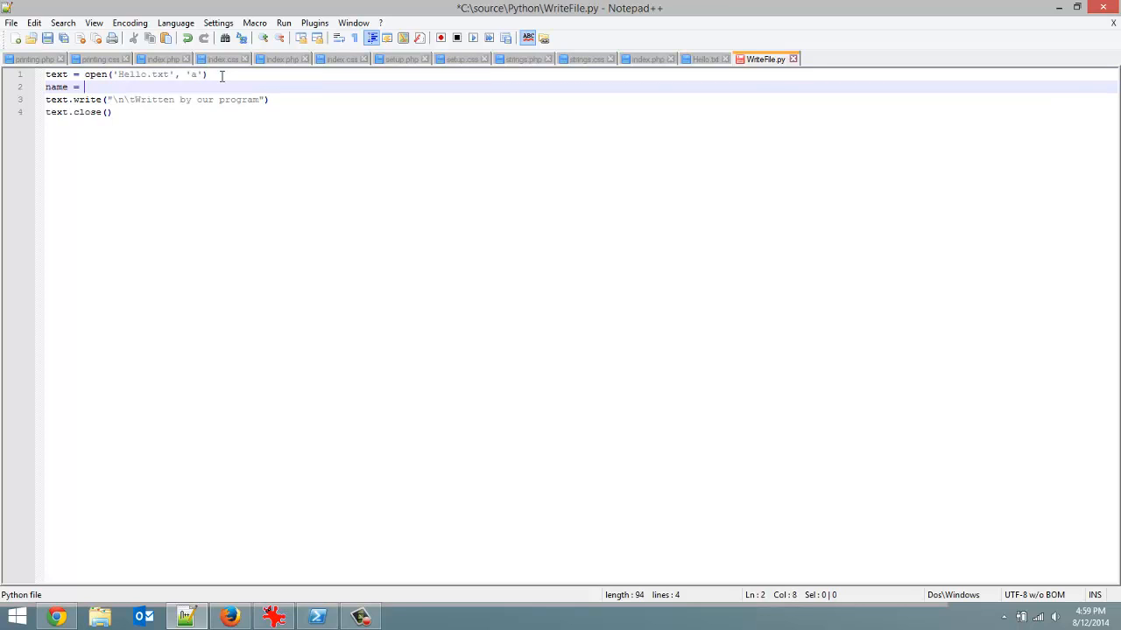
text(Add)
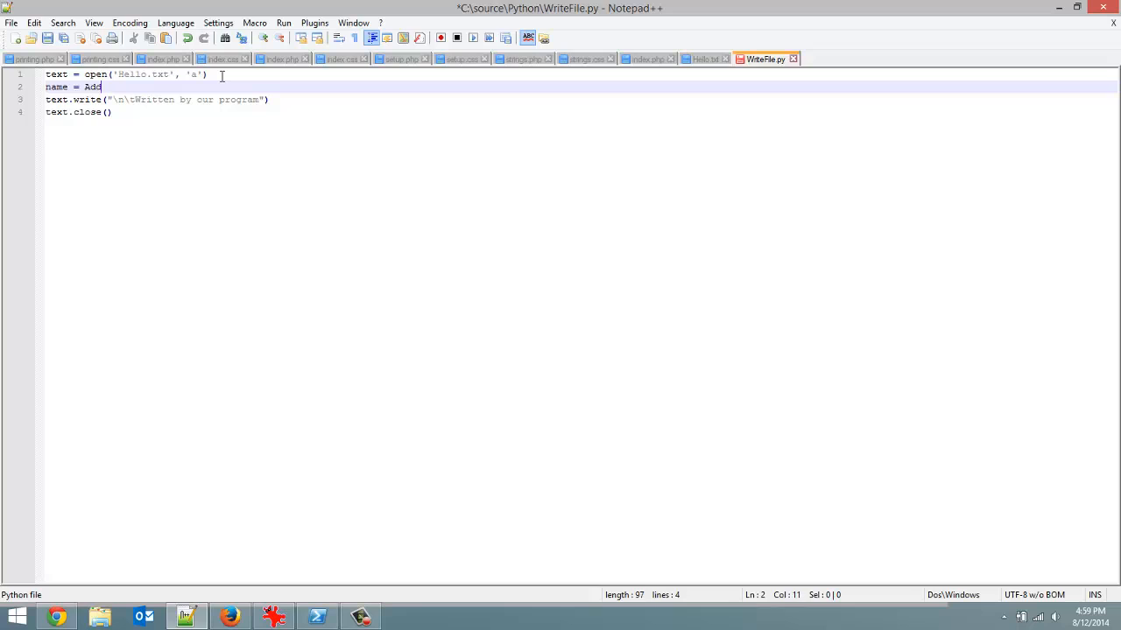
text(m)
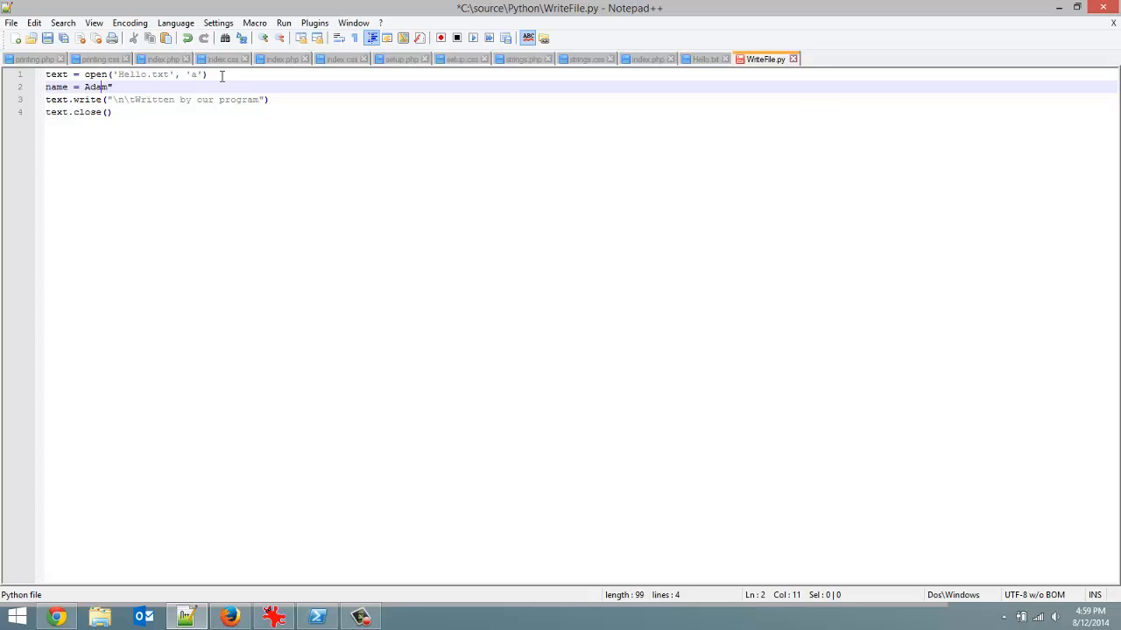
text(")
text(scor)
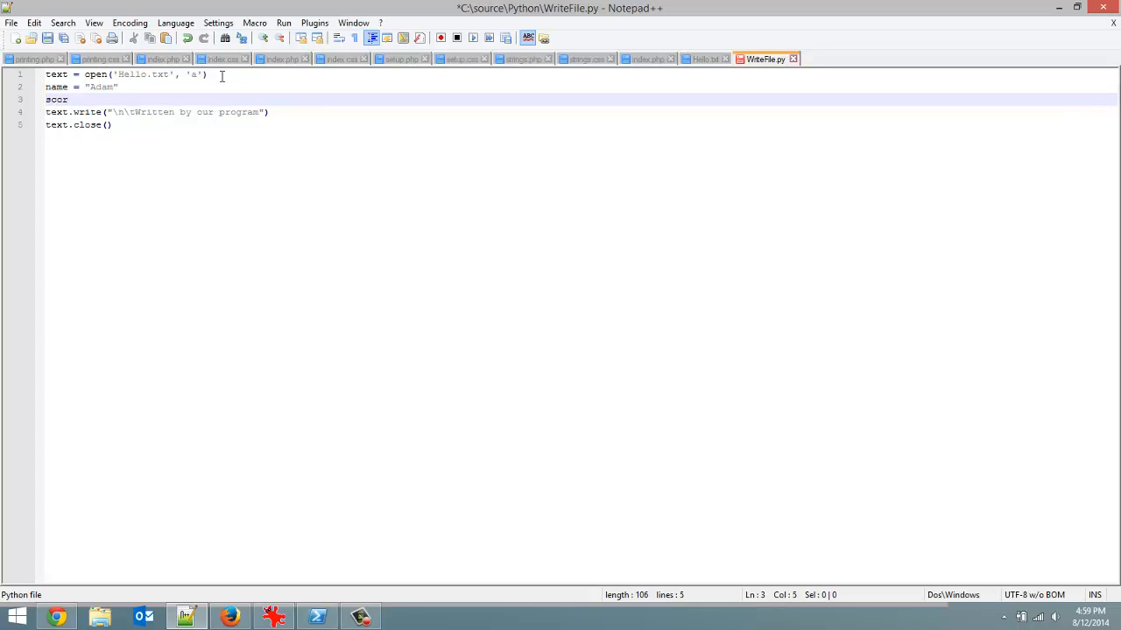
text(e=)
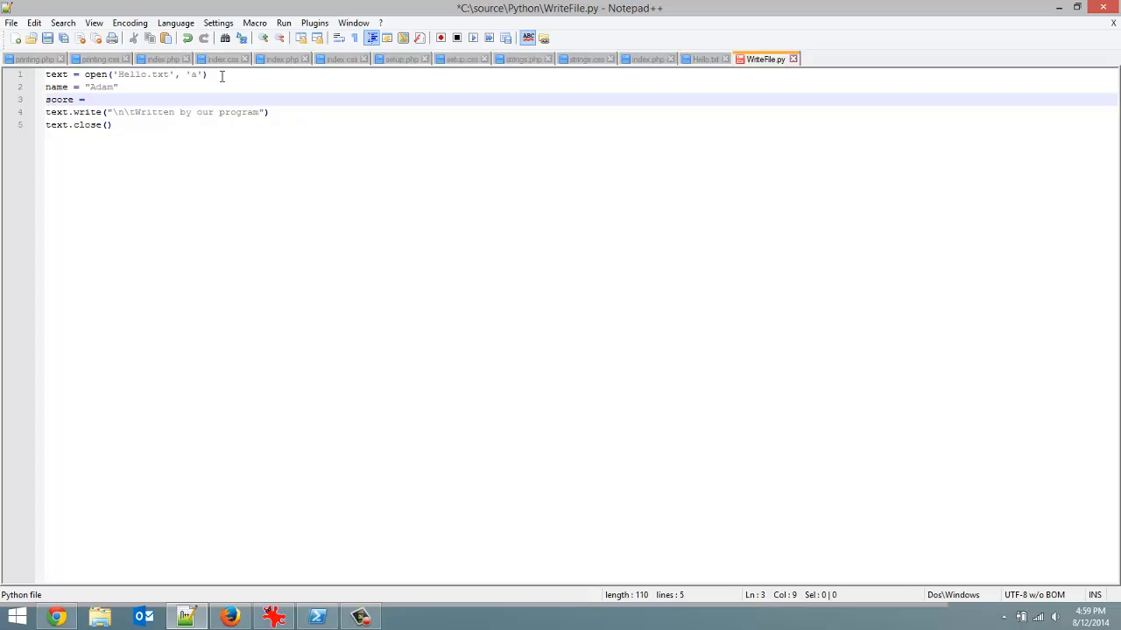
text(2000)
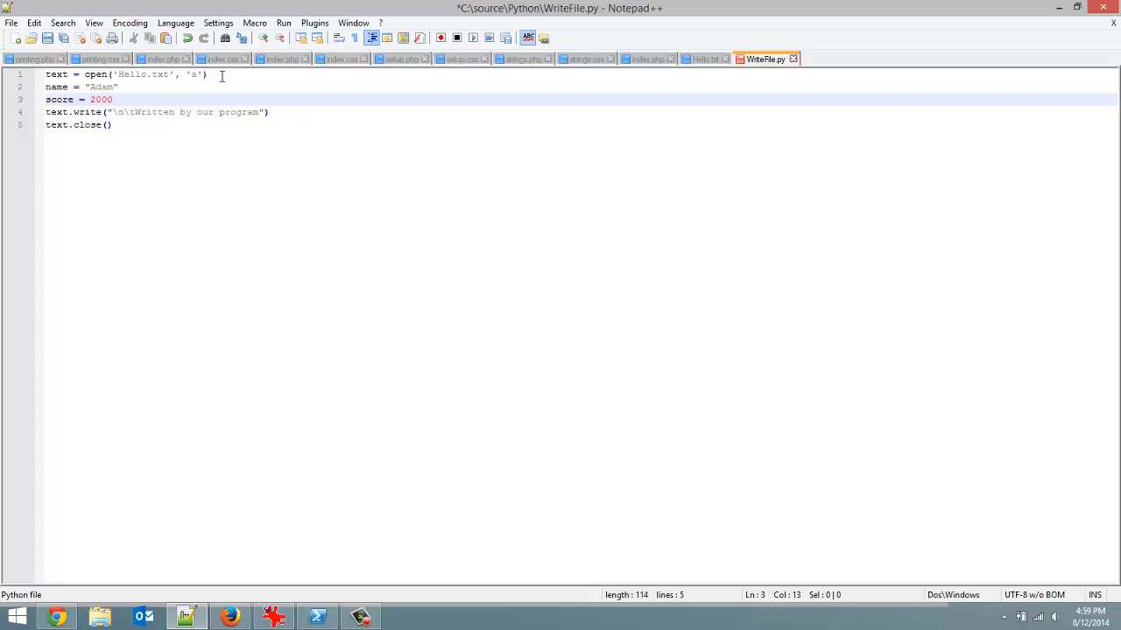
mouse_move(114, 112)
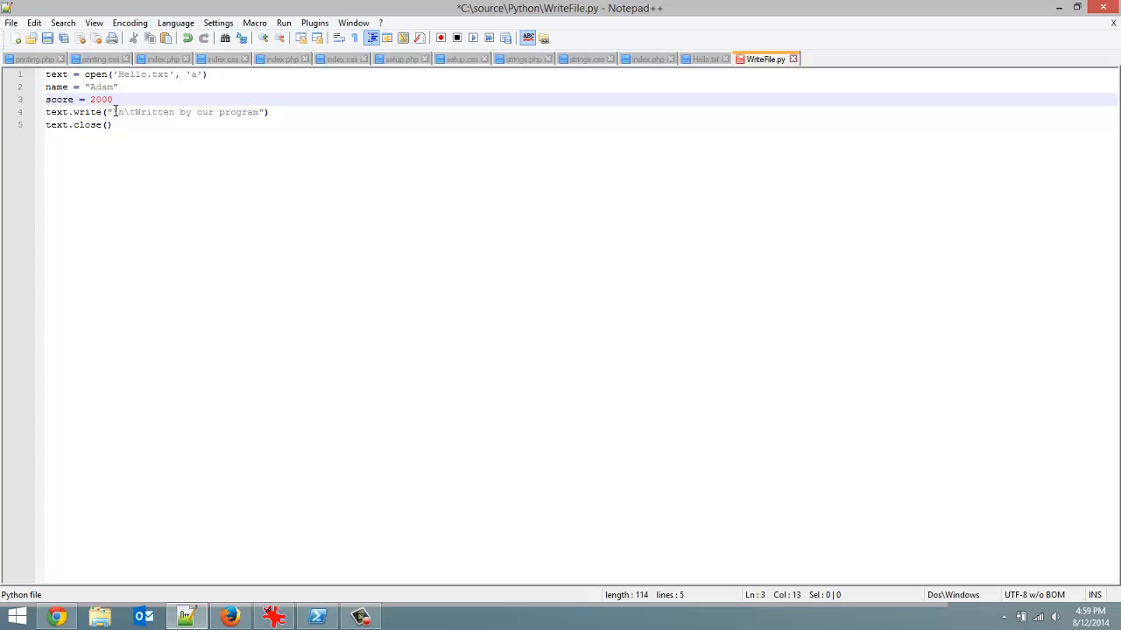
Step: Change the text.write argument to name + "\t" + str(score) and save the script
click(135, 112)
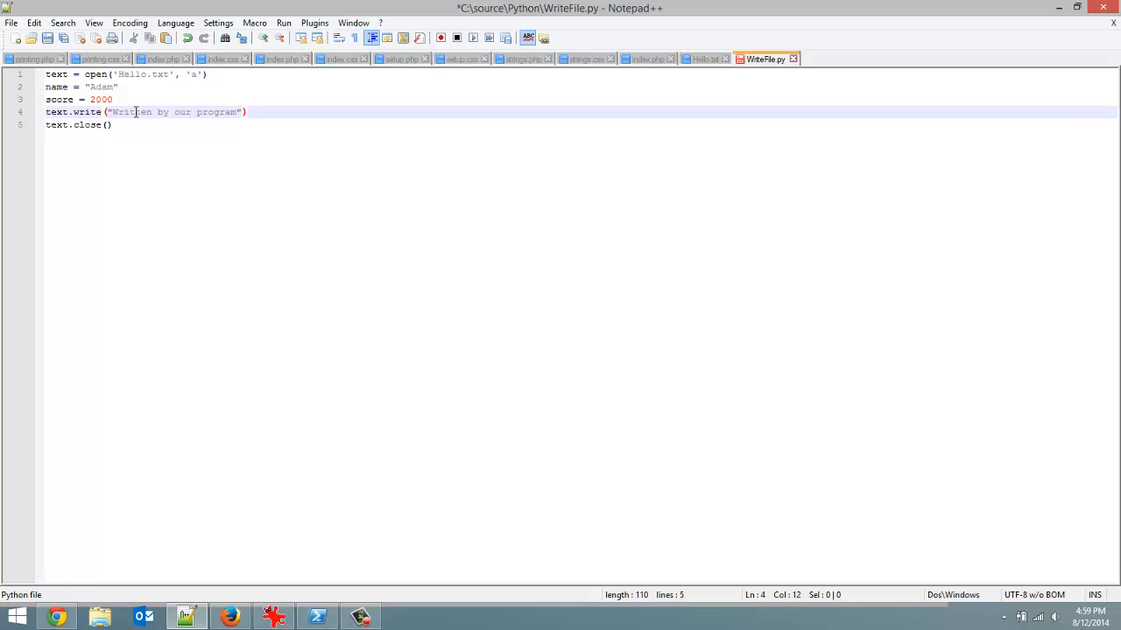
text(name + ""))
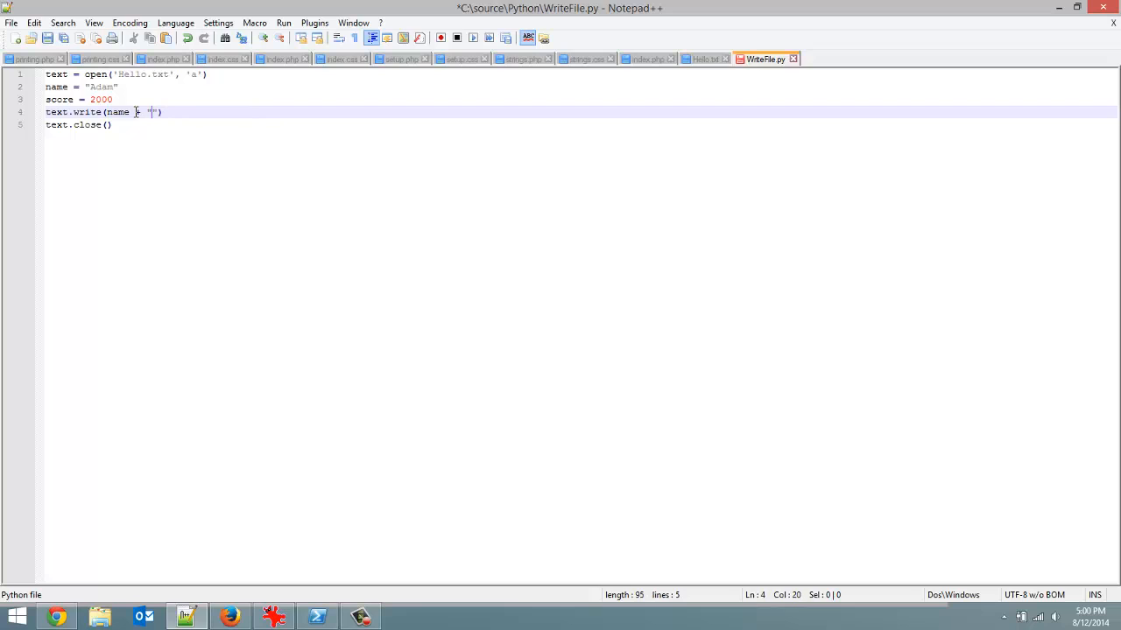
text(\)
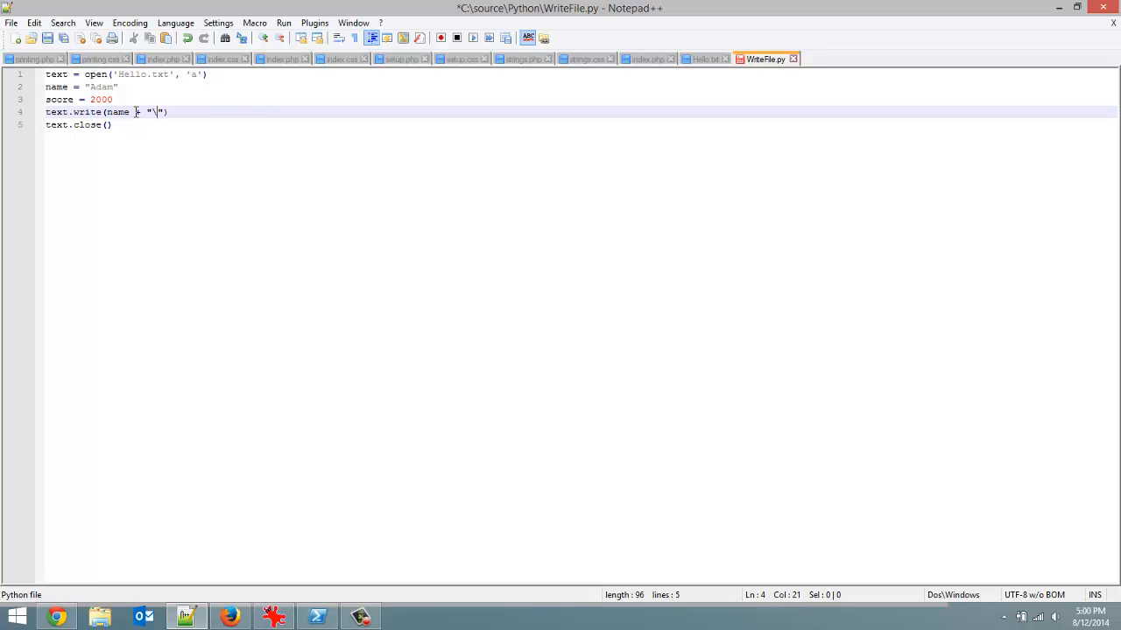
text(t)
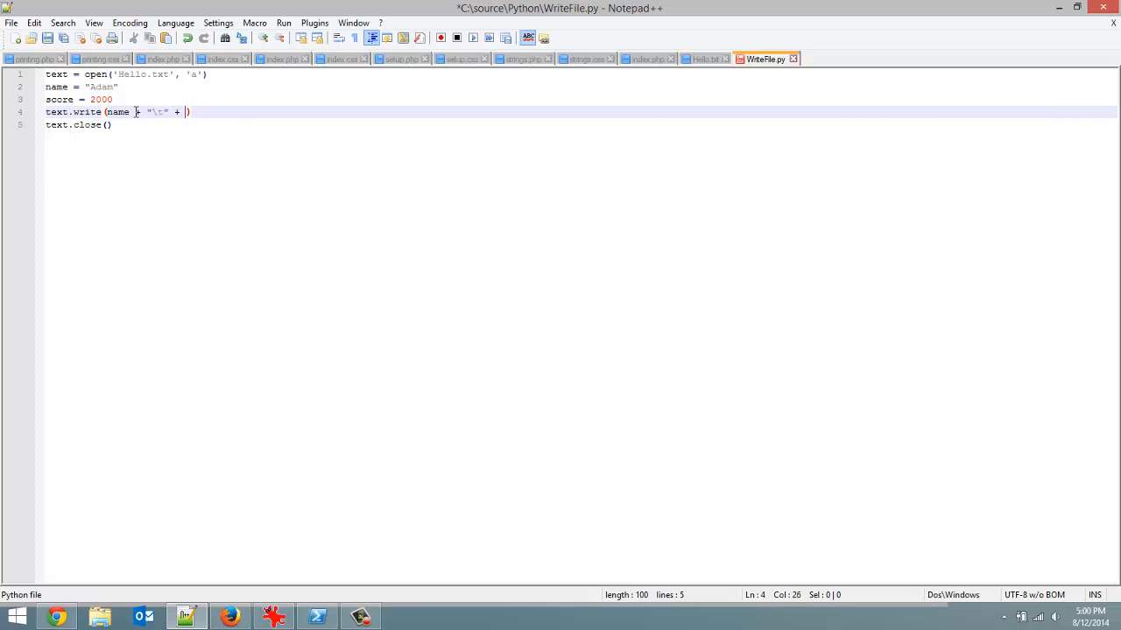
text(str(s)
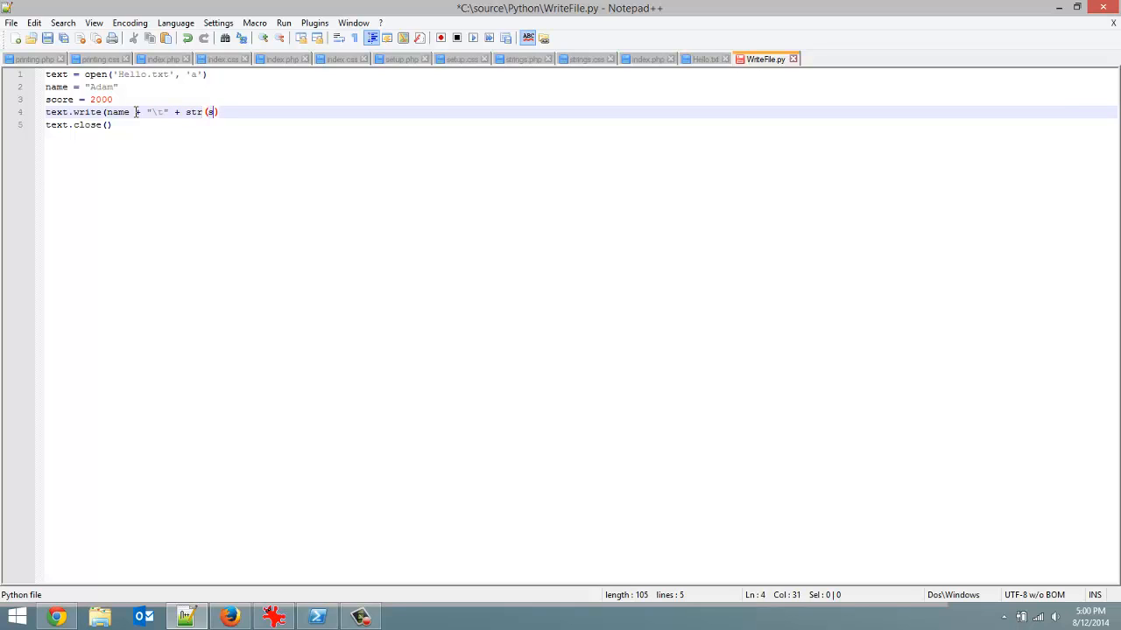
text(core)
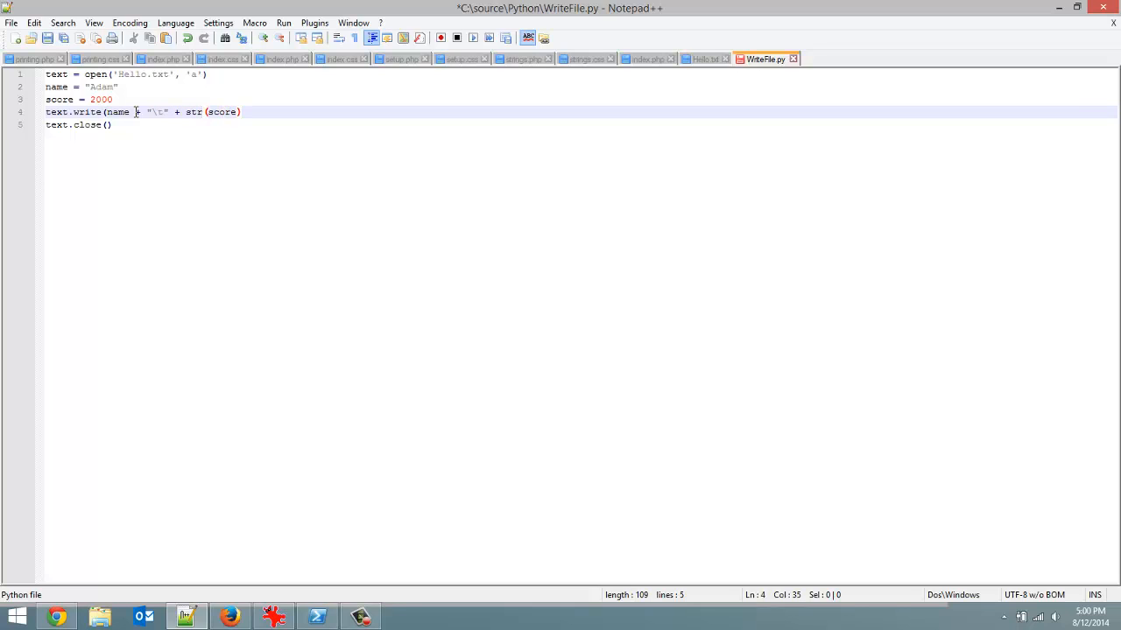
text())
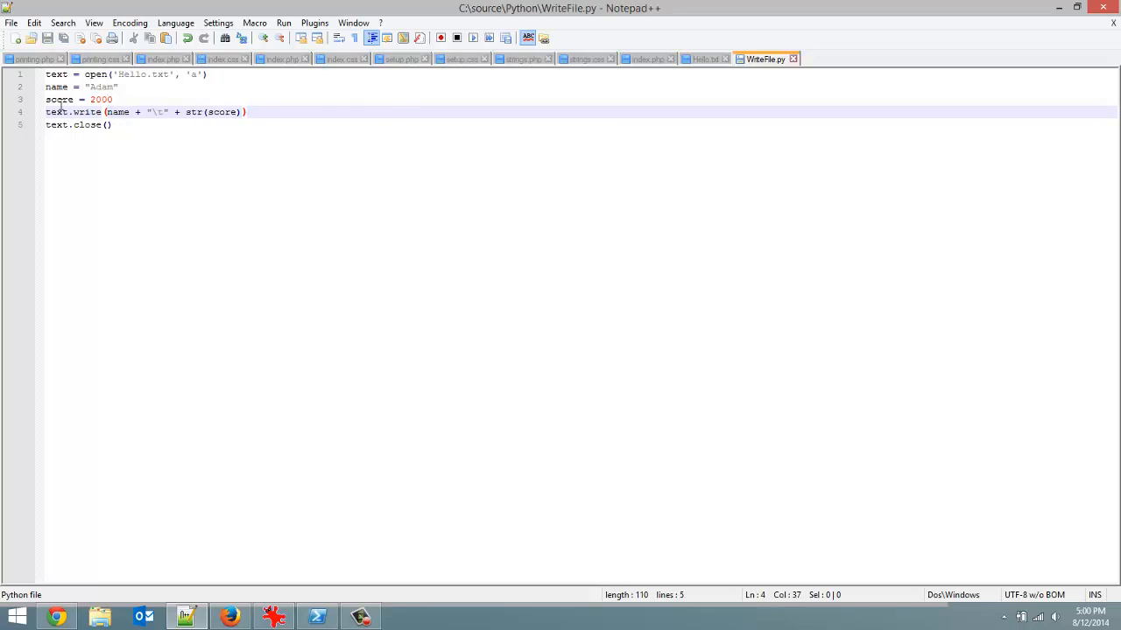
mouse_move(596, 51)
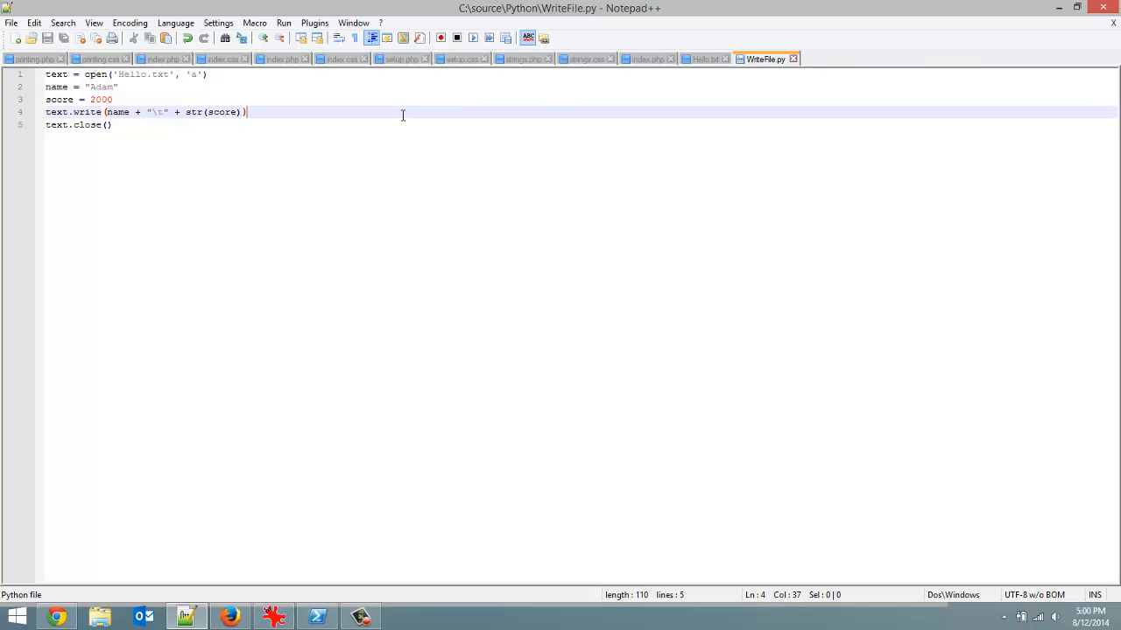
mouse_move(604, 58)
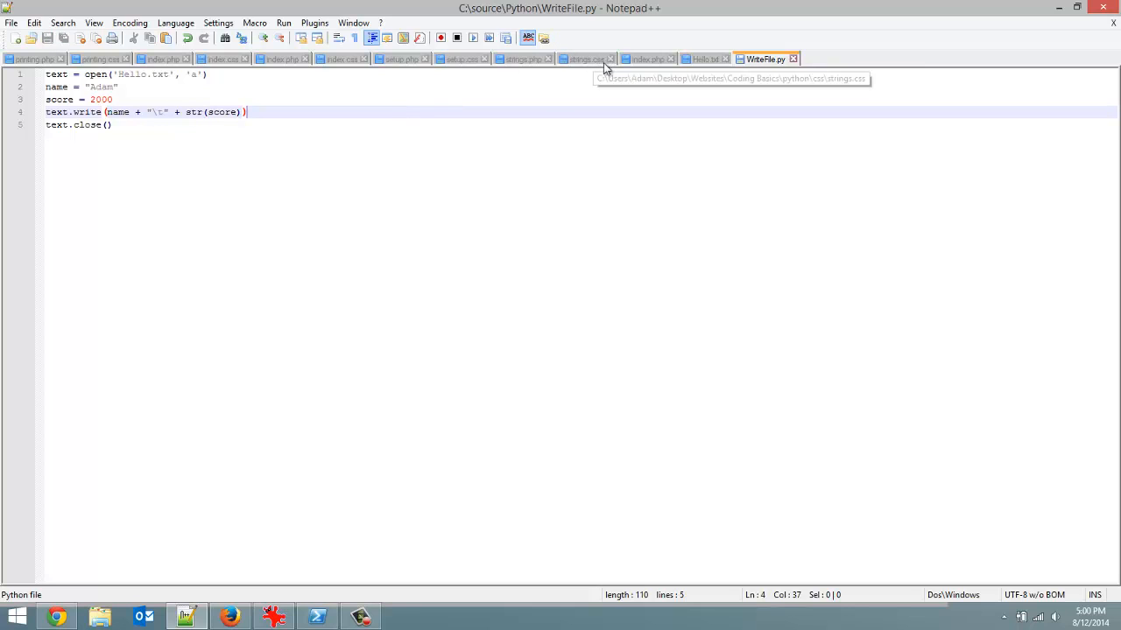
Step: Confirm Hello.txt is blank, then add empty lines after WriteFile.py's text.close() line
click(703, 59)
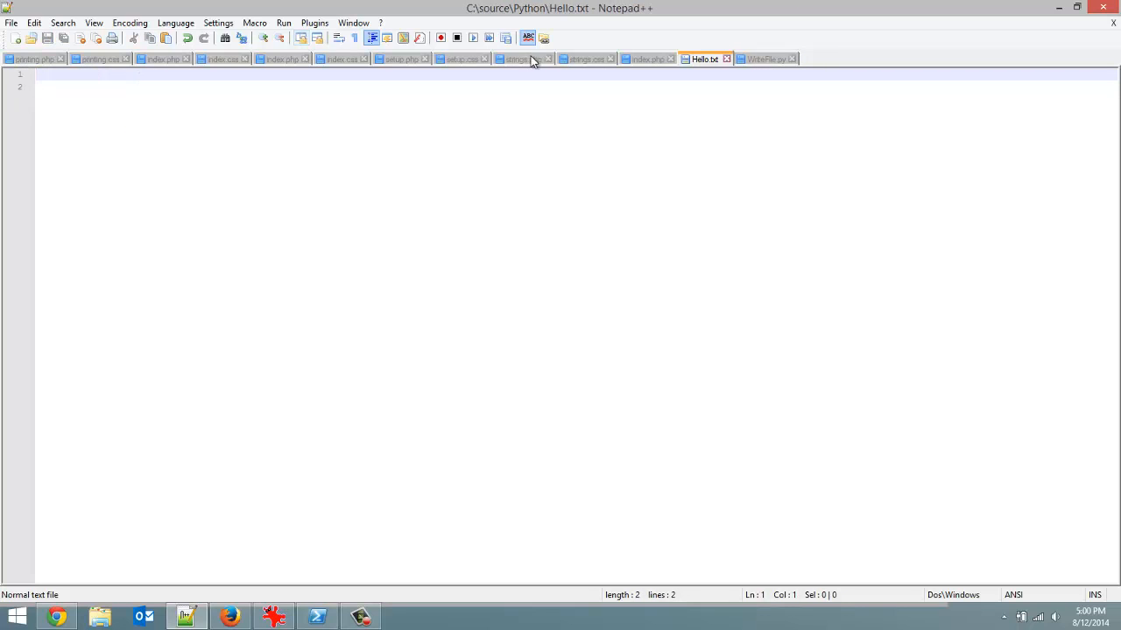
click(764, 59)
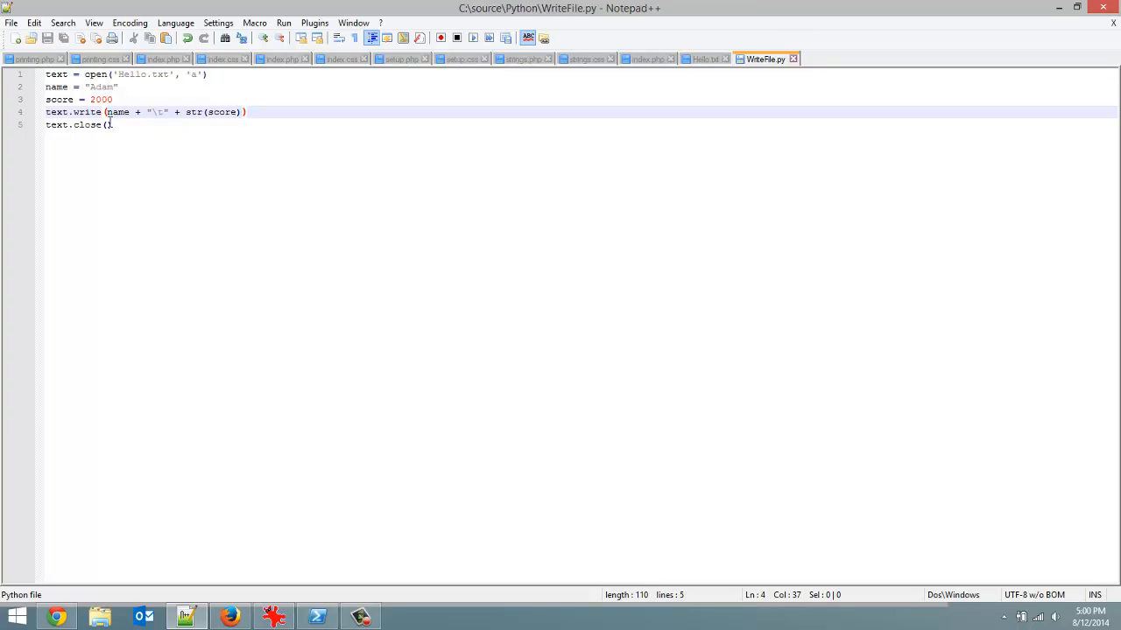
mouse_move(311, 107)
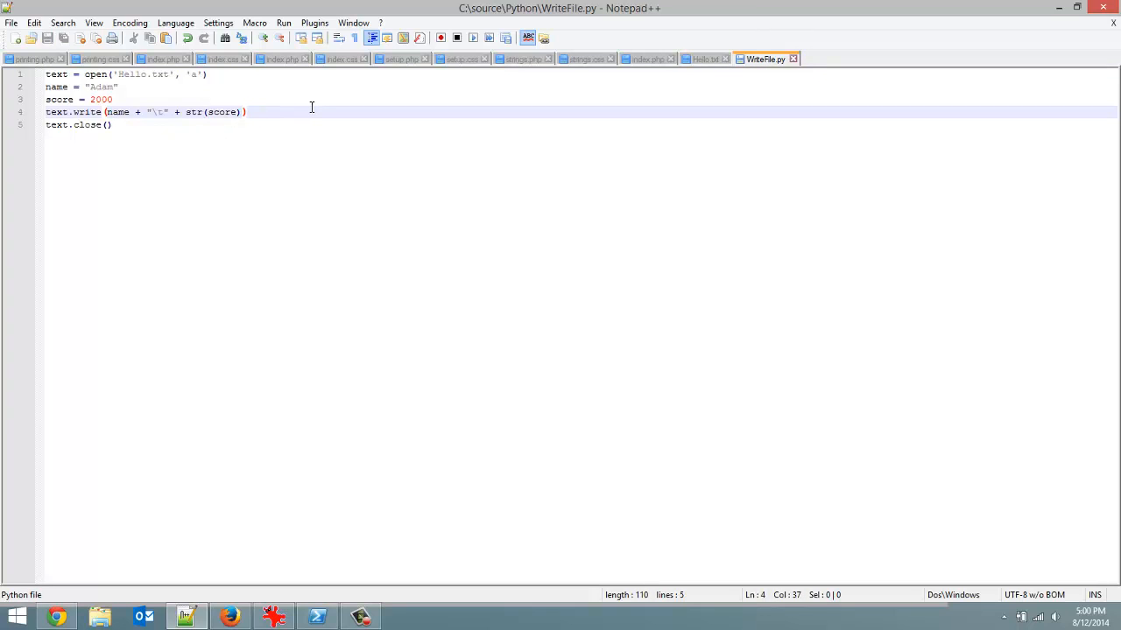
click(112, 124)
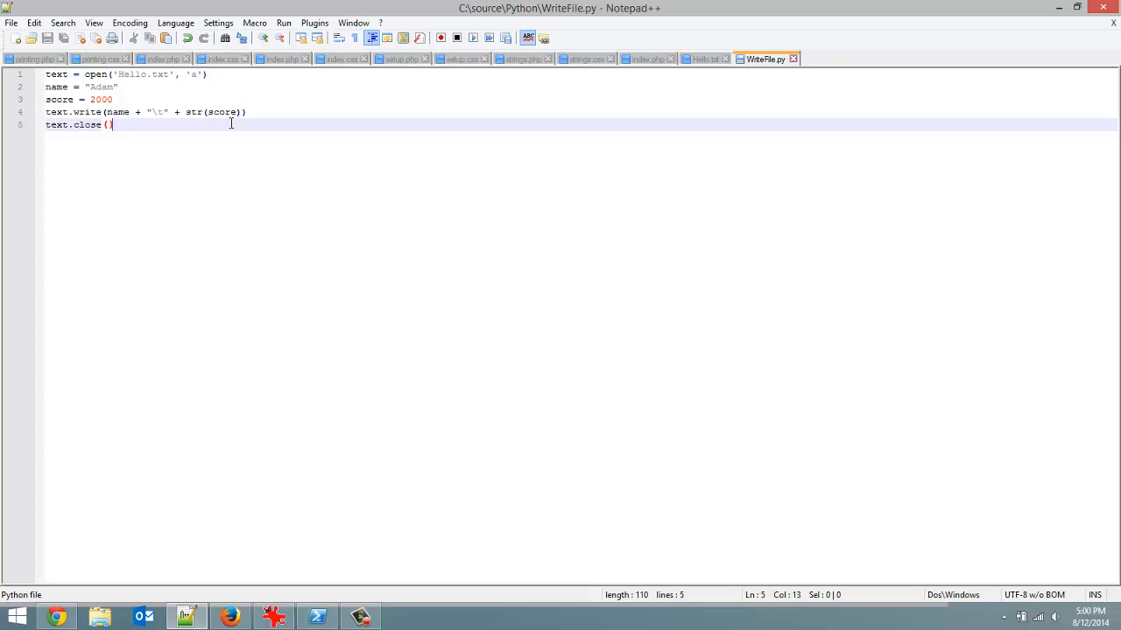
key(enter)
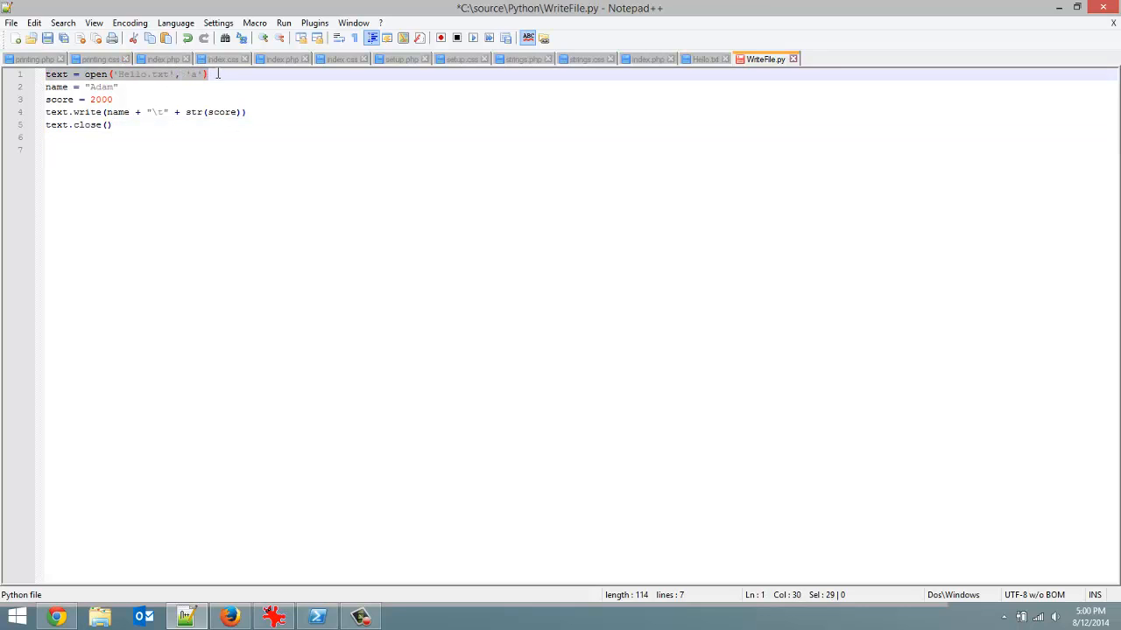
Step: Add text = open('Hello.txt', 'r') on line 7, switch line 1's mode to 'w', and save
click(50, 137)
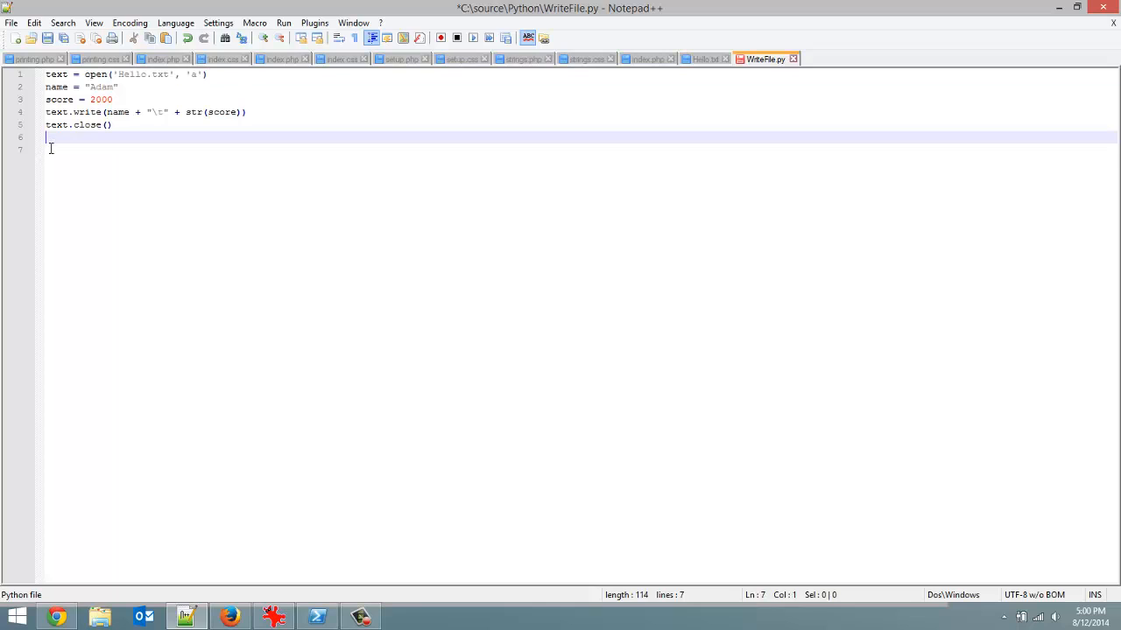
text(text = open('Hello.txt', 'a'))
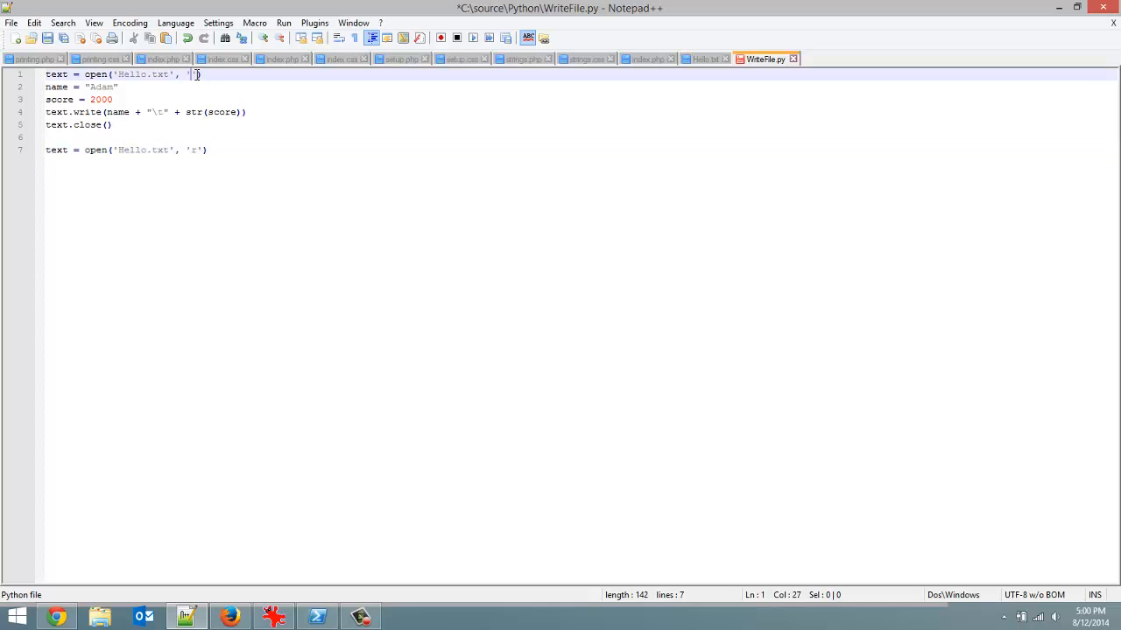
text(w)
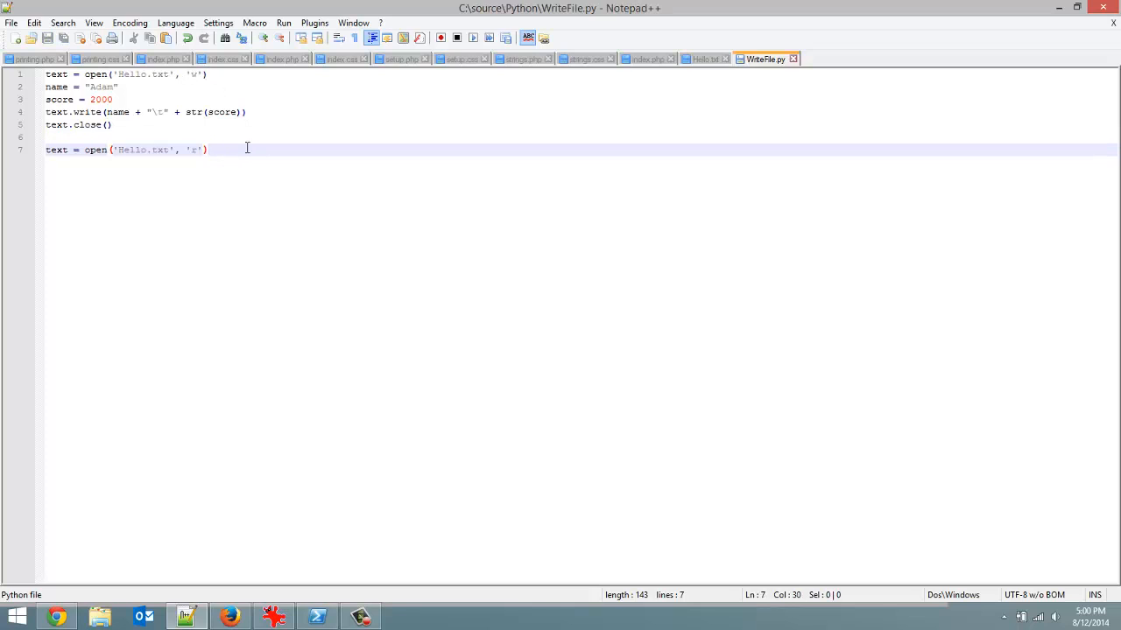
mouse_move(208, 135)
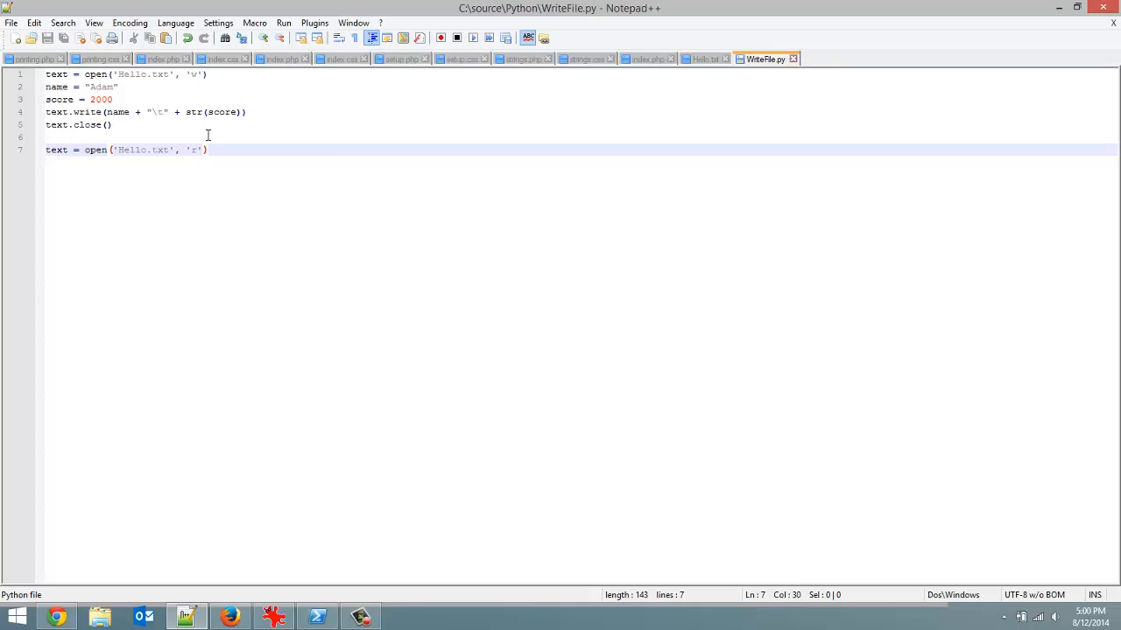
mouse_move(359, 169)
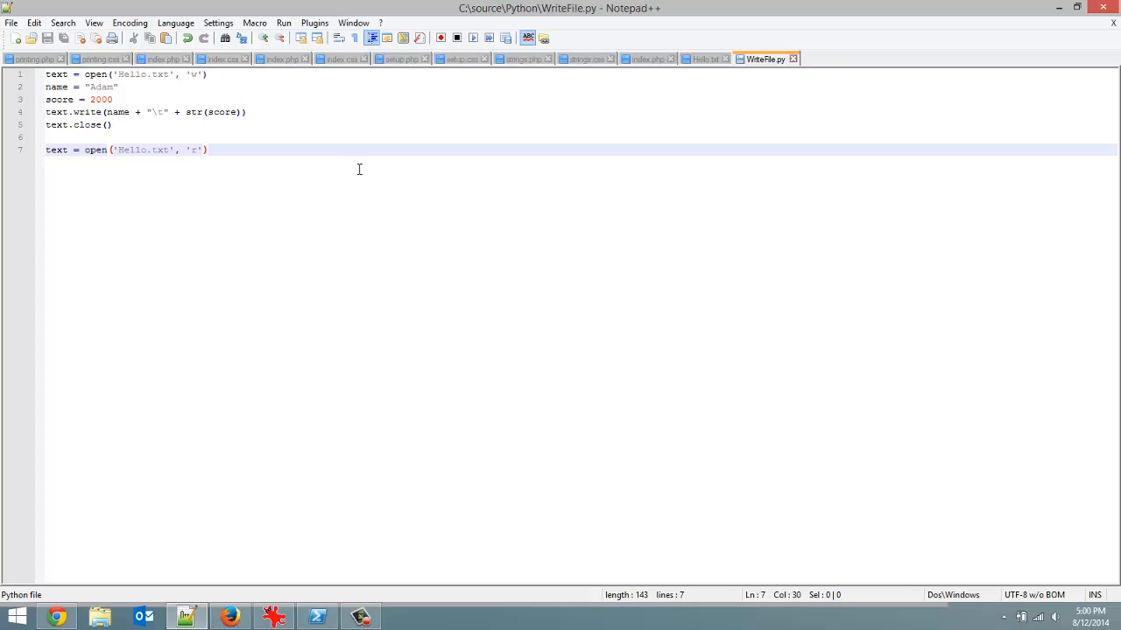
mouse_move(404, 121)
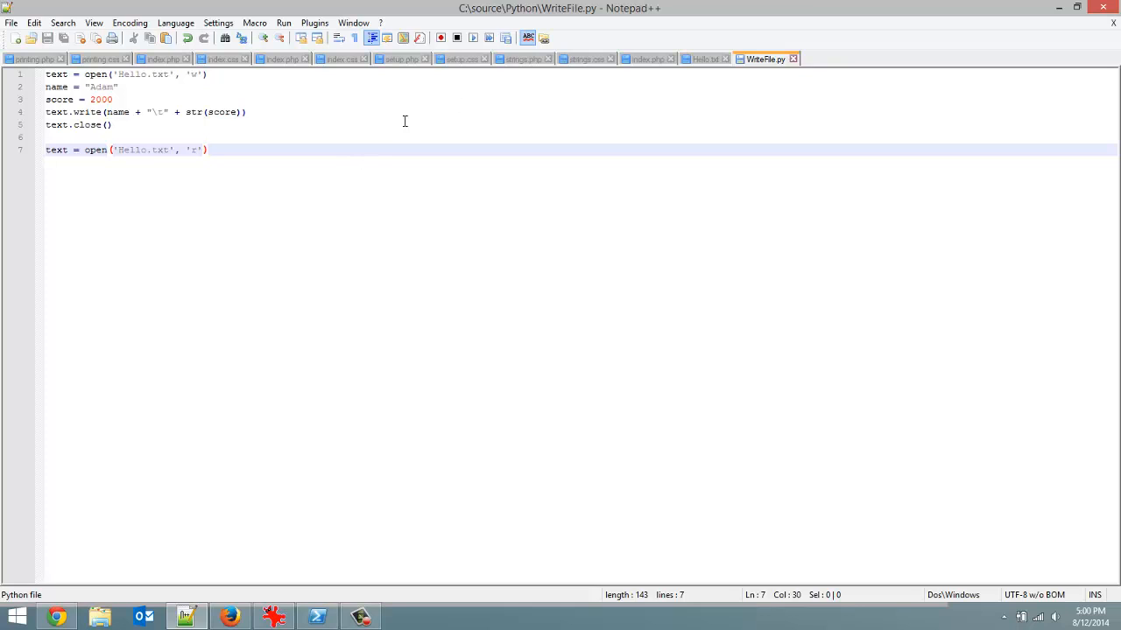
mouse_move(198, 116)
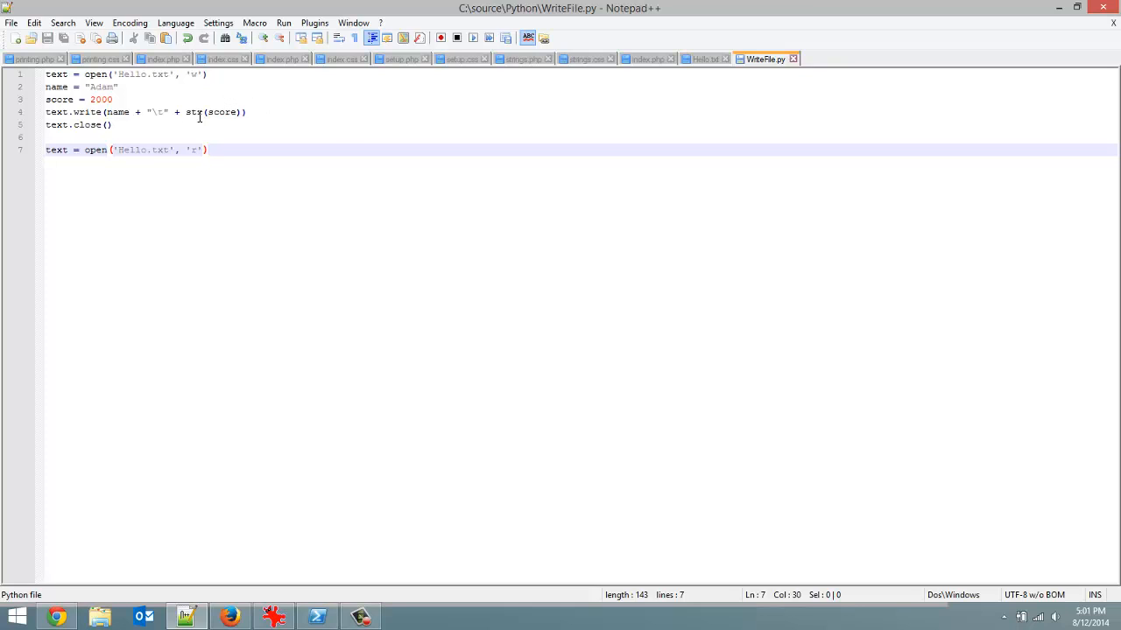
click(158, 112)
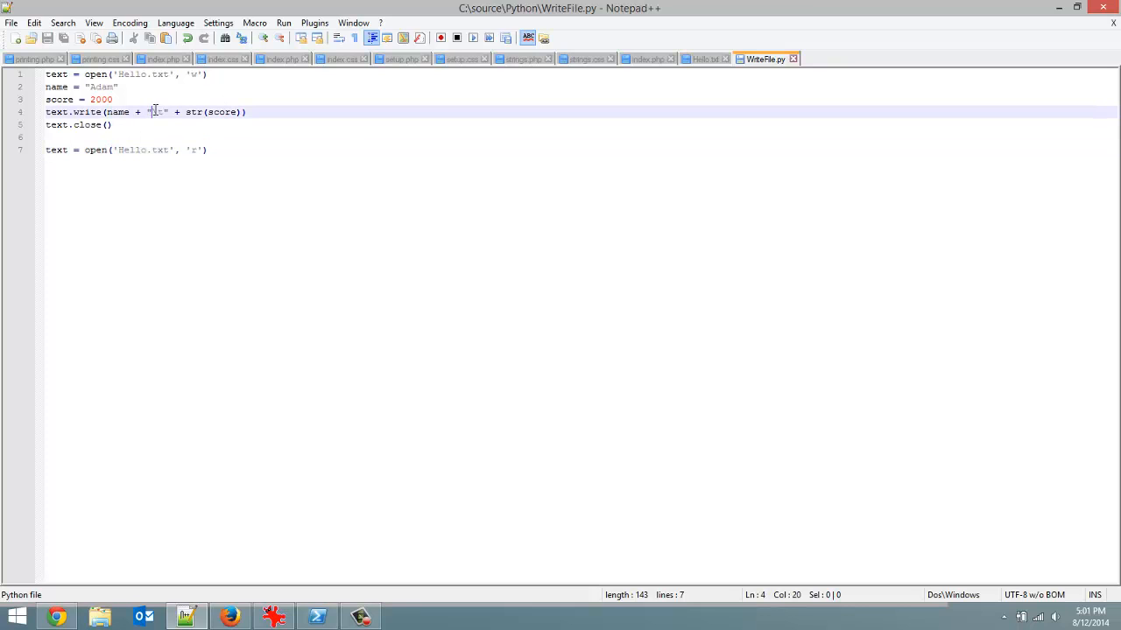
drag(149, 112, 166, 112)
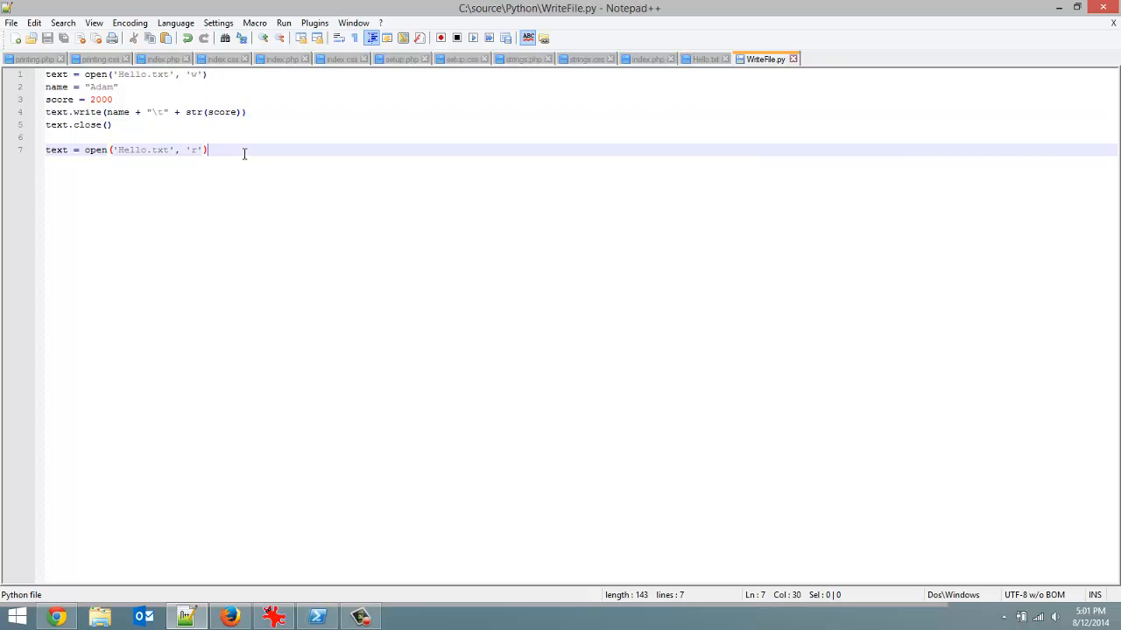
Step: Add the line highScoreArray = text.read().split("\t") after the read-mode open
key(Return)
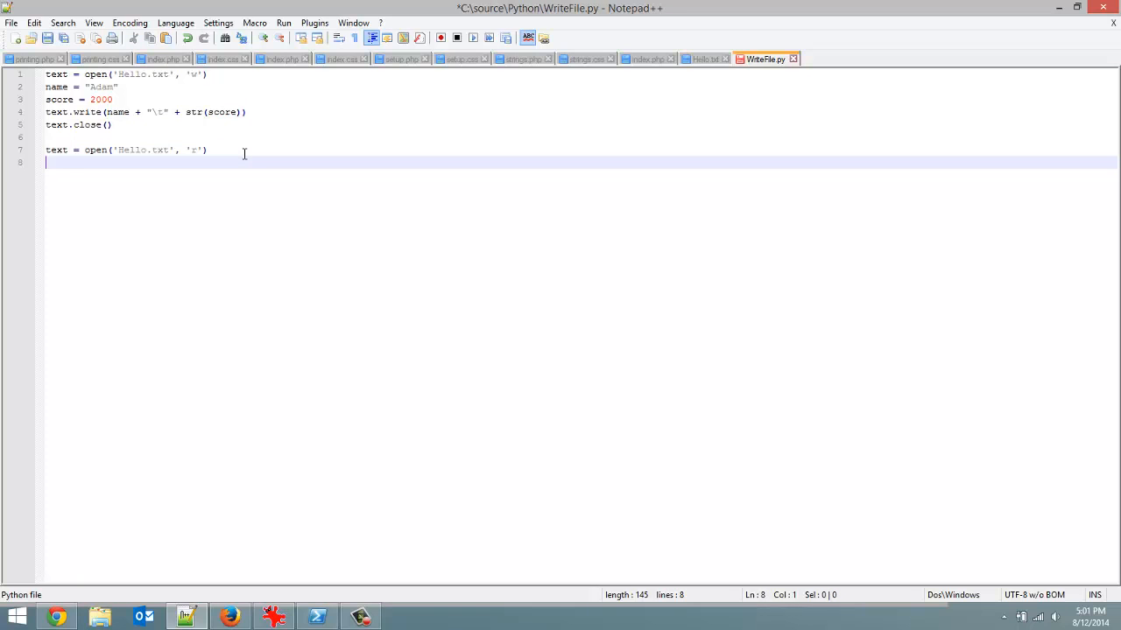
text(h)
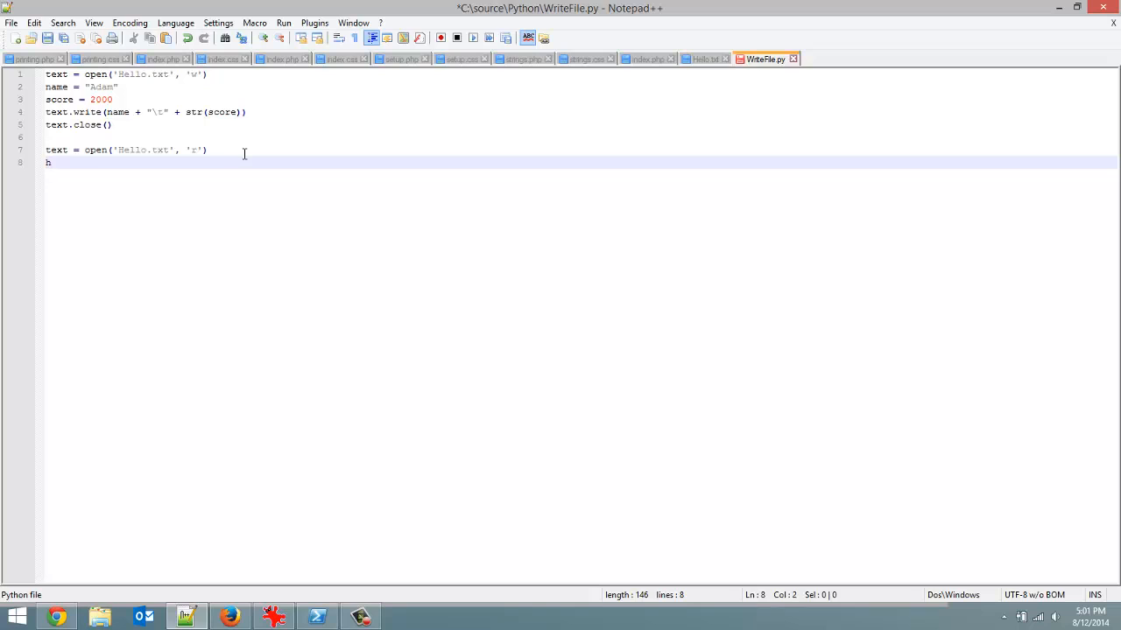
text(ighScore)
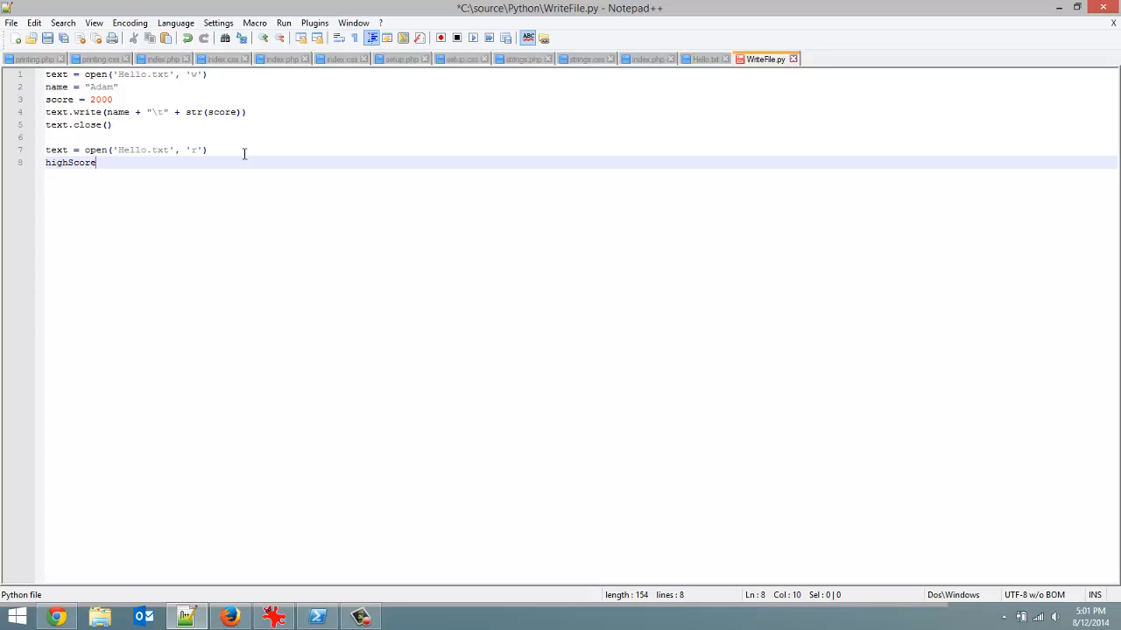
text(Array)
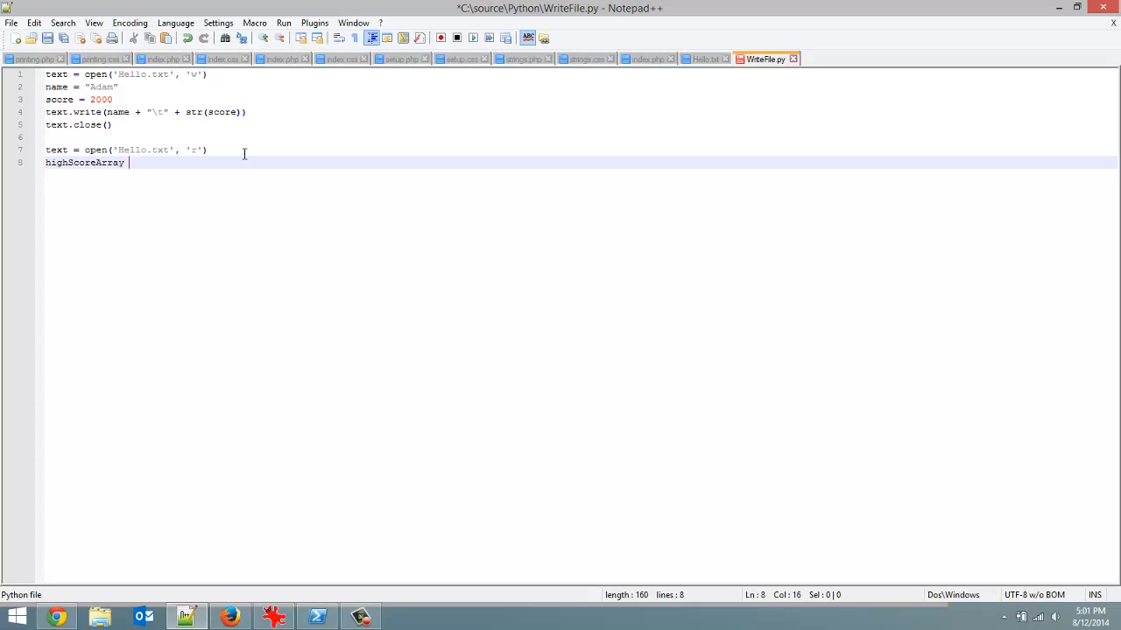
text(=)
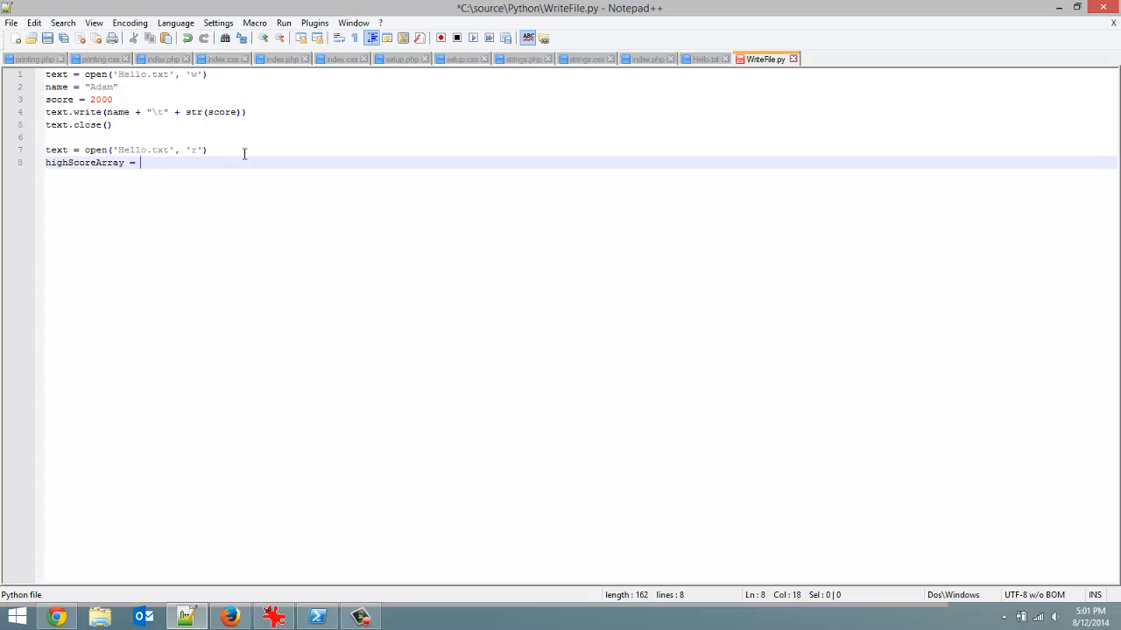
text(text)
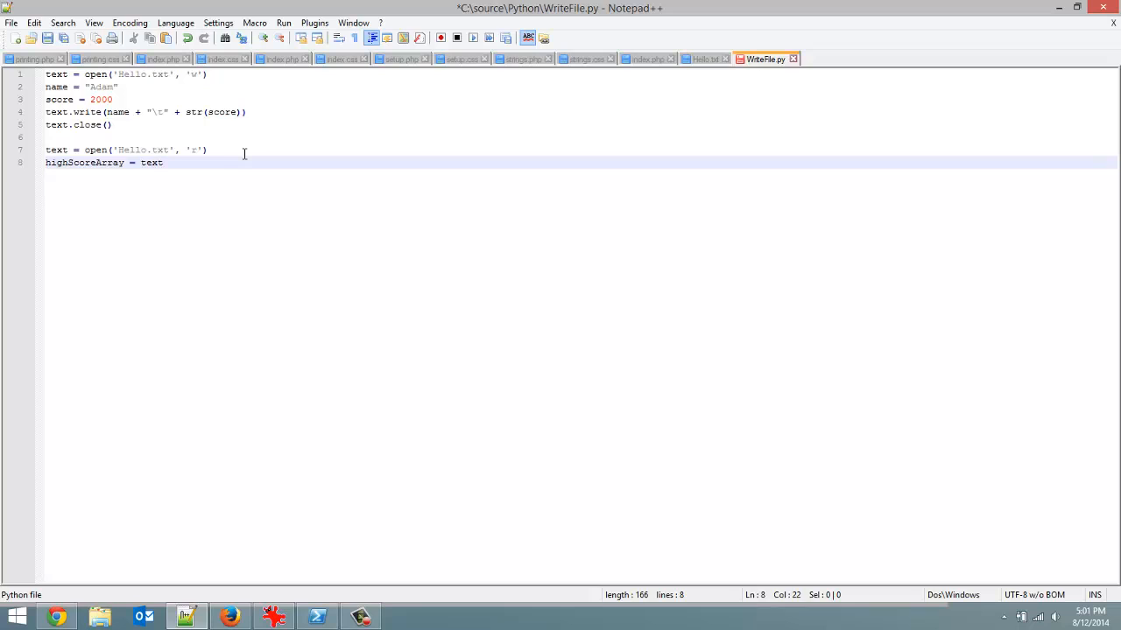
text(.red)
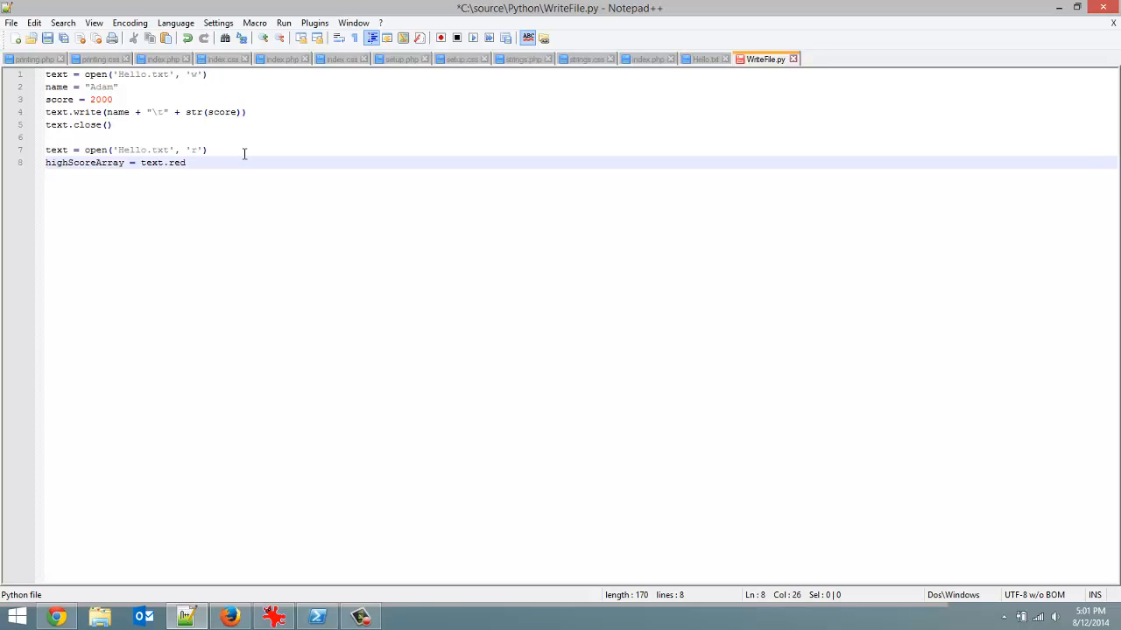
text(ad())
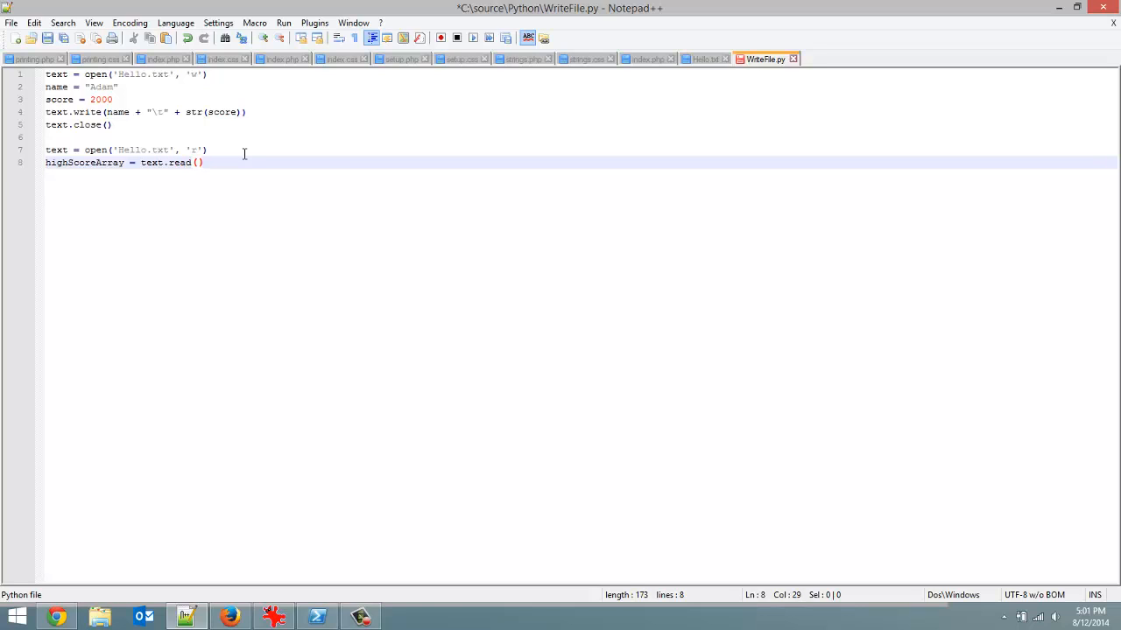
text(.split)
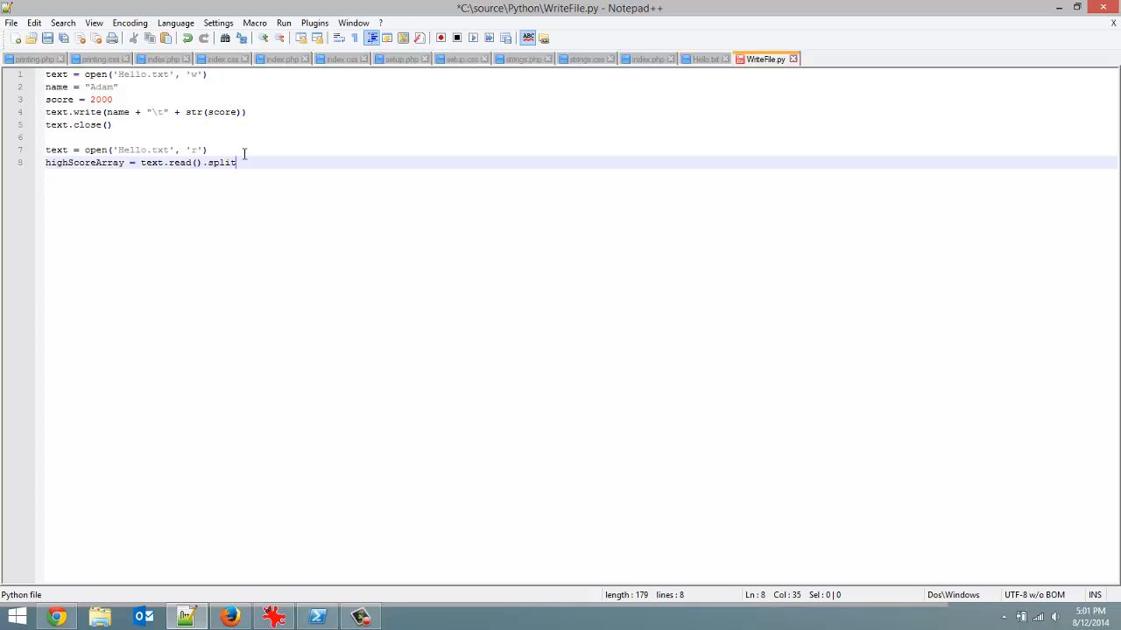
text(("\)
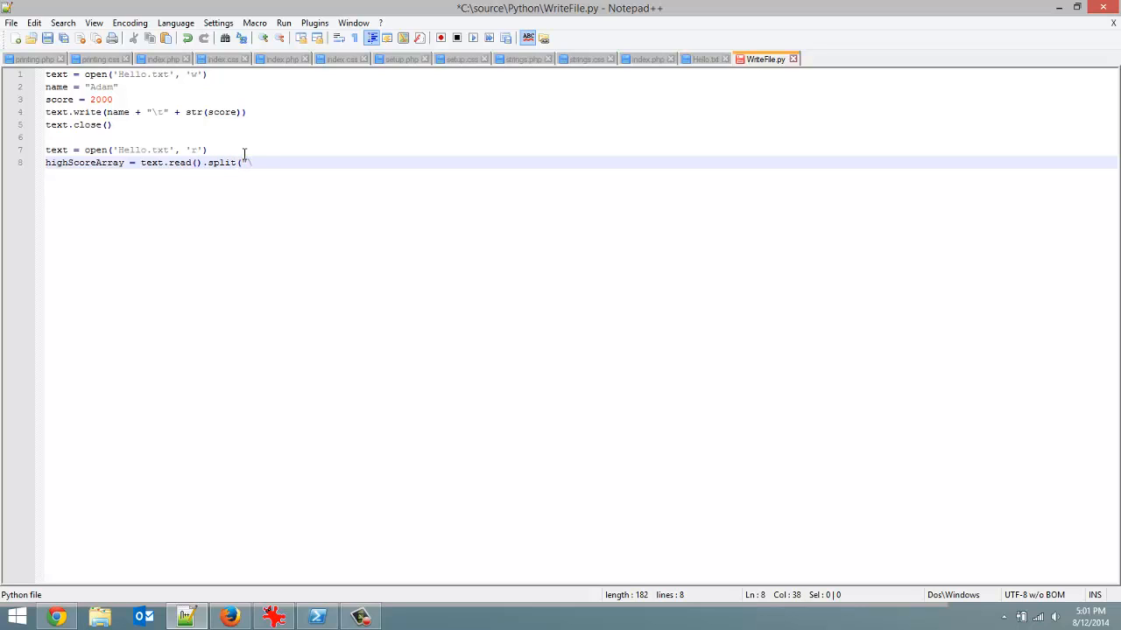
text(\t")
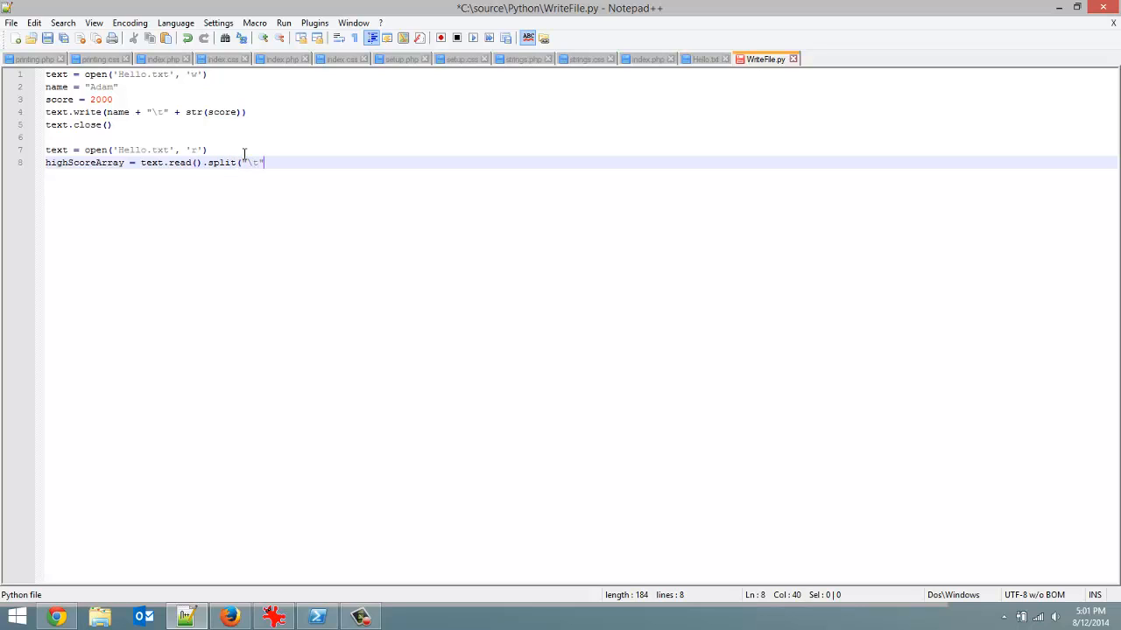
text())
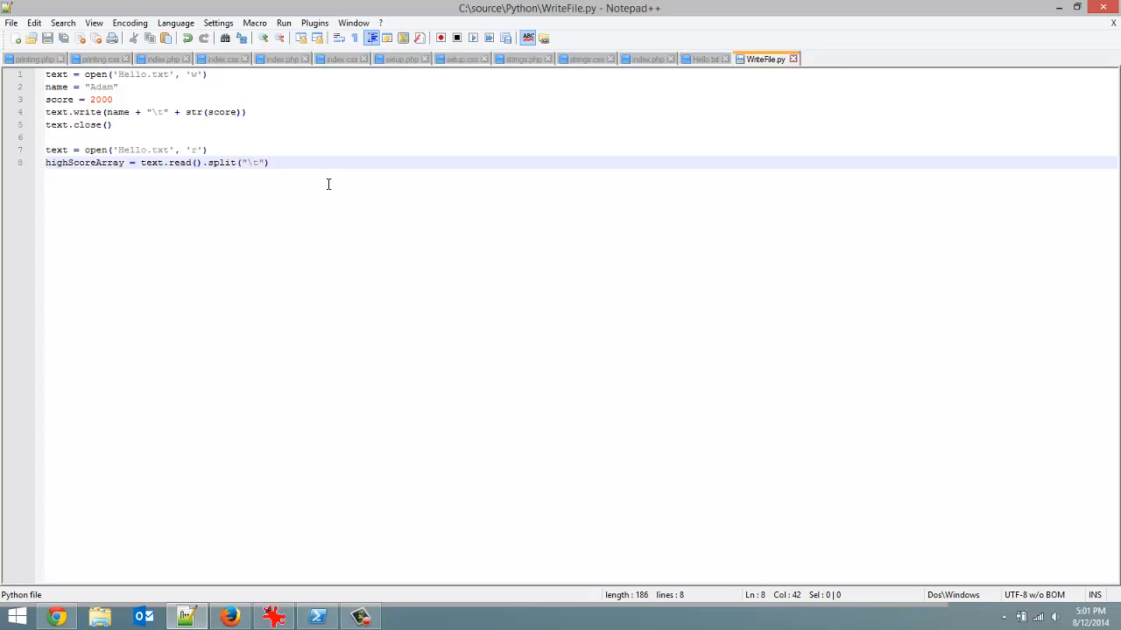
Step: Add text.close() on the next line, save the script, and bring PowerShell forward
key(Return)
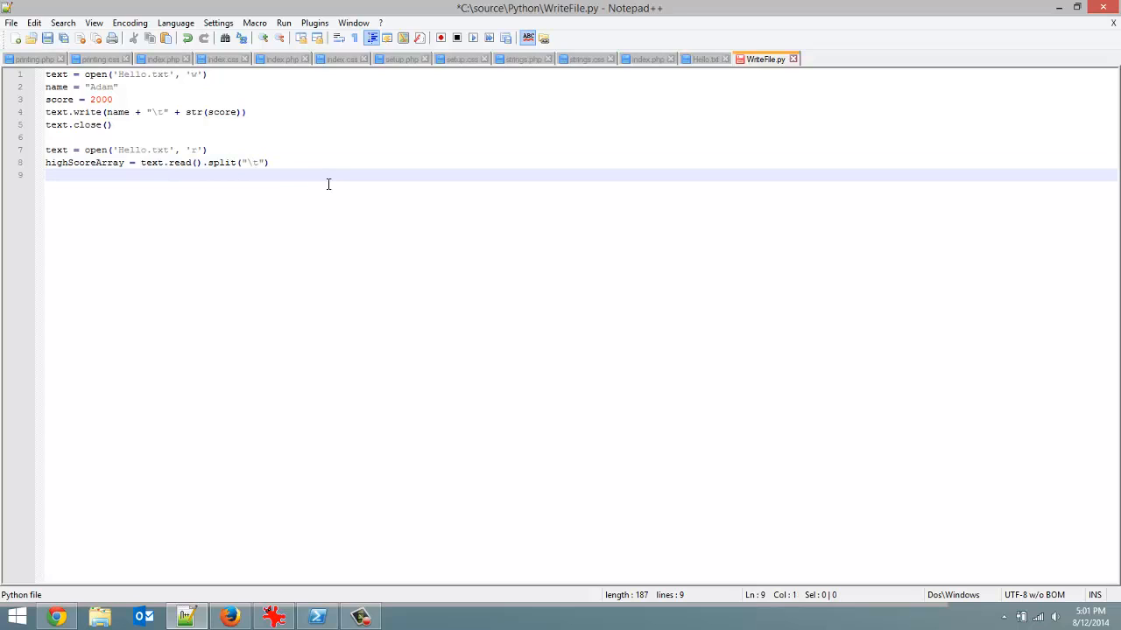
text(text.)
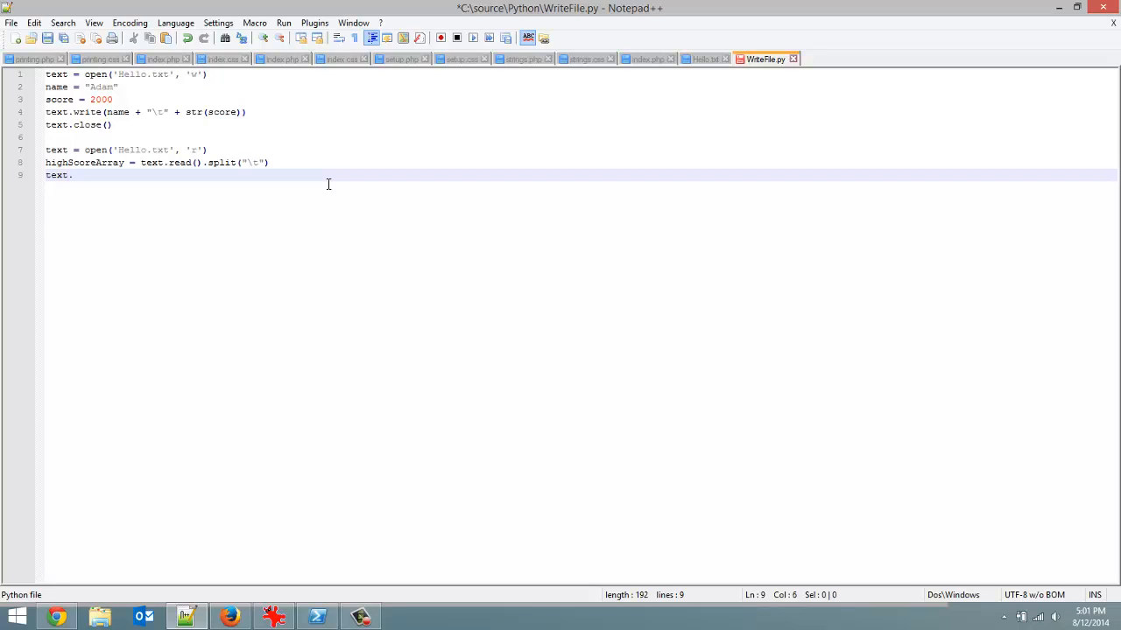
text(clos)
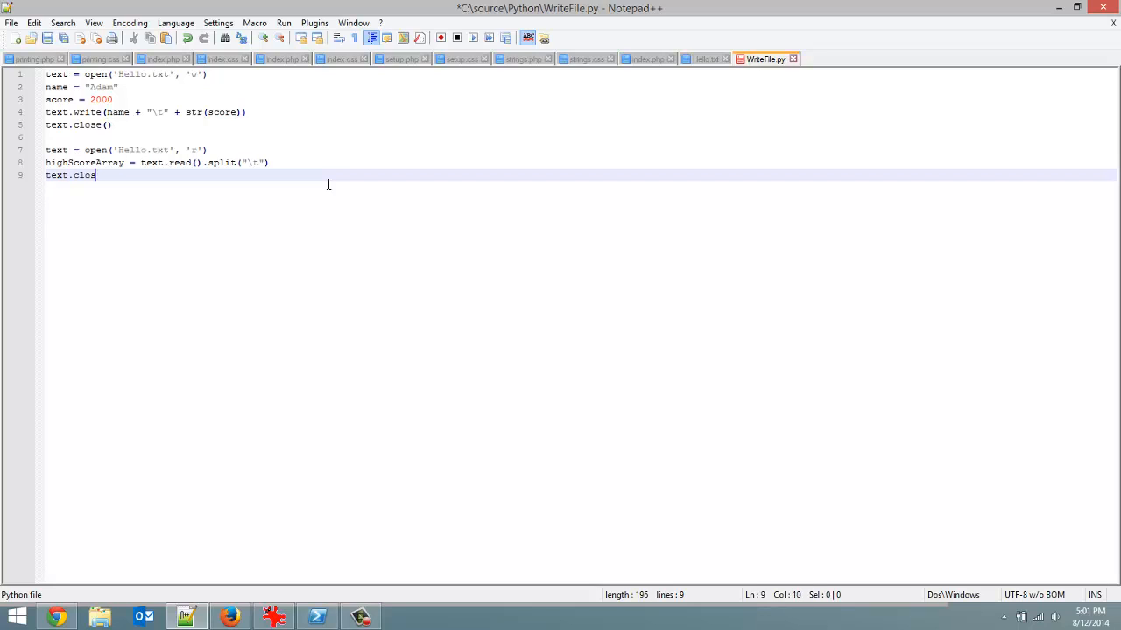
text(e())
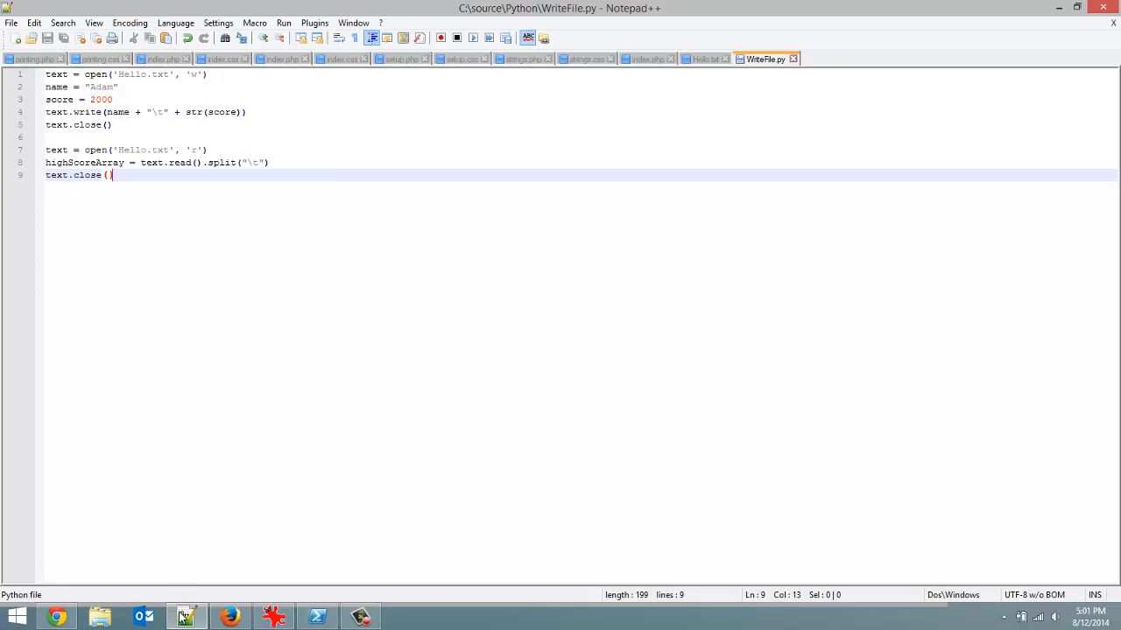
click(316, 616)
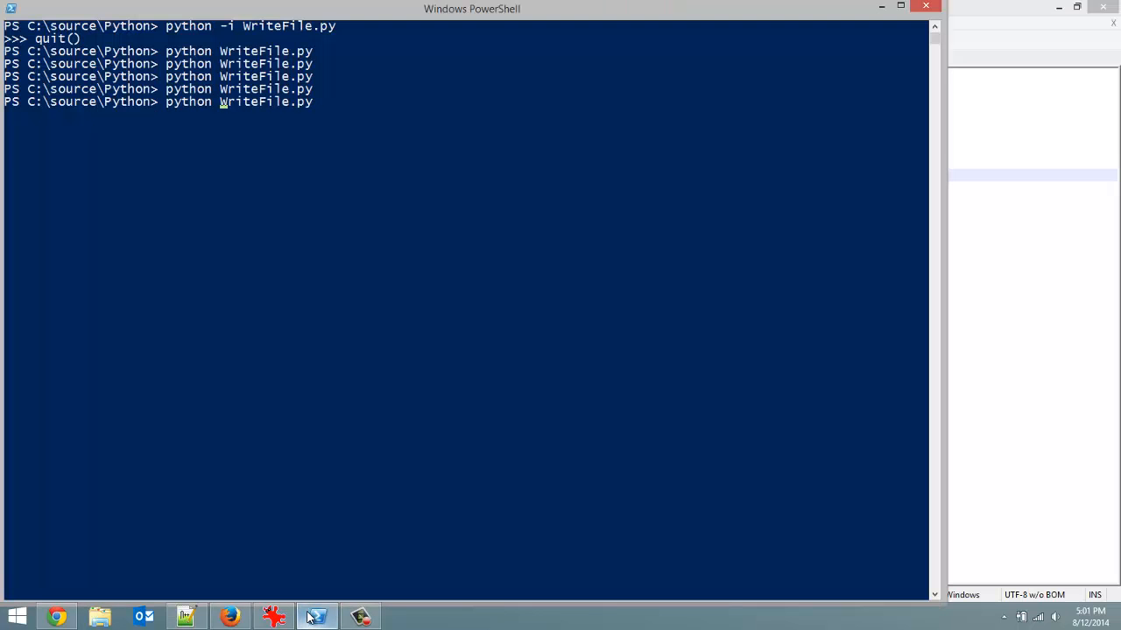
Step: Rerun python -i WriteFile.py, reload Hello.txt now showing Adam and 2000, and return to the script
text(-ui)
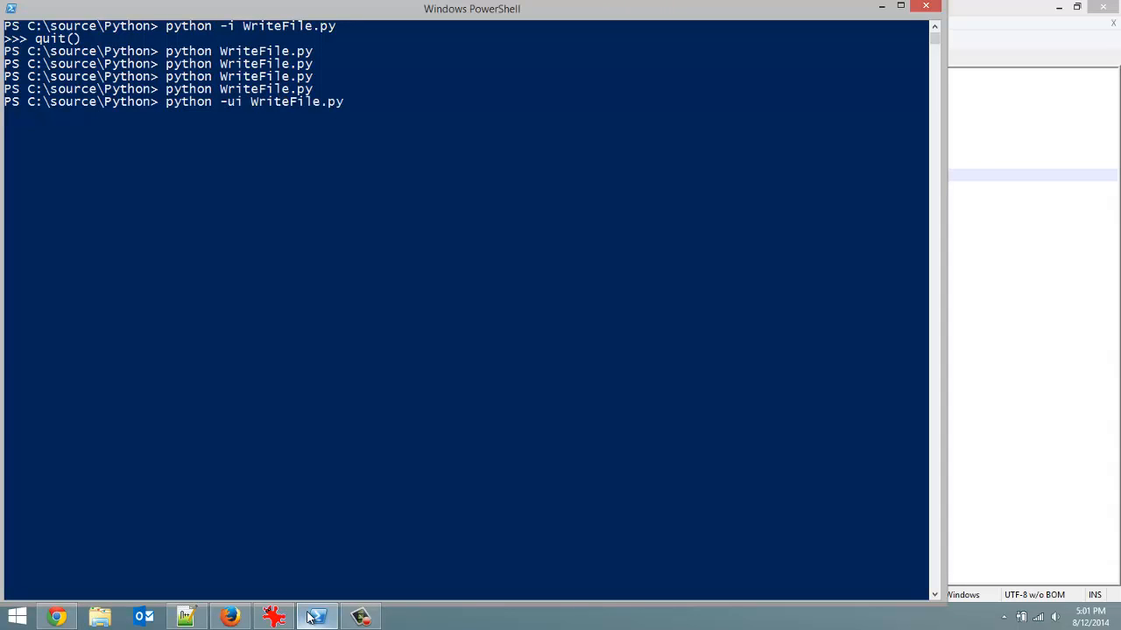
key(Backspace)
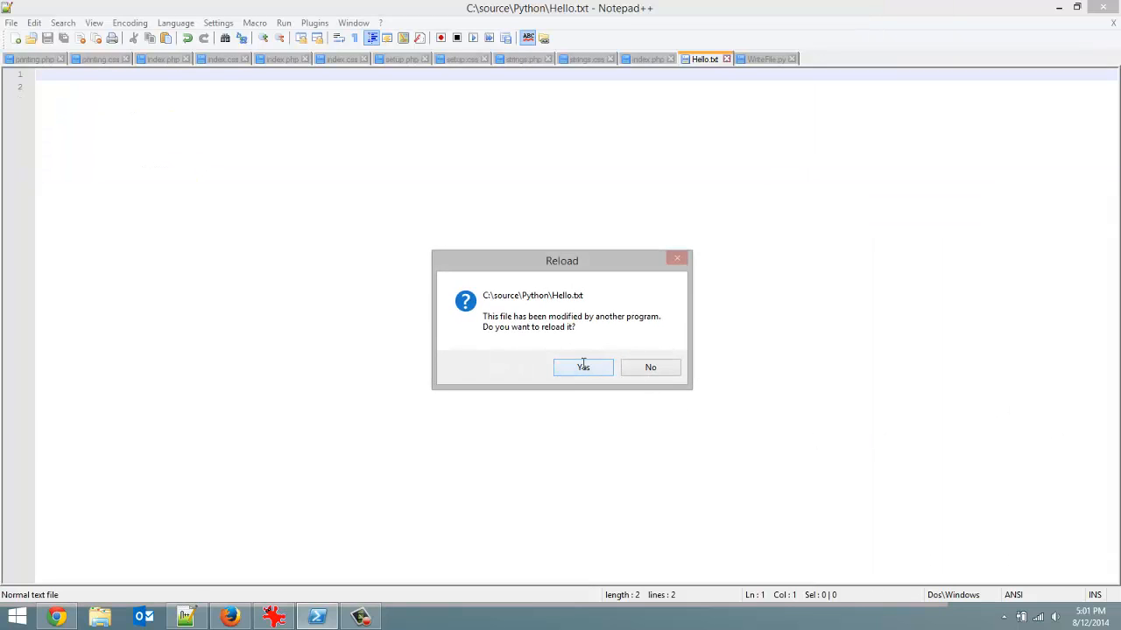
click(583, 366)
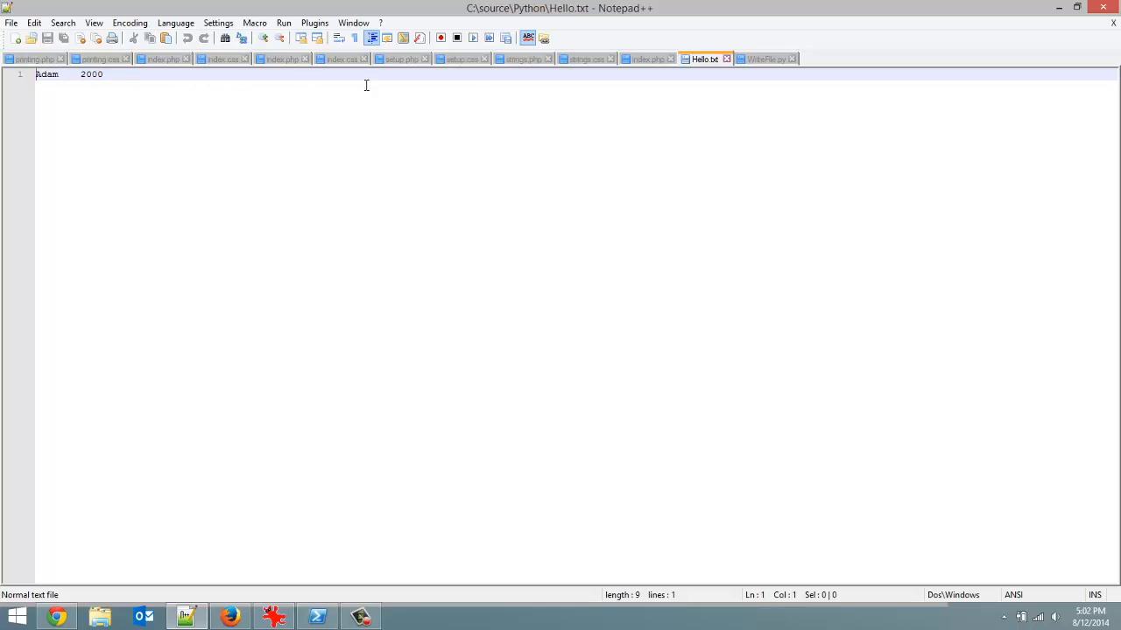
click(764, 59)
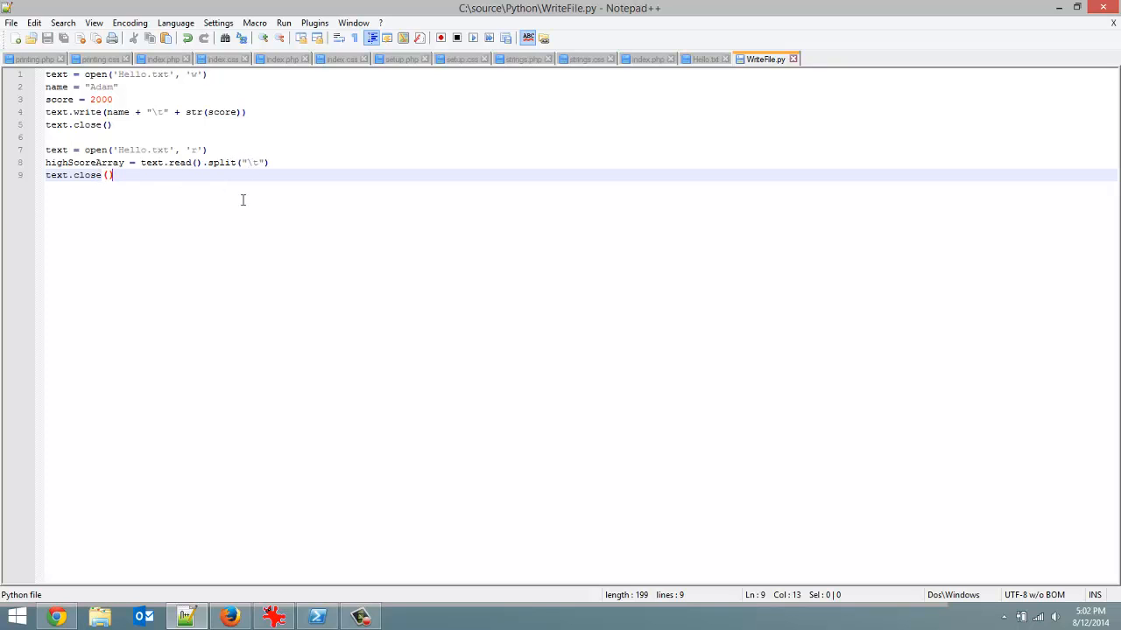
Step: Evaluate highScoreArray at the >>> prompt, which returns ['Adam', '2000']
click(317, 616)
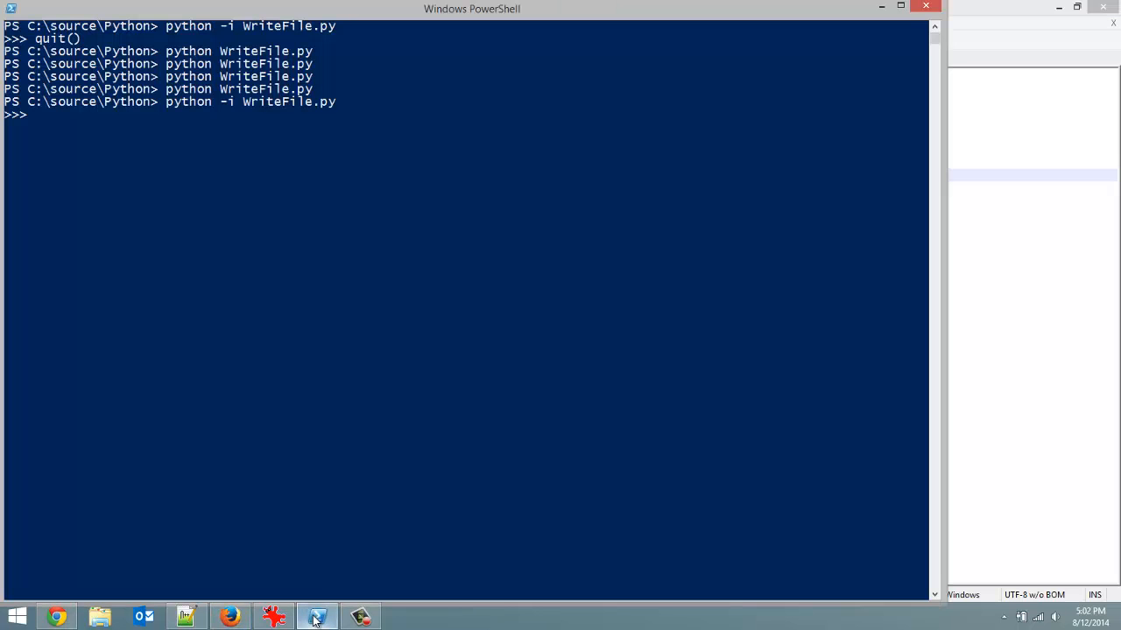
text(high)
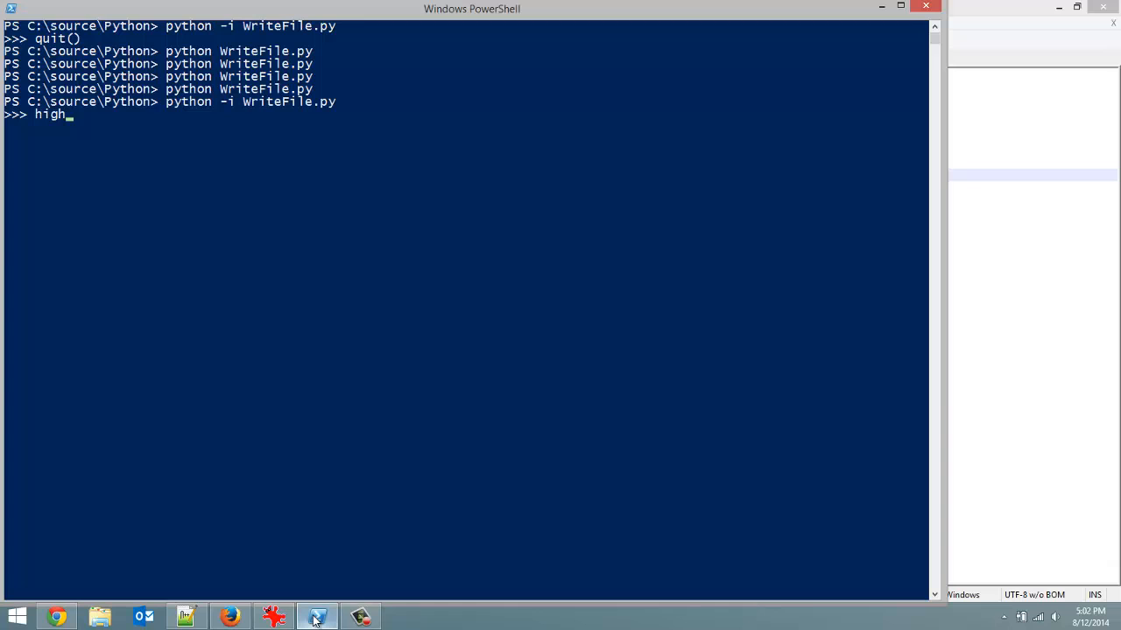
text(ScoreAr)
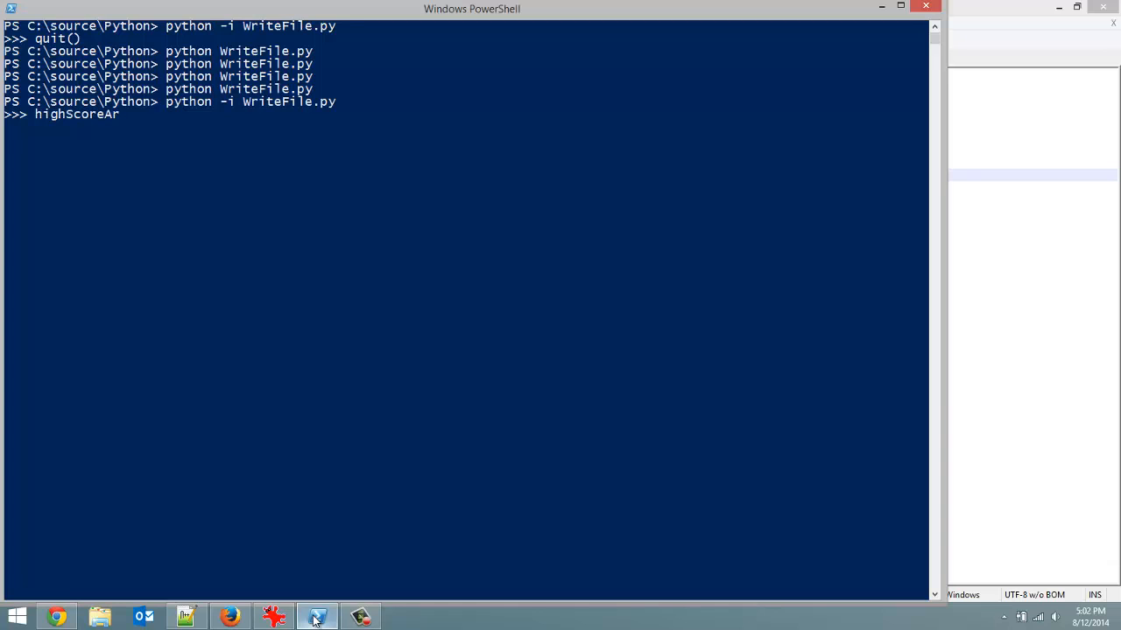
key(Return)
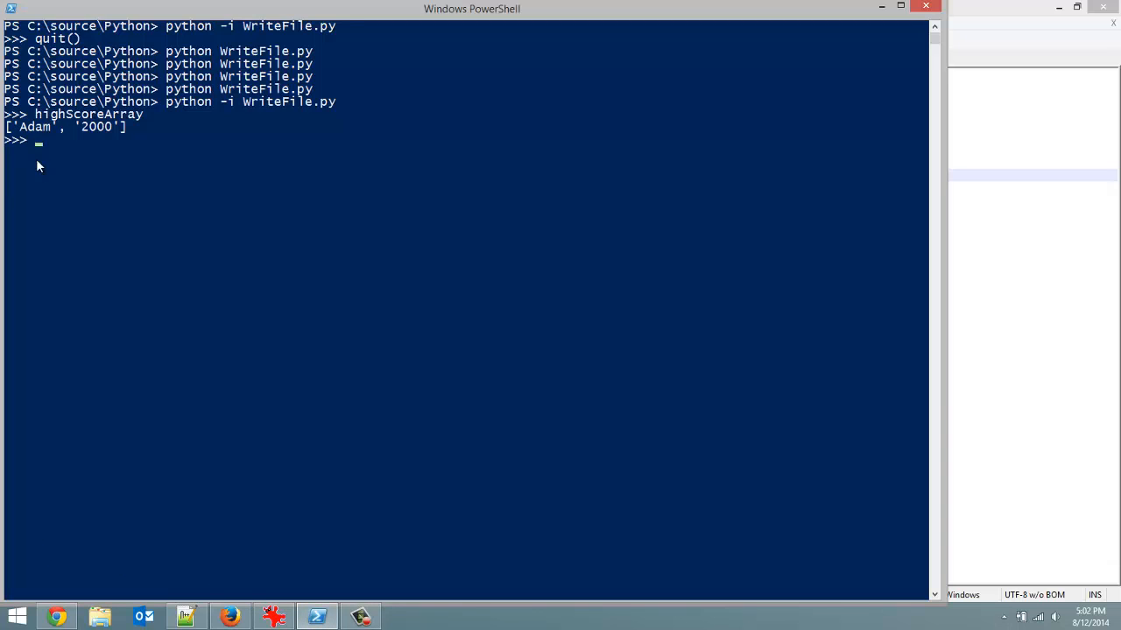
mouse_move(30, 132)
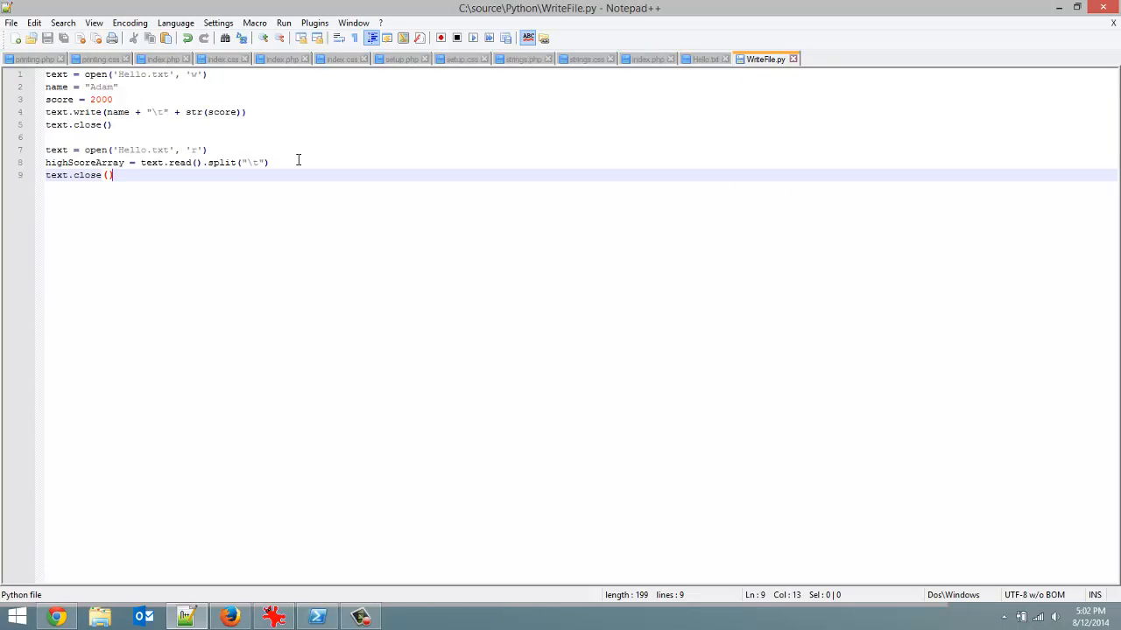
click(270, 162)
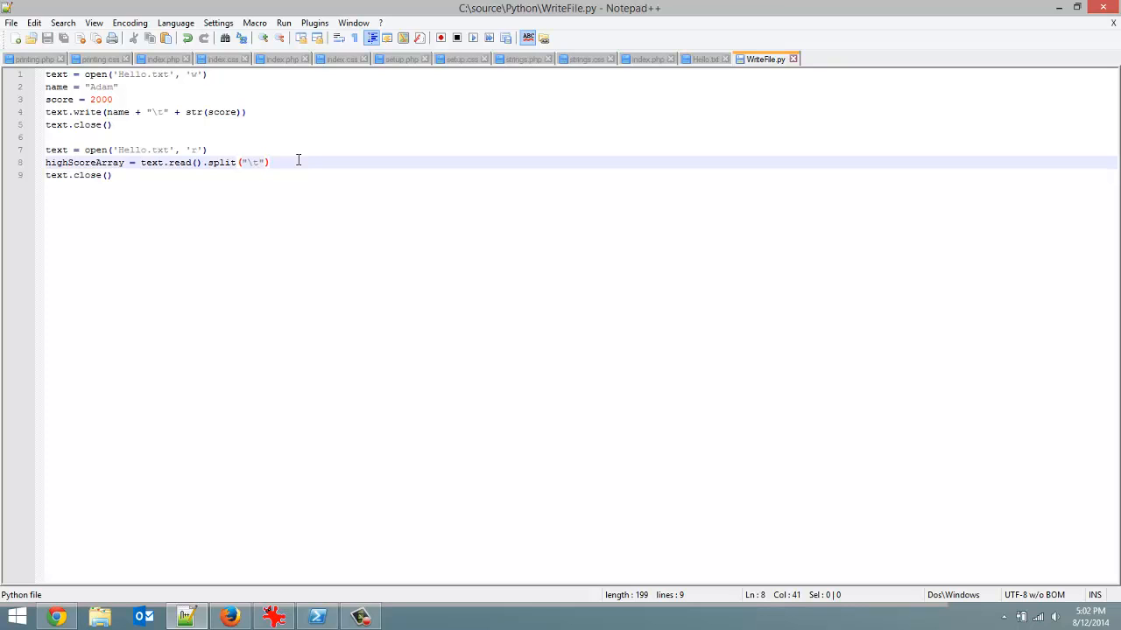
mouse_move(270, 195)
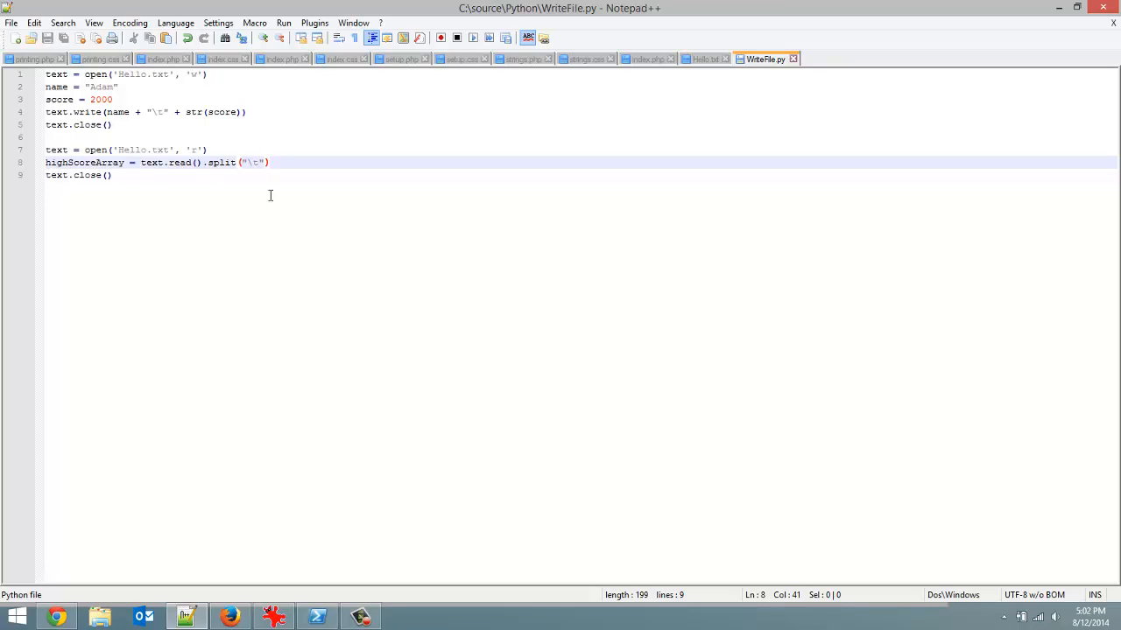
click(316, 617)
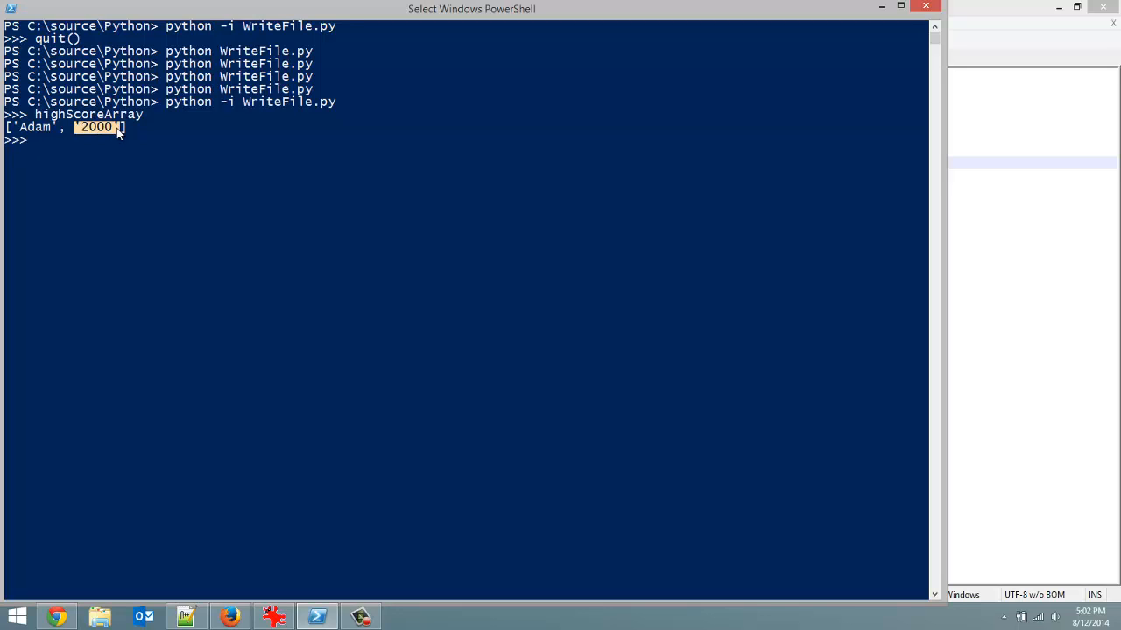
mouse_move(563, 173)
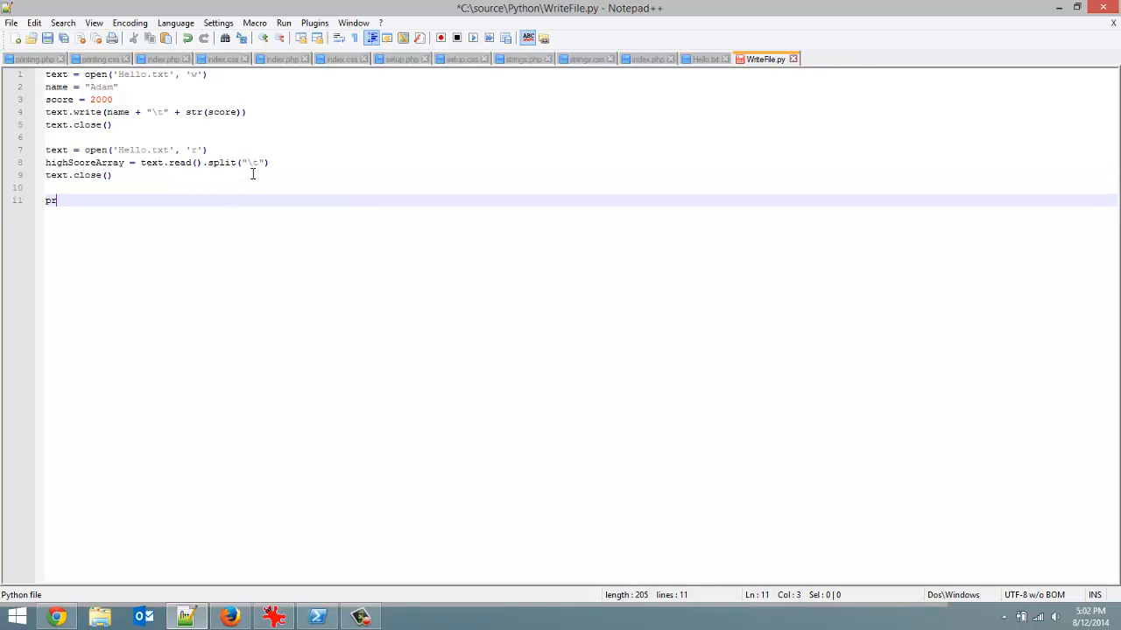
Step: Print highScoreArray[0] + " has the highest score with " + highScoreArray[1] + " points!" and save
text(rint)
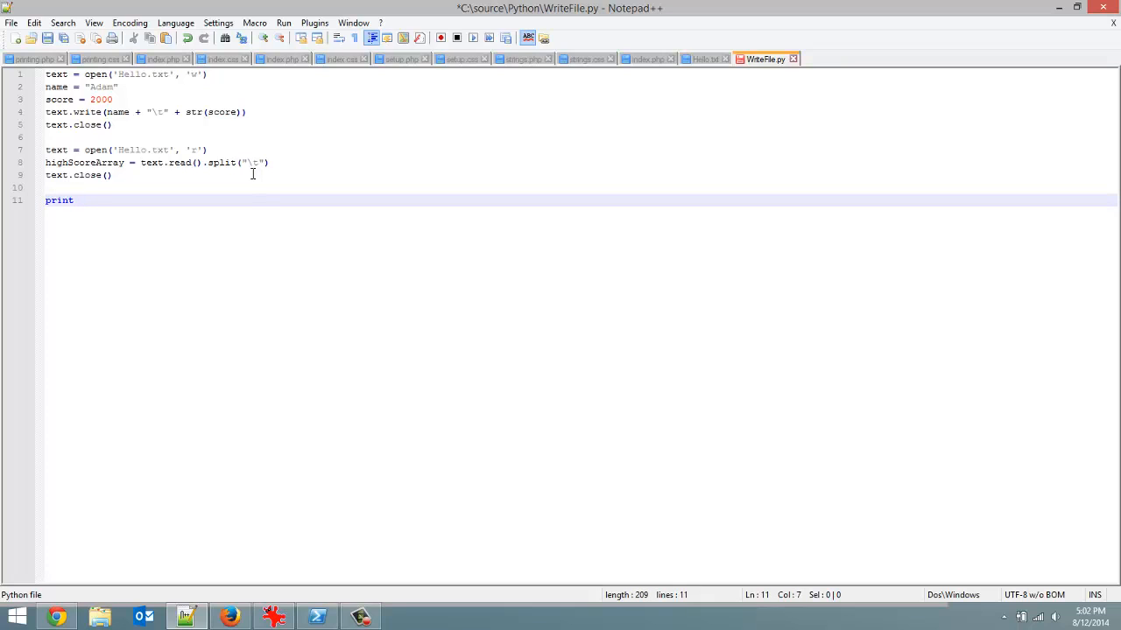
text(highSc)
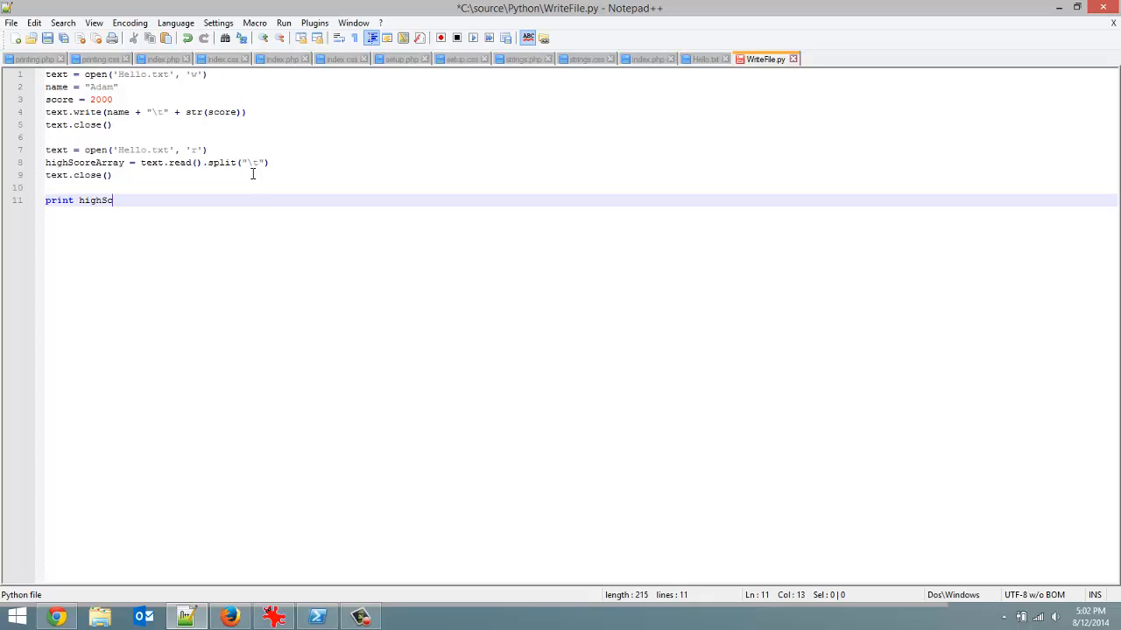
text(oreArray[0] +)
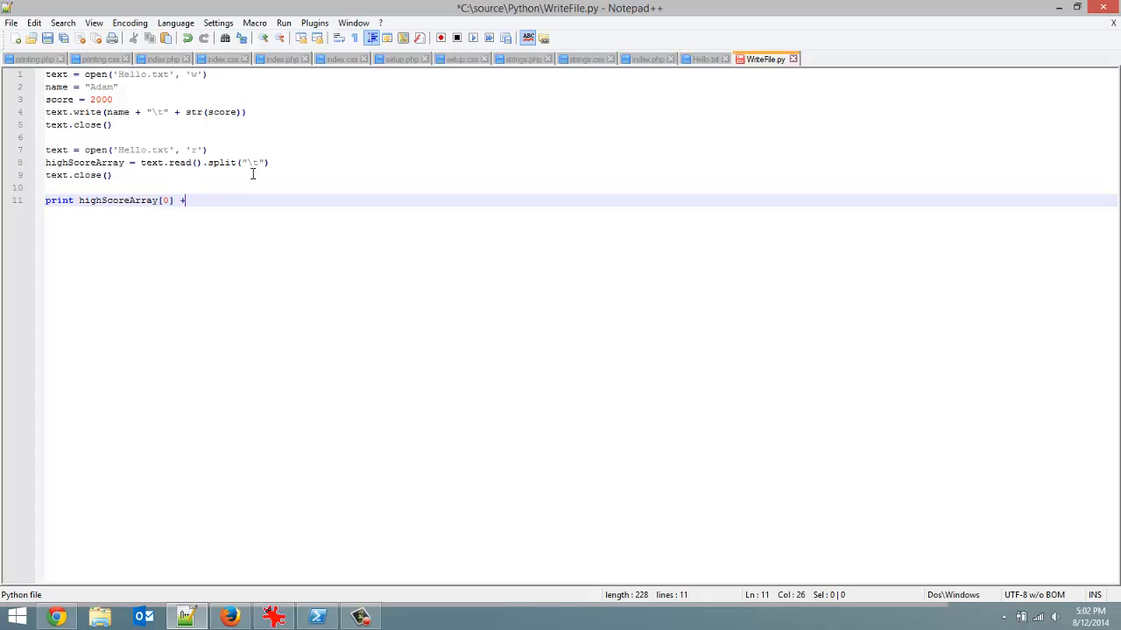
text(" has the hig)
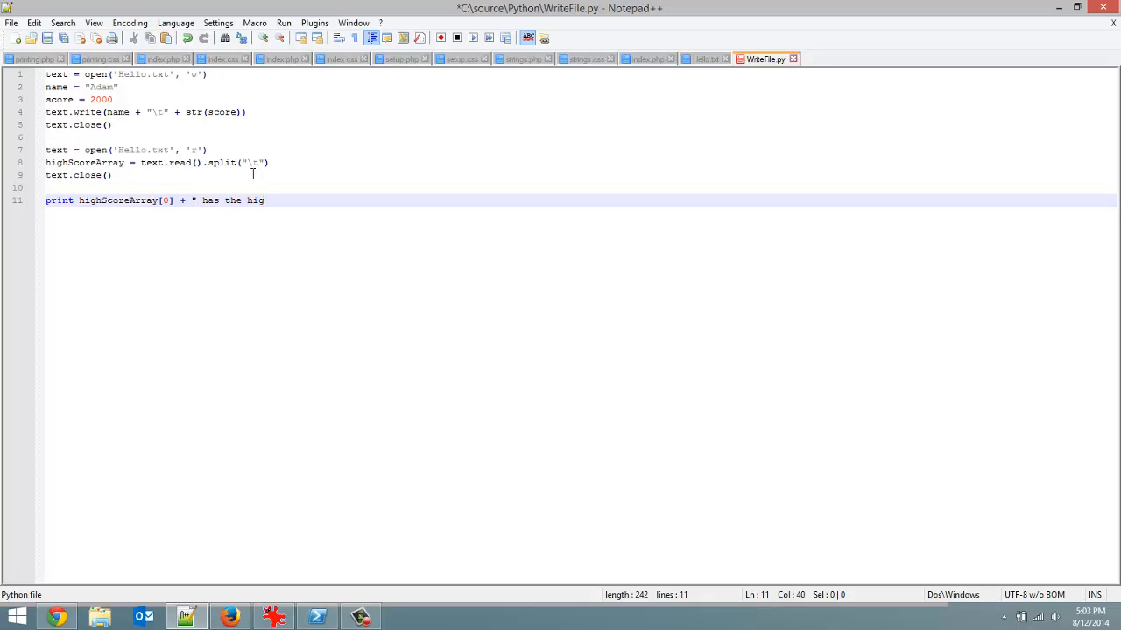
text(hest score)
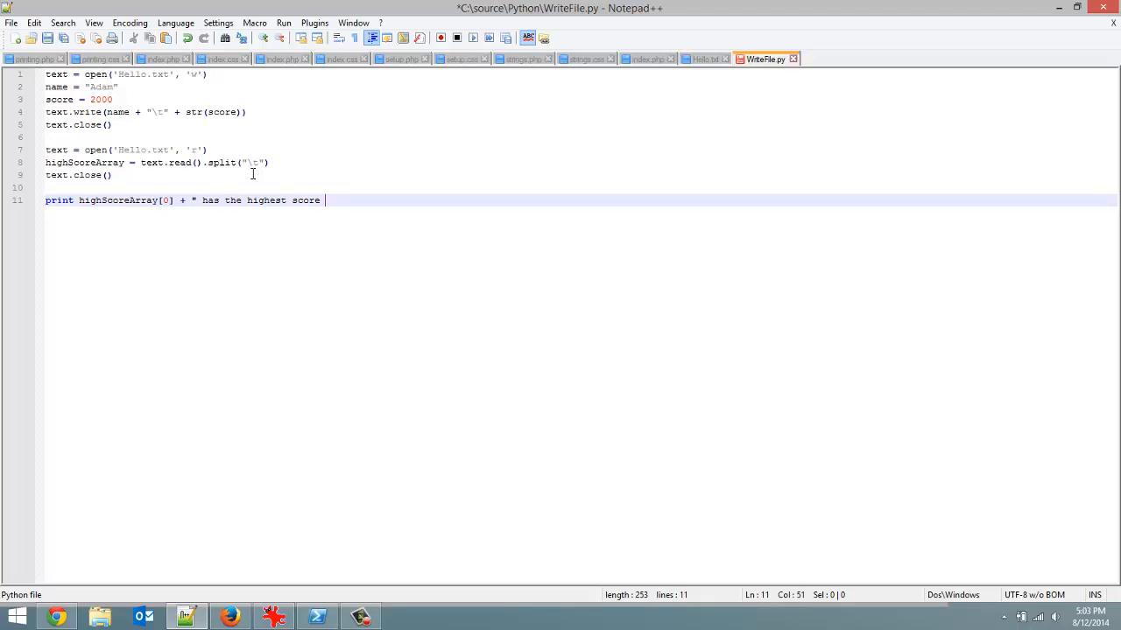
text(with " +)
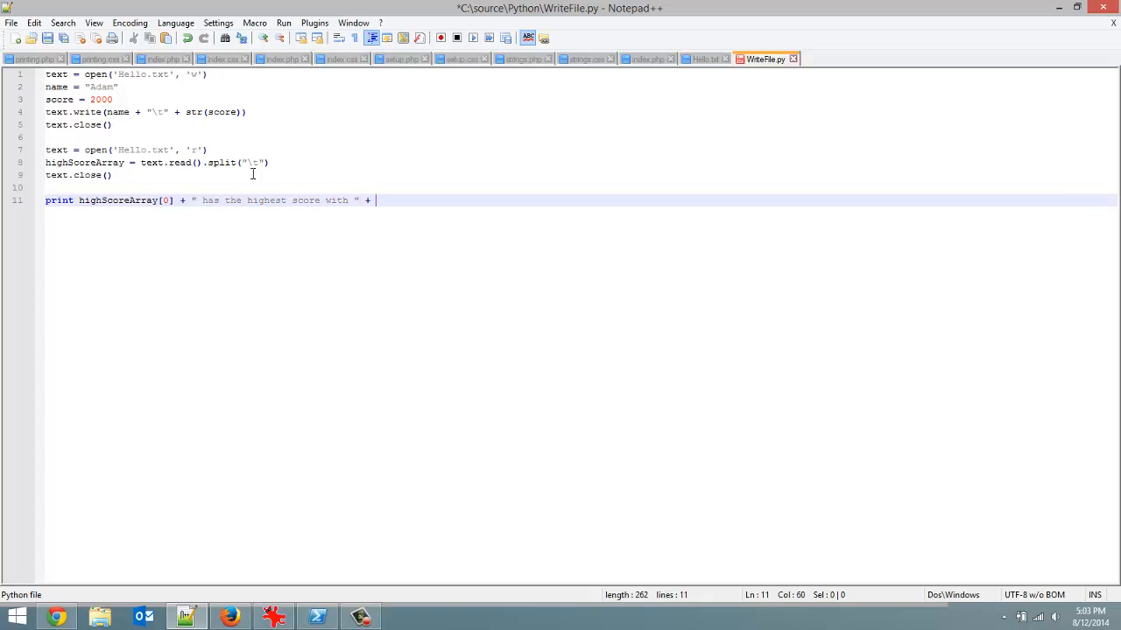
text(highSc)
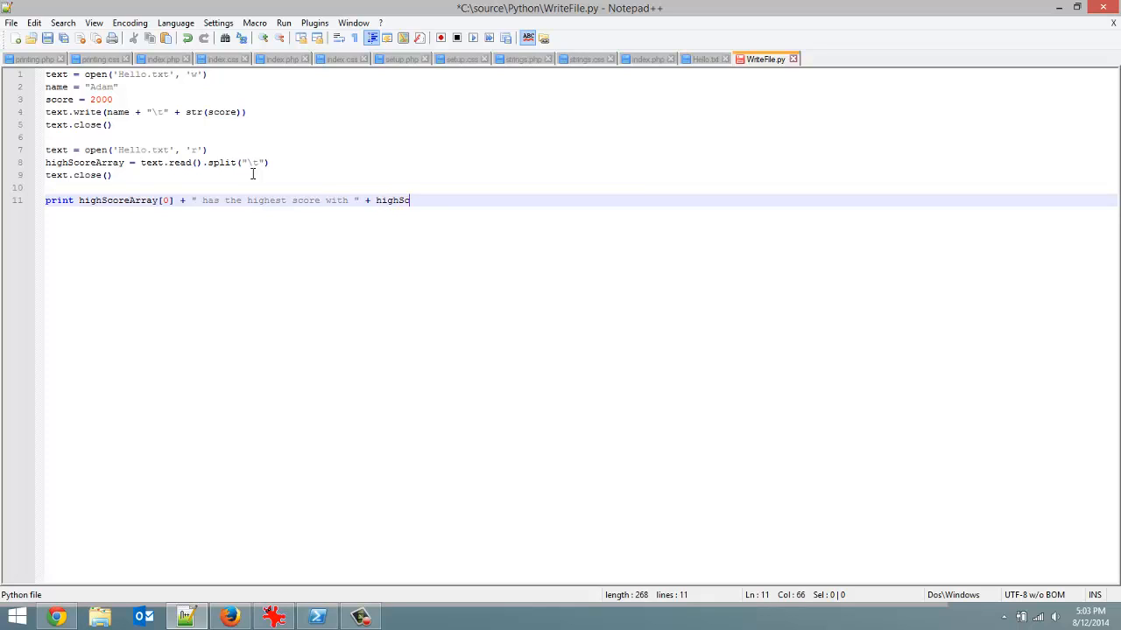
text(oreArray)
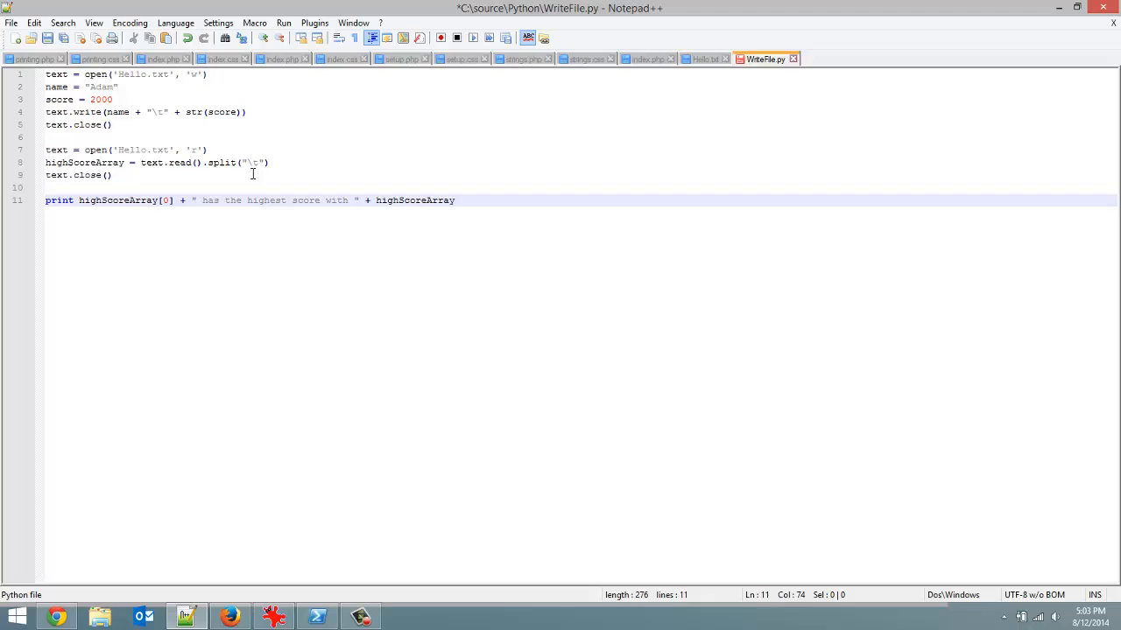
text([1)
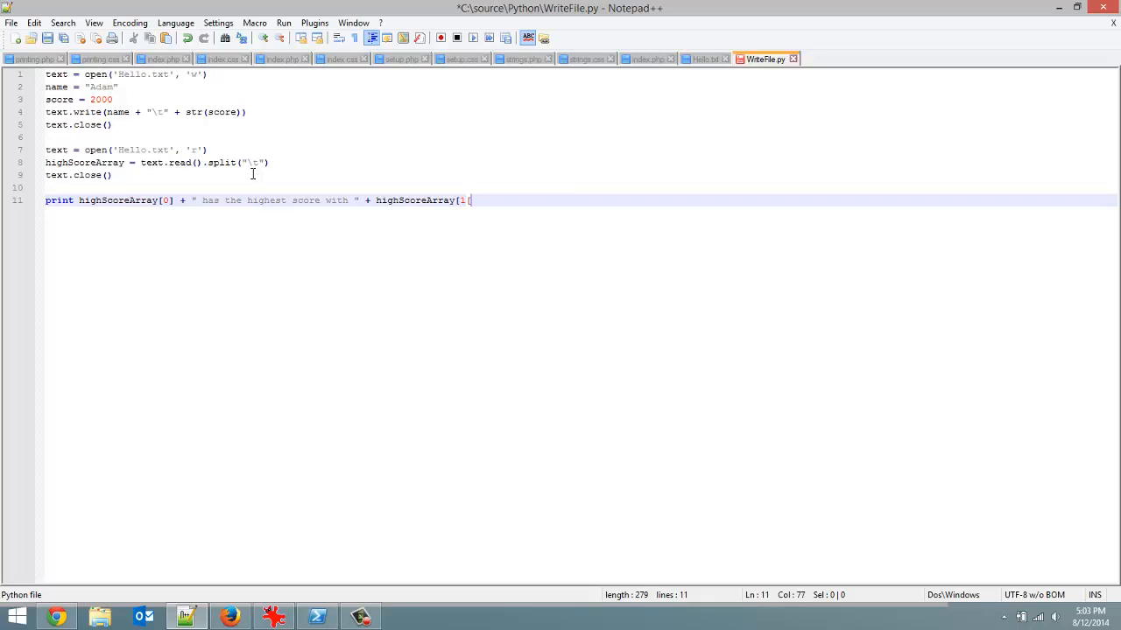
text(])
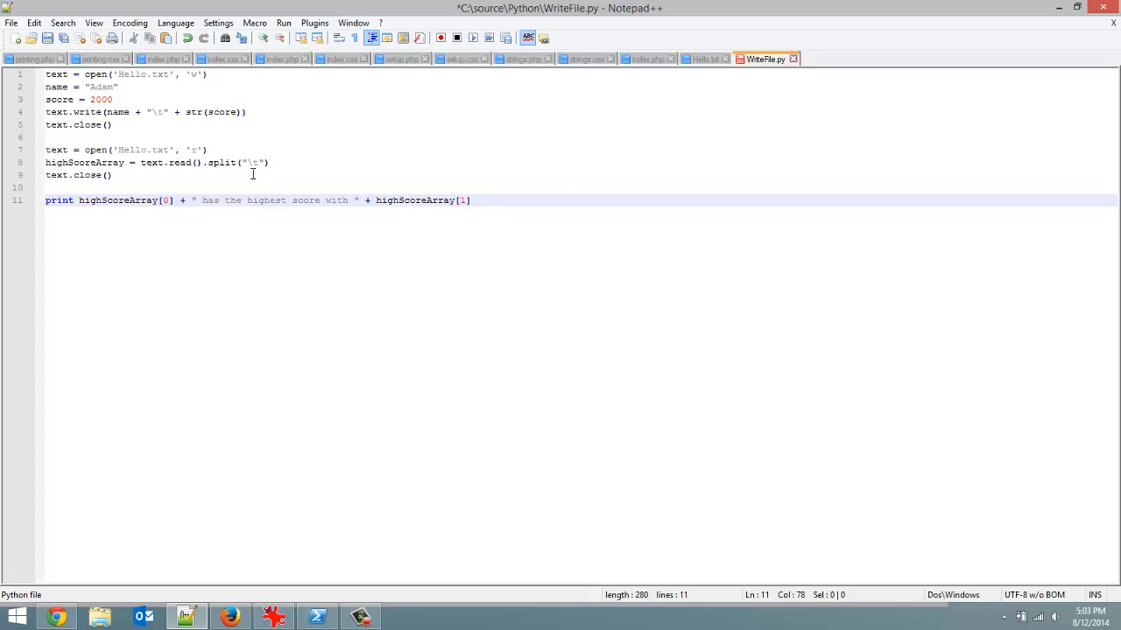
text(+ ")
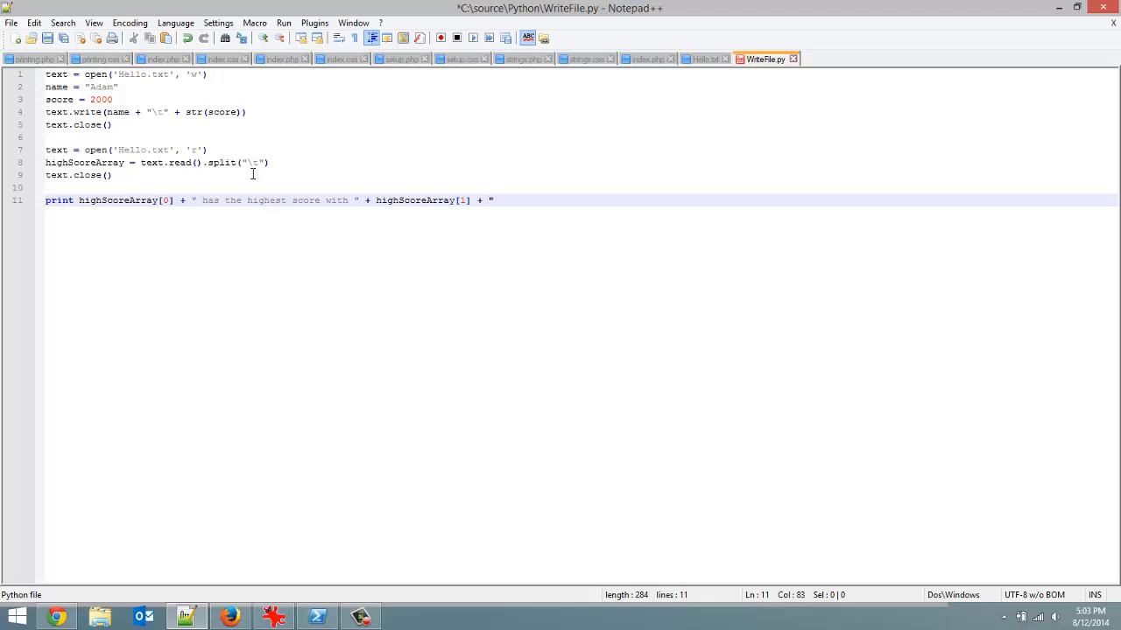
text(poi)
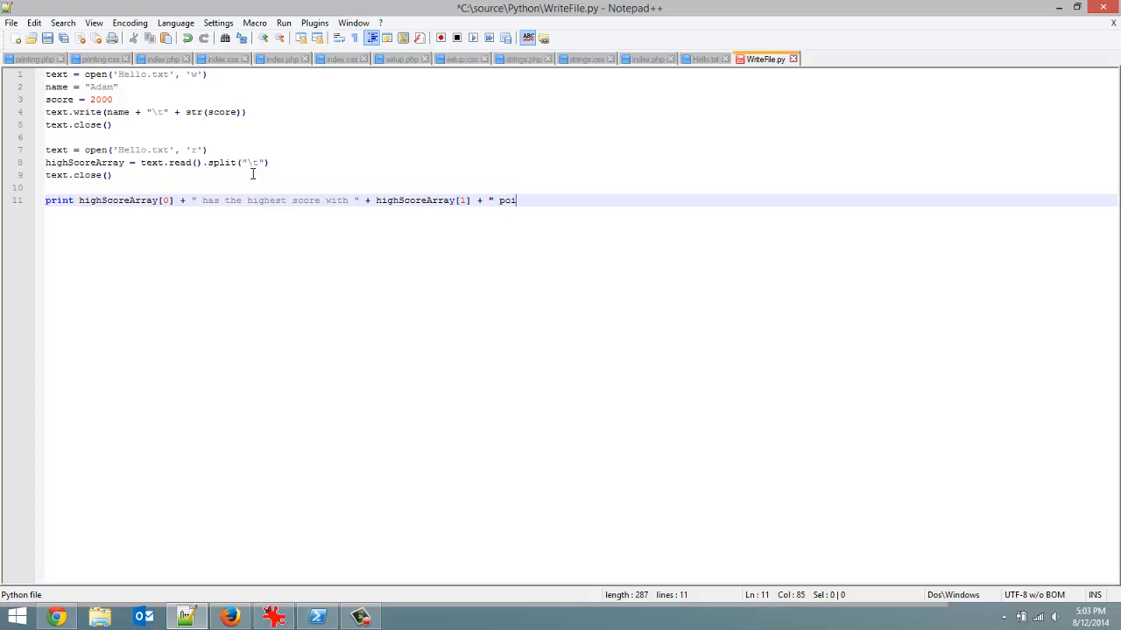
text(nts!")
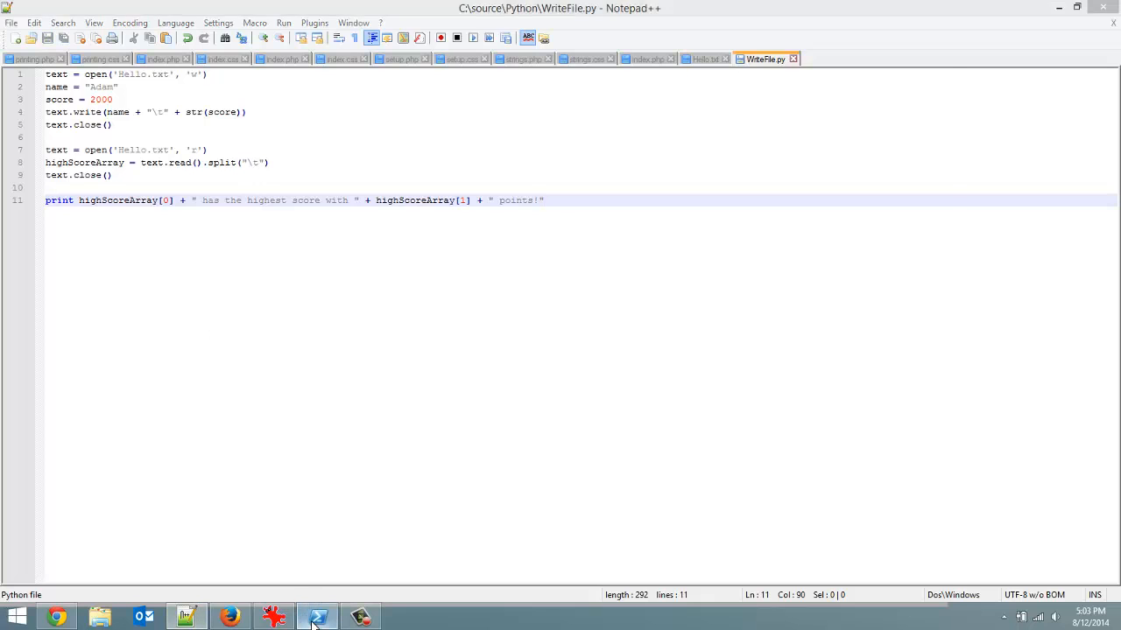
click(316, 616)
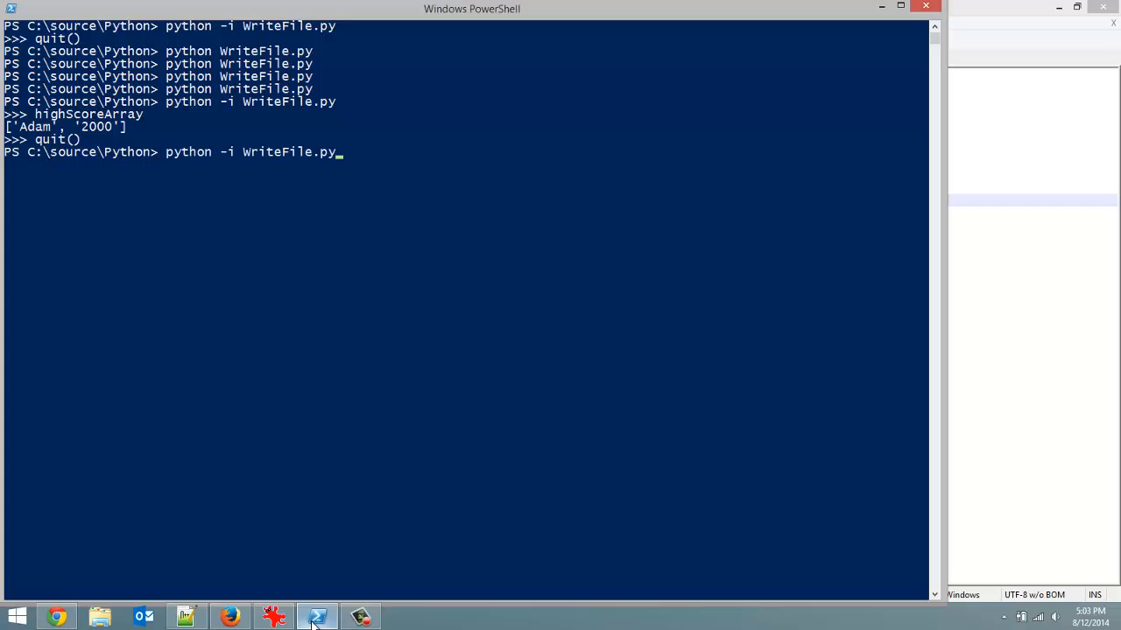
Step: Rerun python -i WriteFile.py, confirm Hello.txt still holds Adam 2000, and return to WriteFile.py
key(Return)
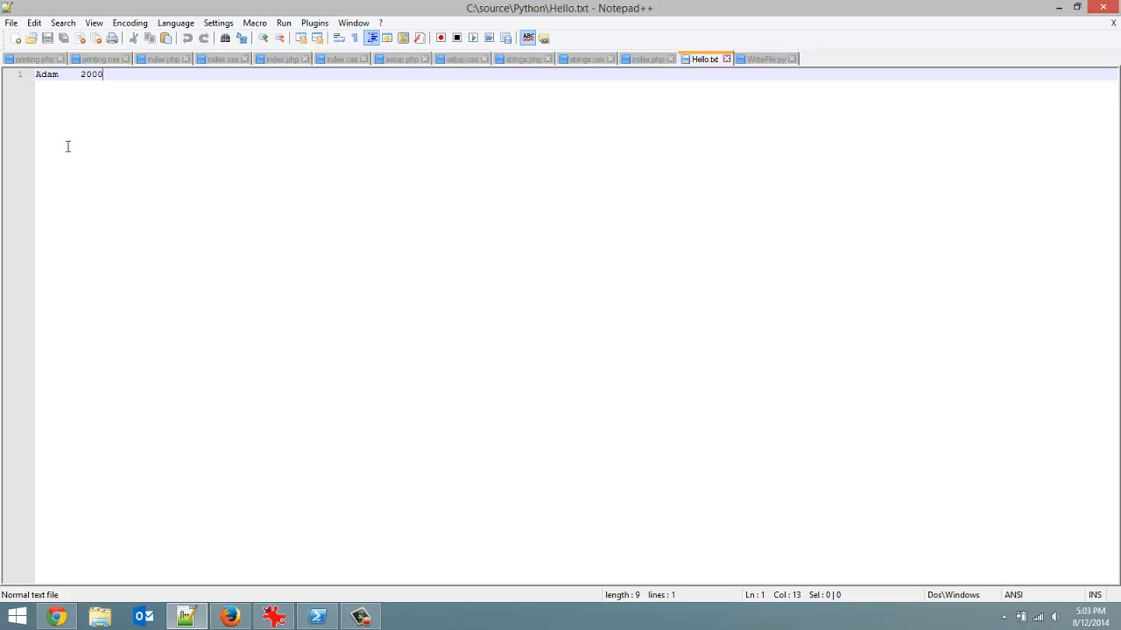
mouse_move(326, 25)
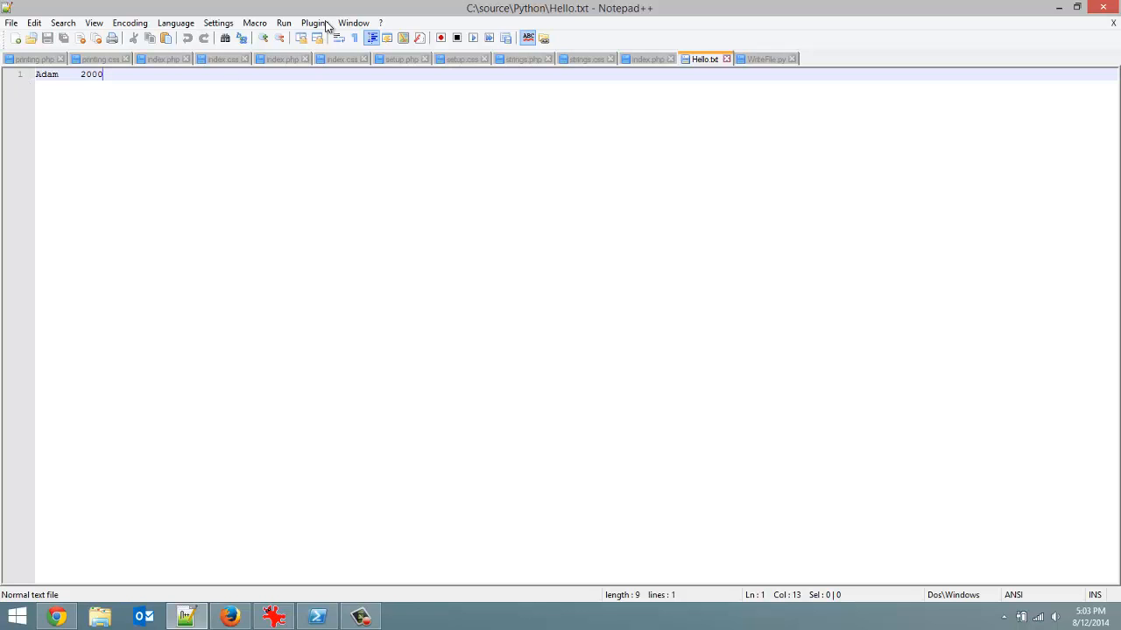
click(1079, 8)
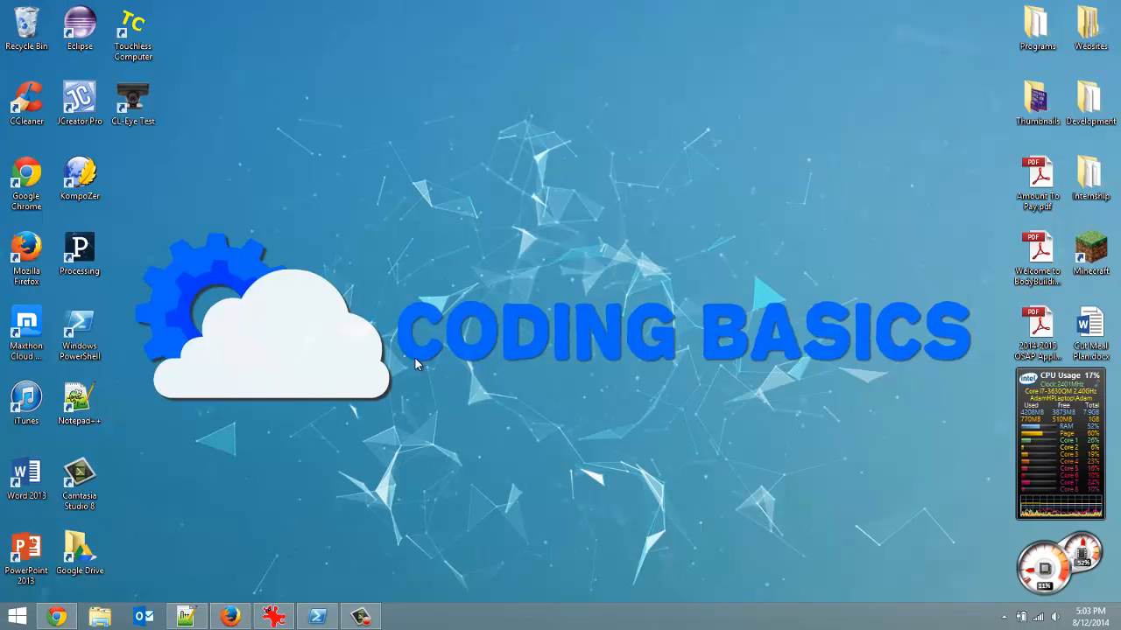
click(316, 617)
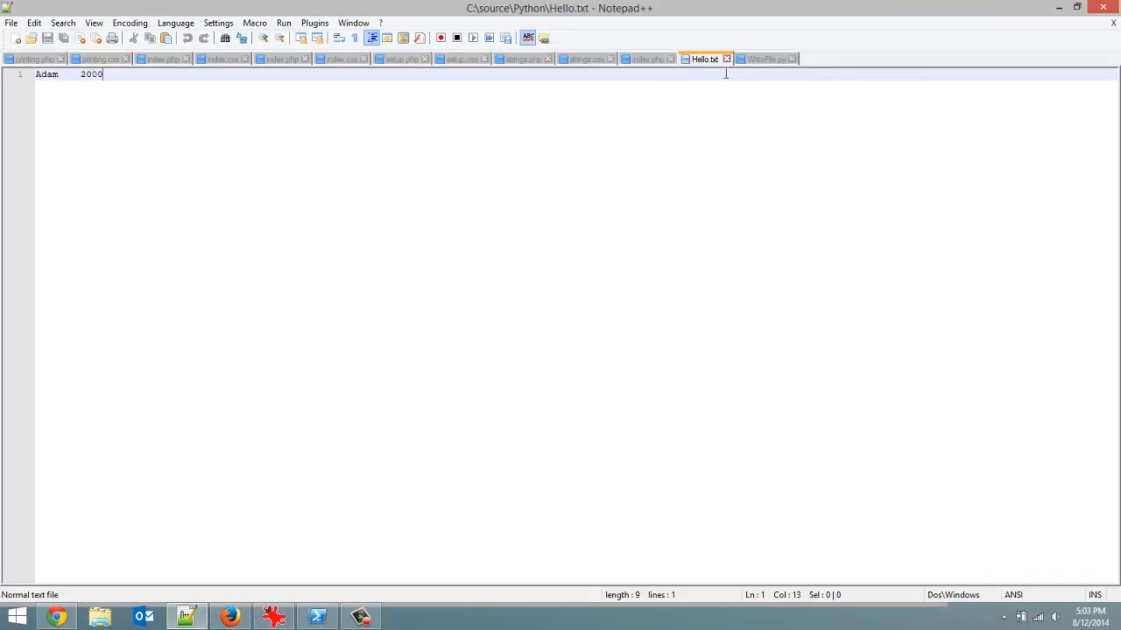
click(765, 59)
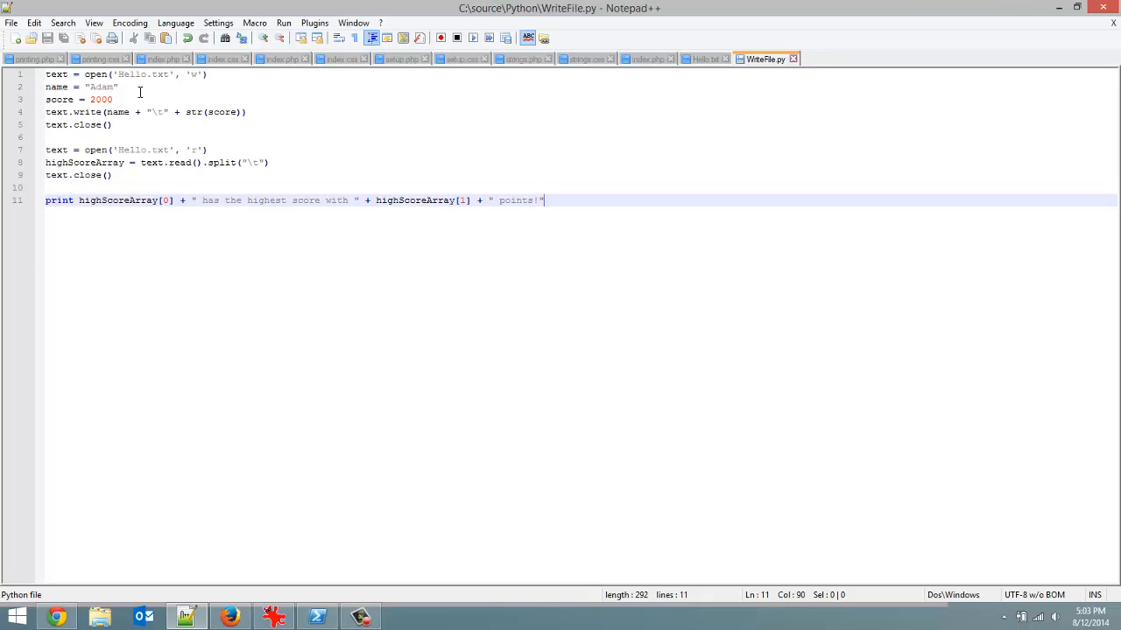
mouse_move(267, 115)
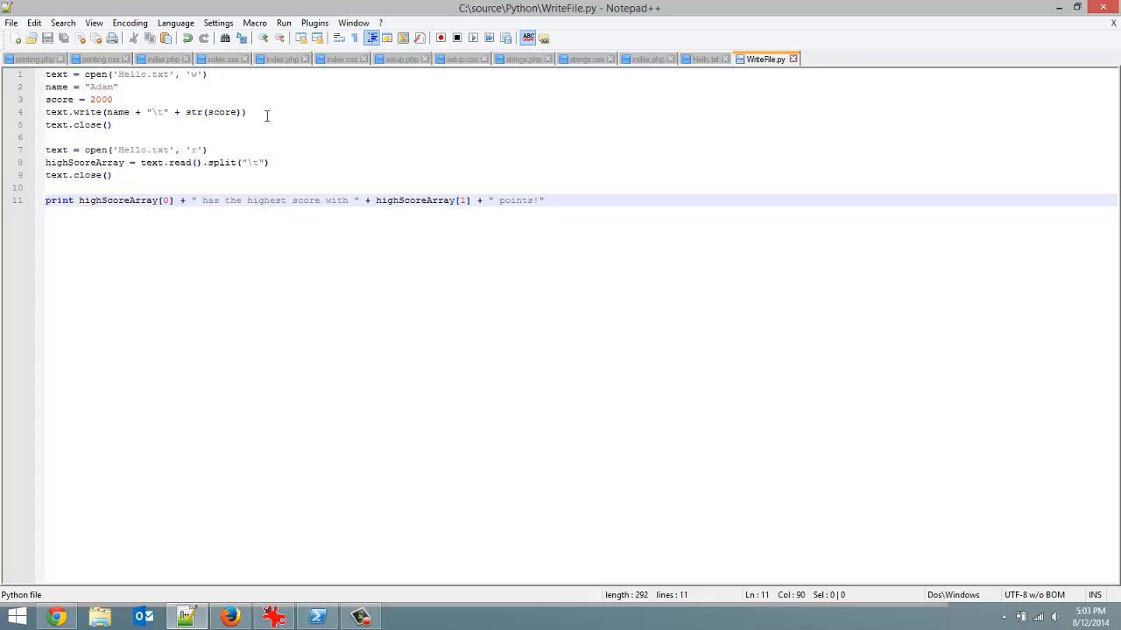
mouse_move(360, 143)
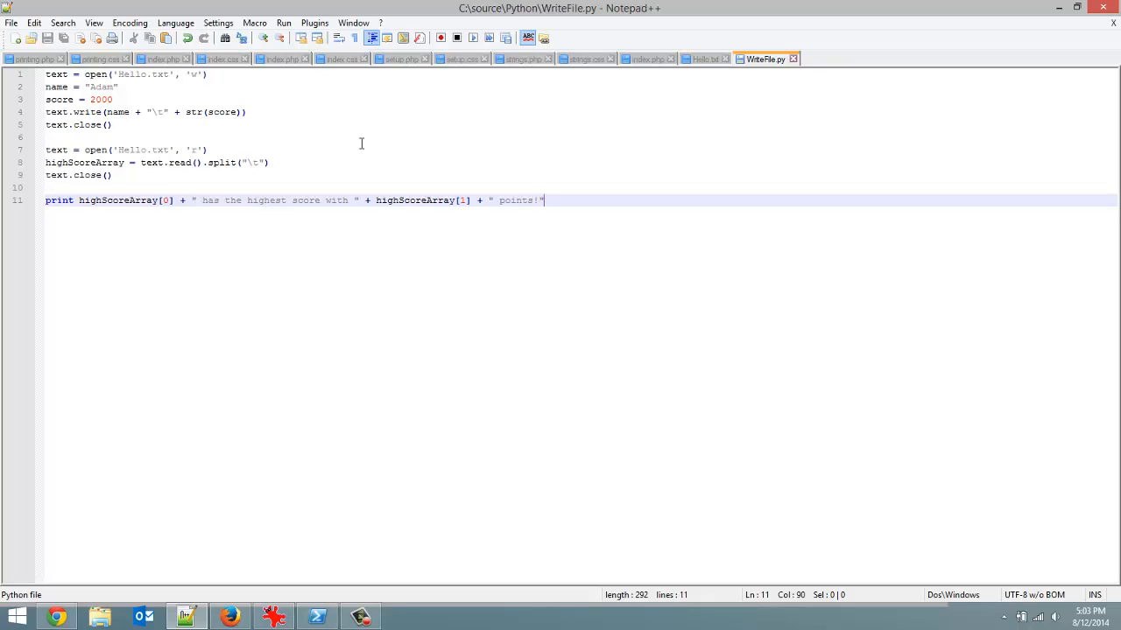
click(198, 75)
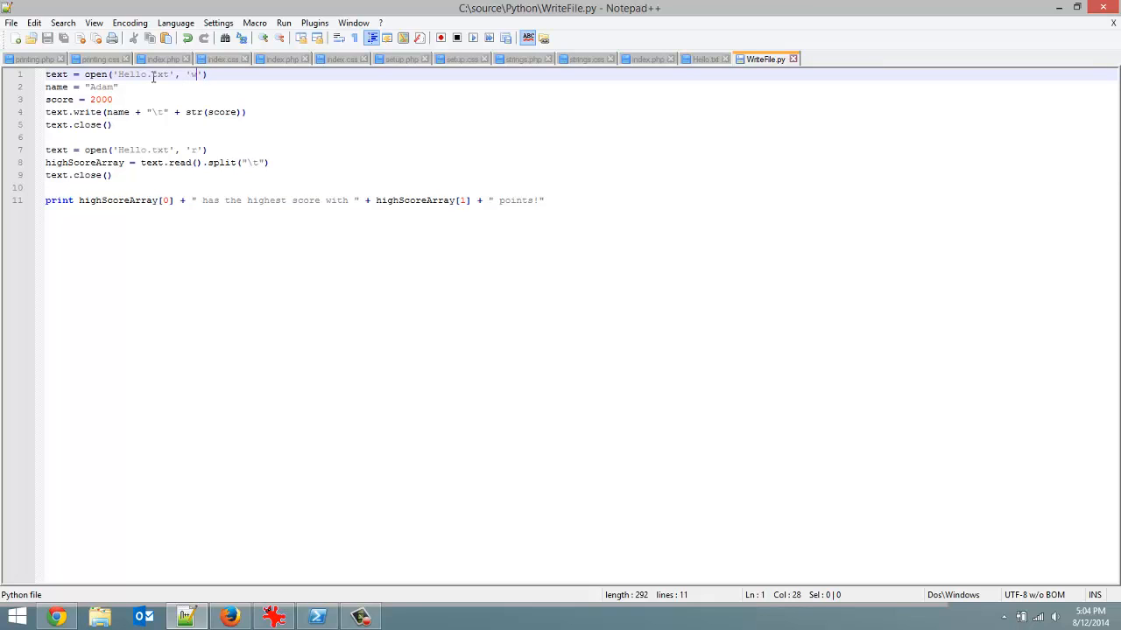
mouse_move(249, 86)
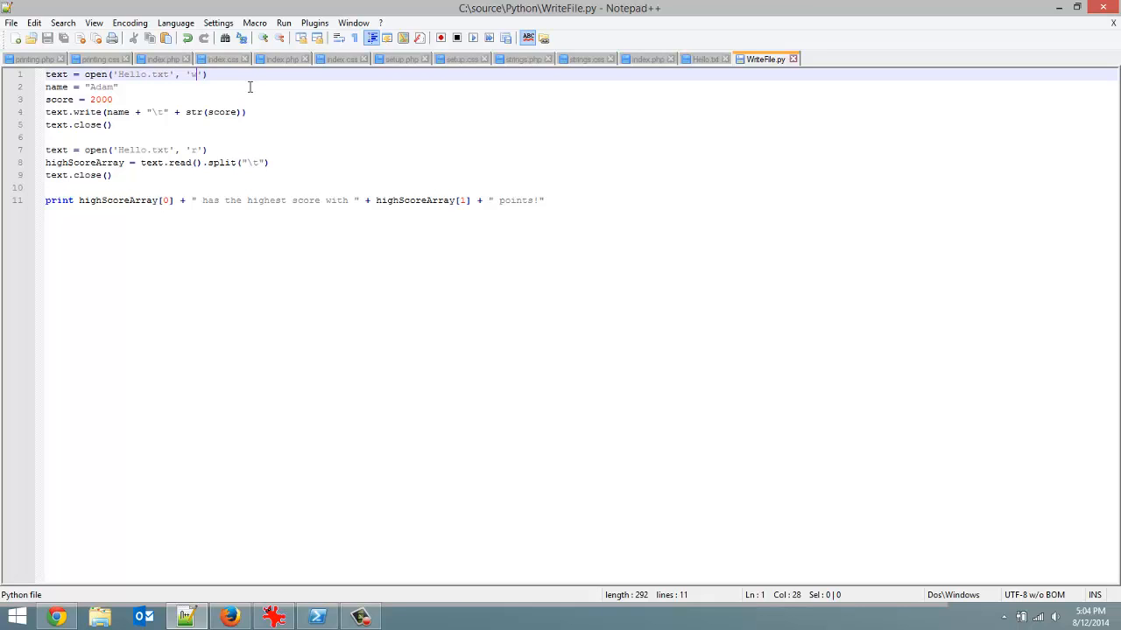
text(+)
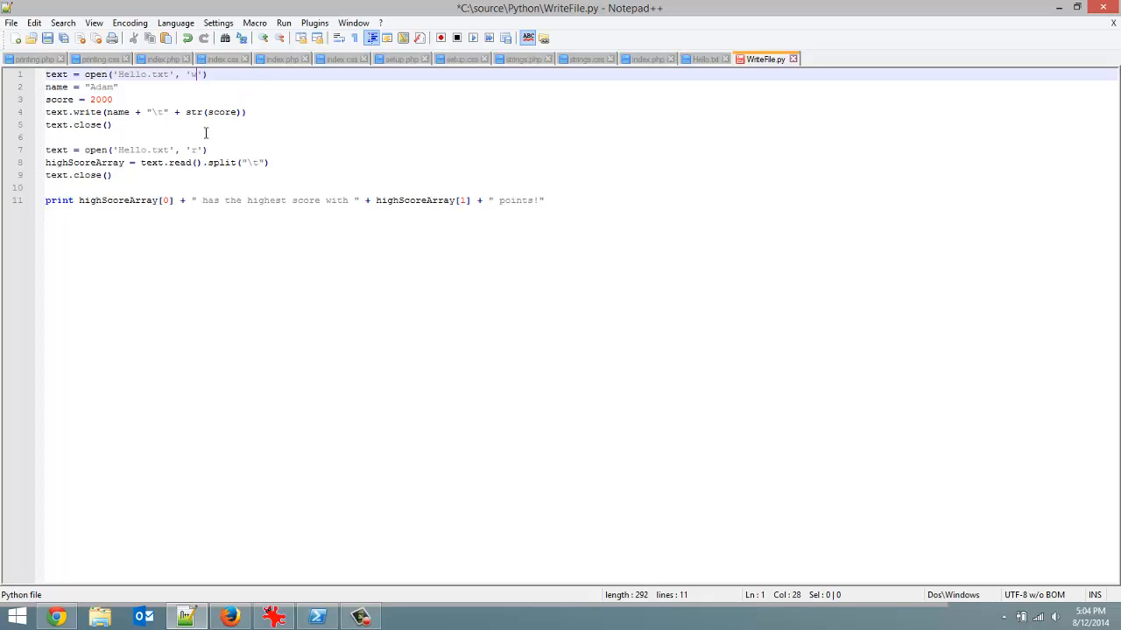
text(+)
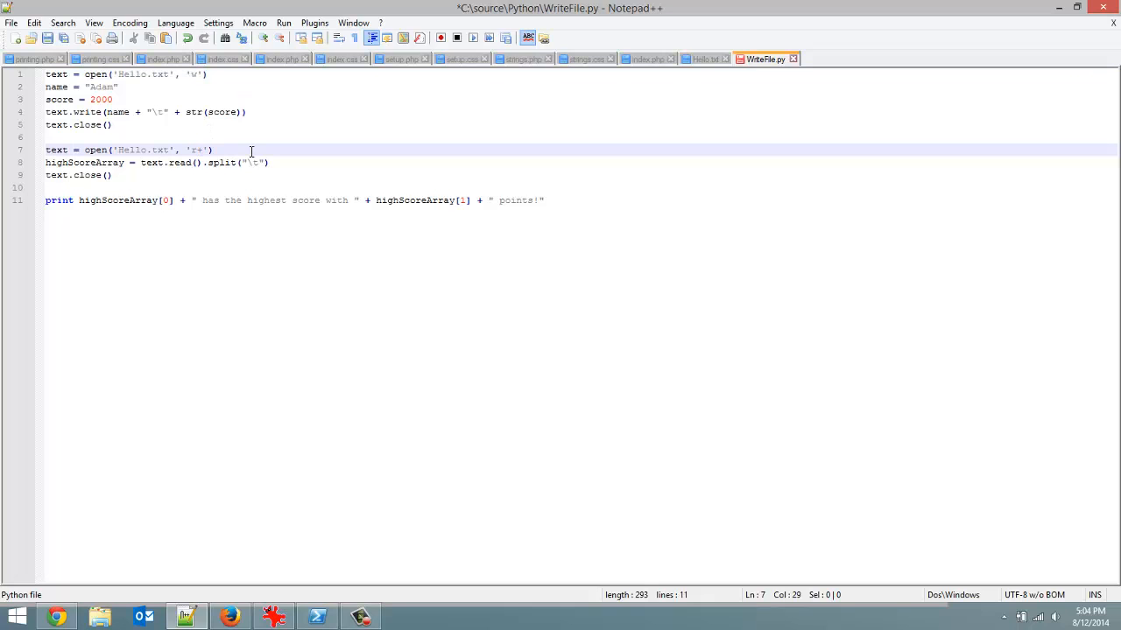
key(Backspace)
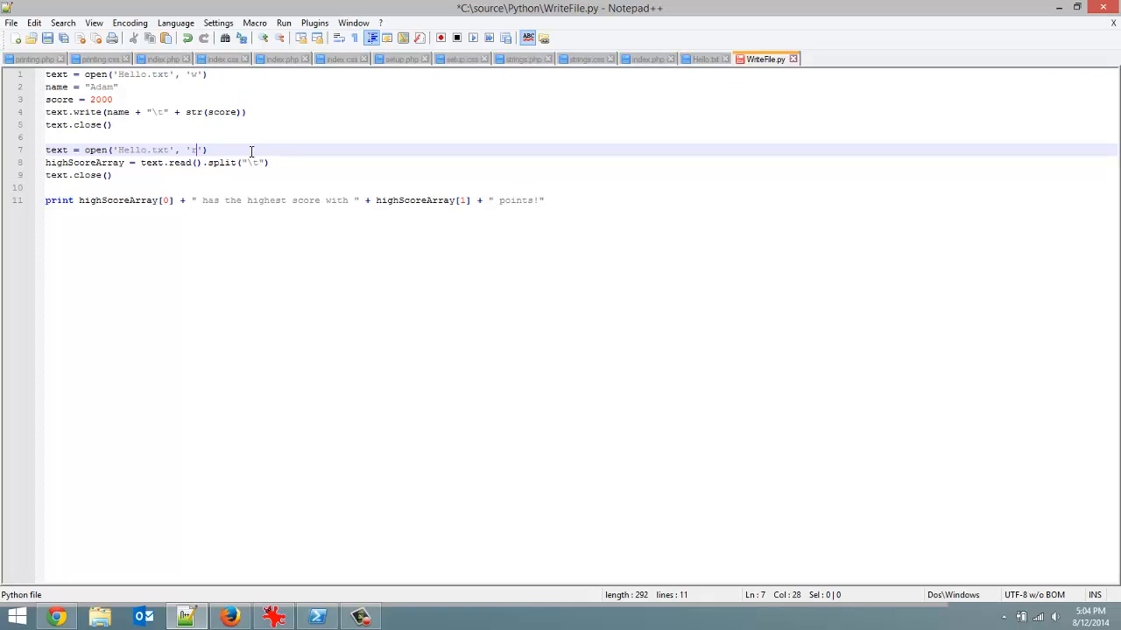